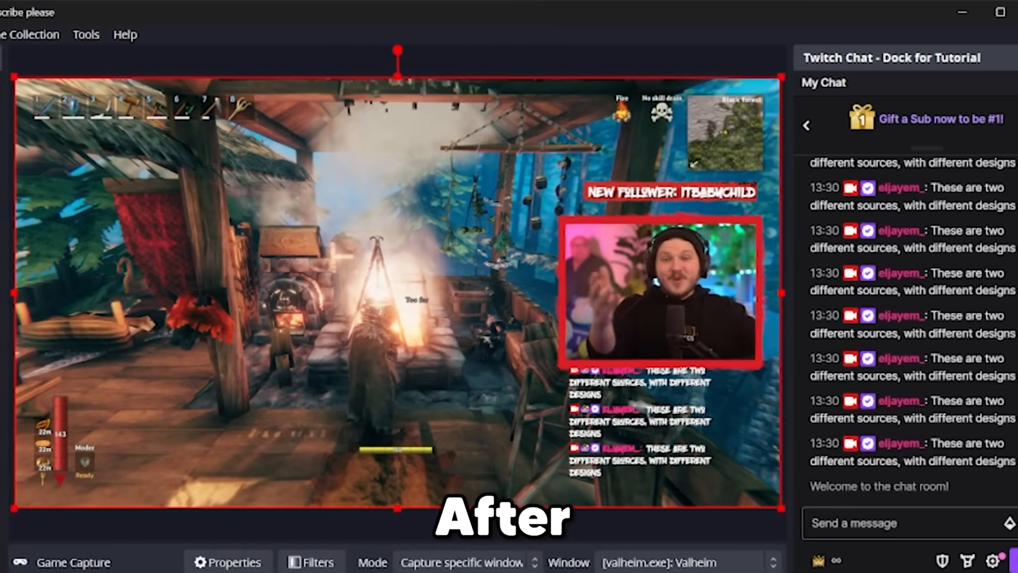
- Create a new scene collection named 'Subscribe please' from the Scene Collection menu
scroll(down, 3)
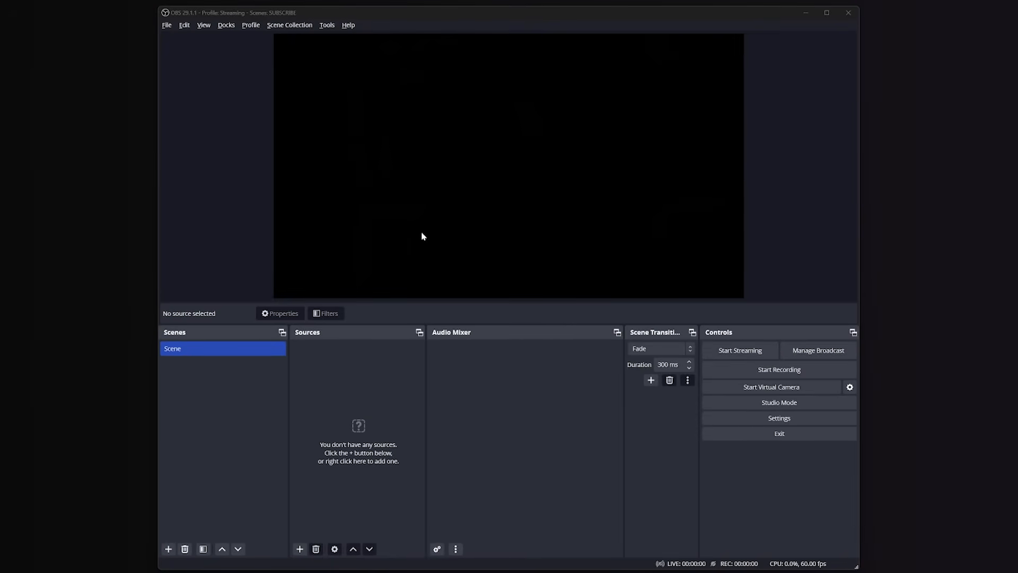
click(289, 24)
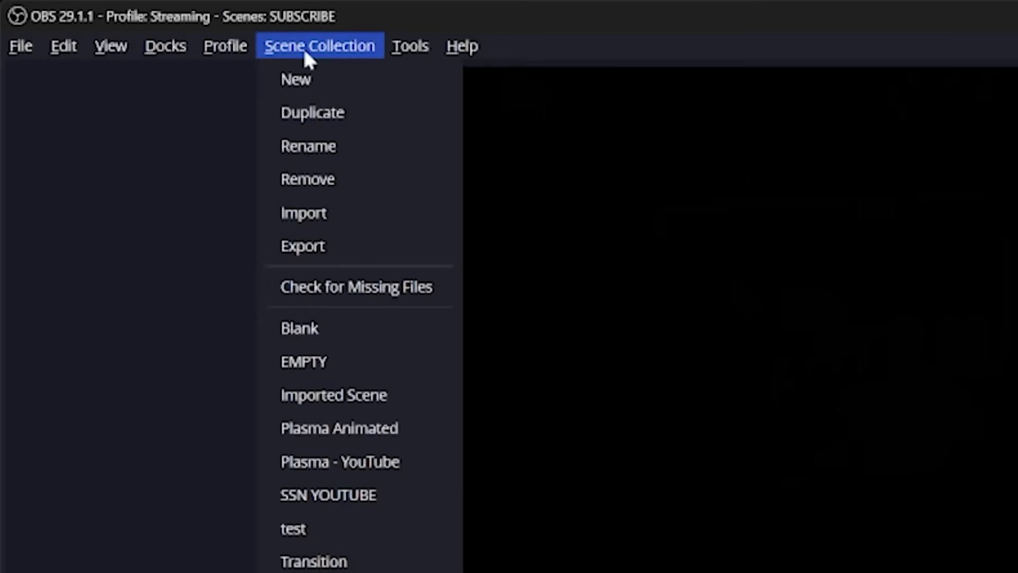
click(296, 80)
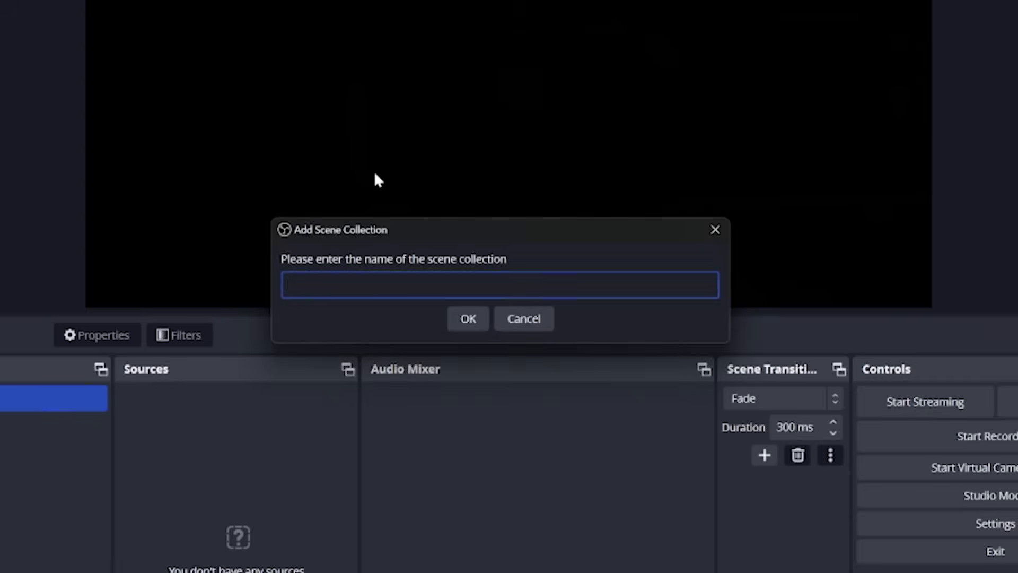
text(Subscribe p)
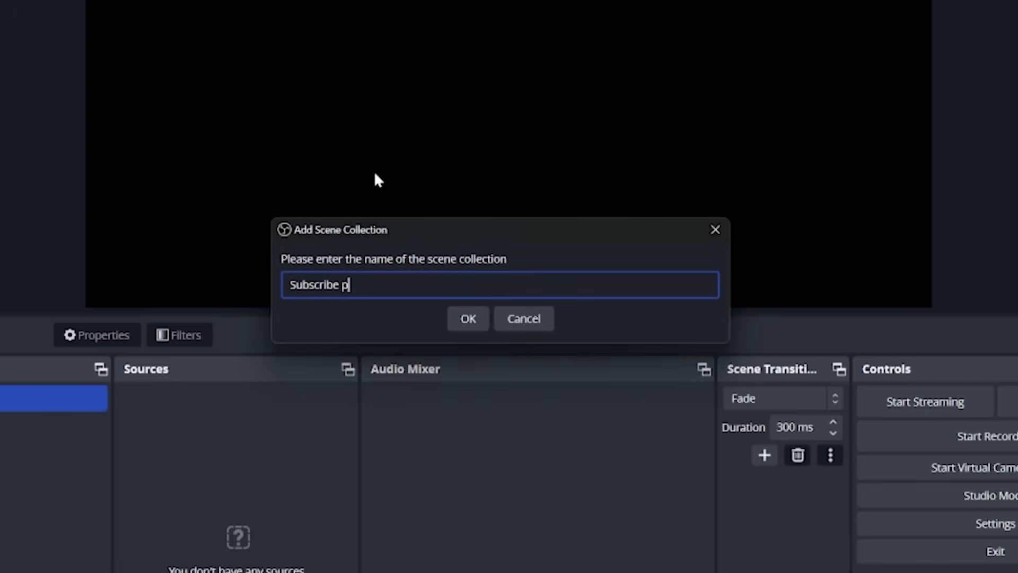
click(467, 318)
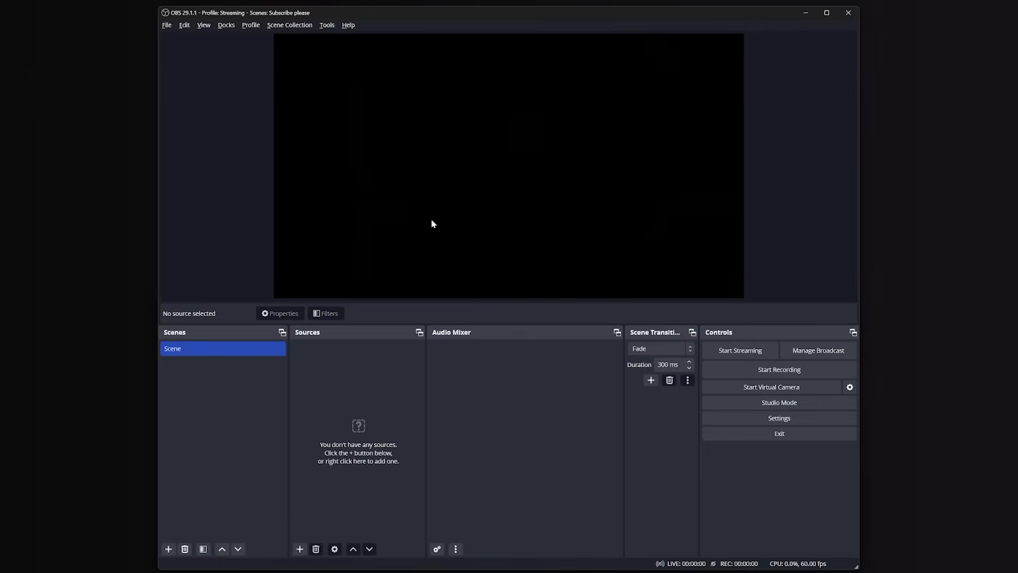
click(289, 25)
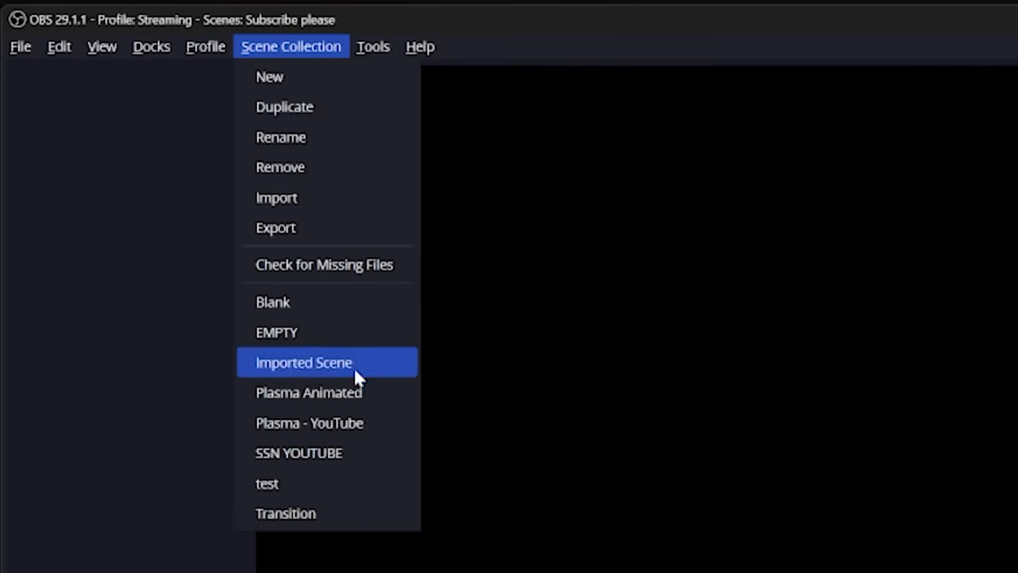
mouse_move(344, 444)
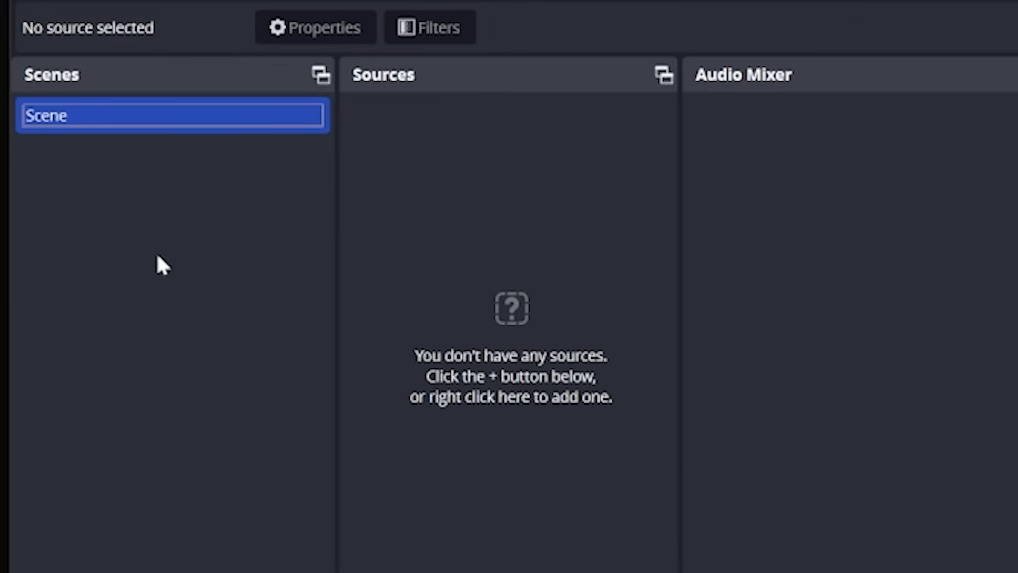
mouse_move(510, 318)
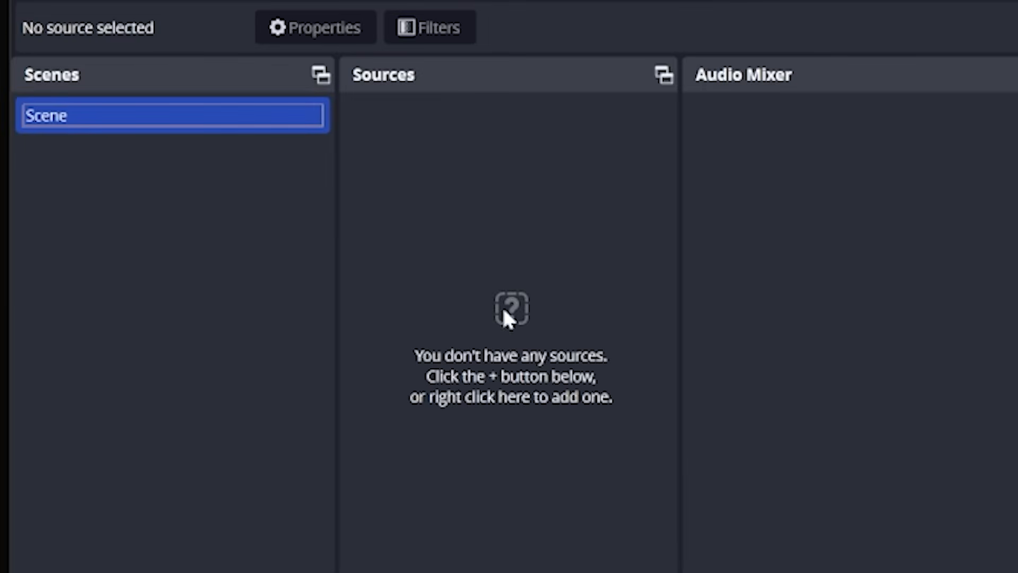
scroll(right, 3)
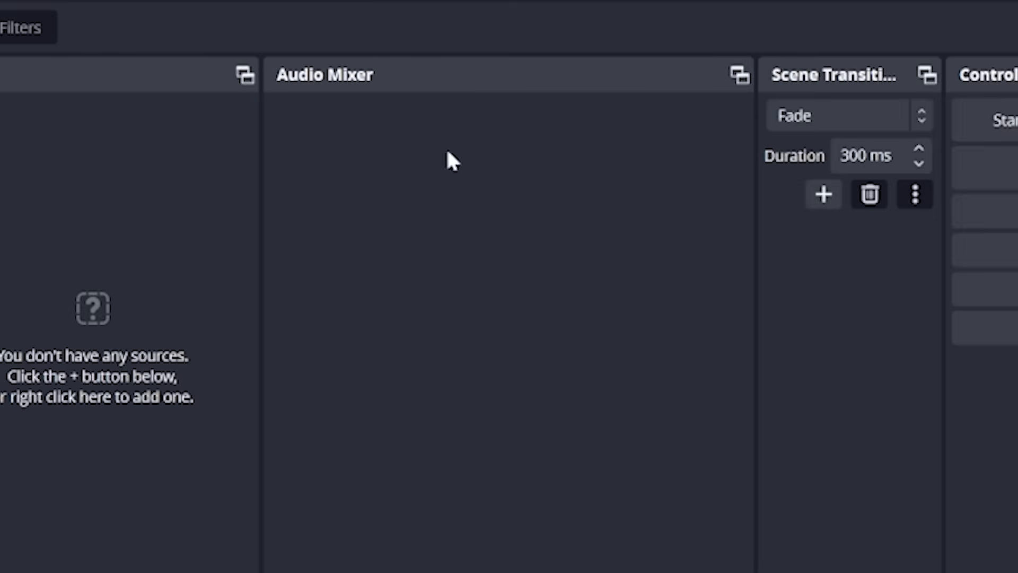
mouse_move(869, 343)
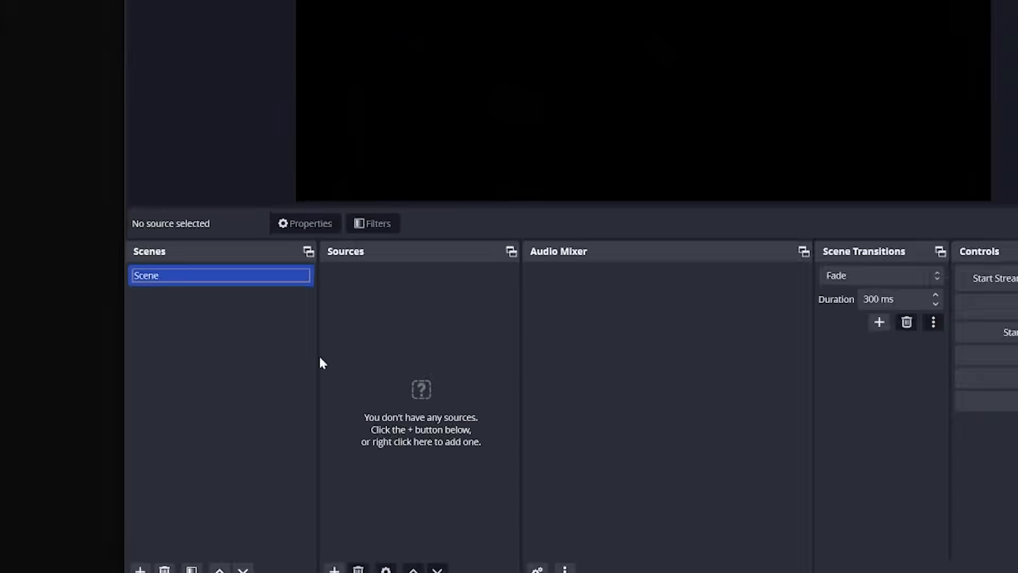
- Rename the default scene to 'Game Scene' via its right-click menu
right_click(220, 274)
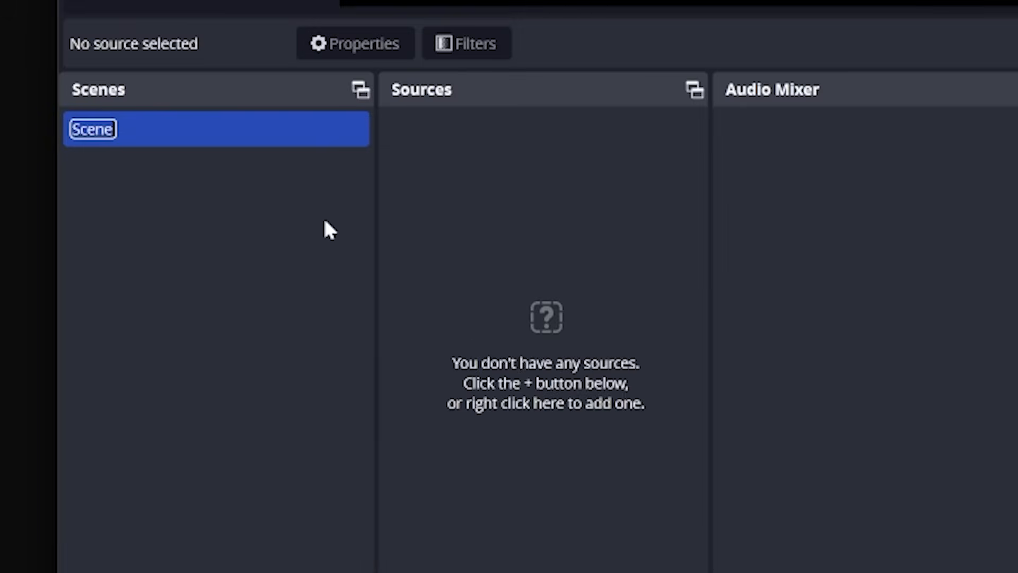
text(Game Scene)
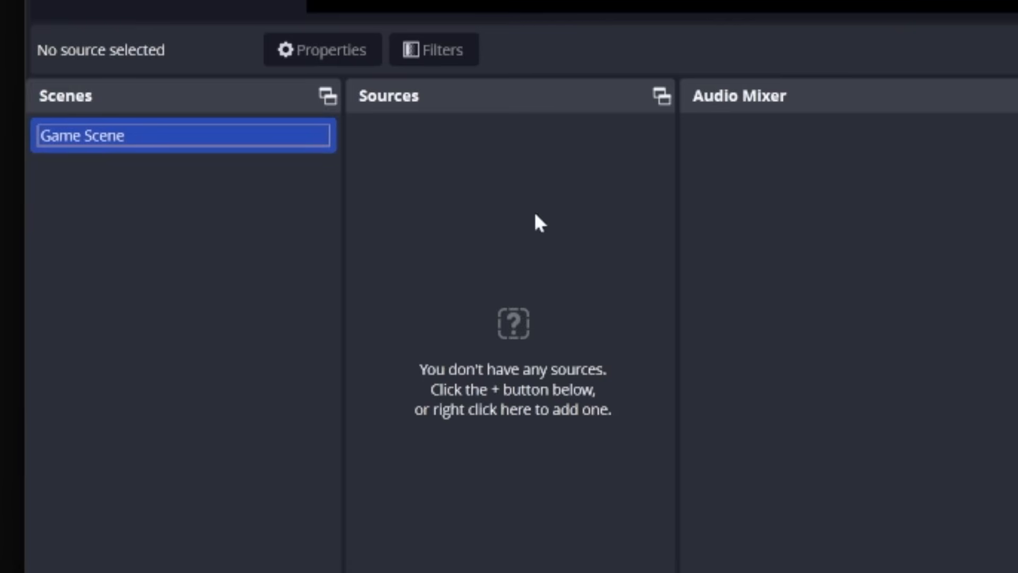
mouse_move(383, 395)
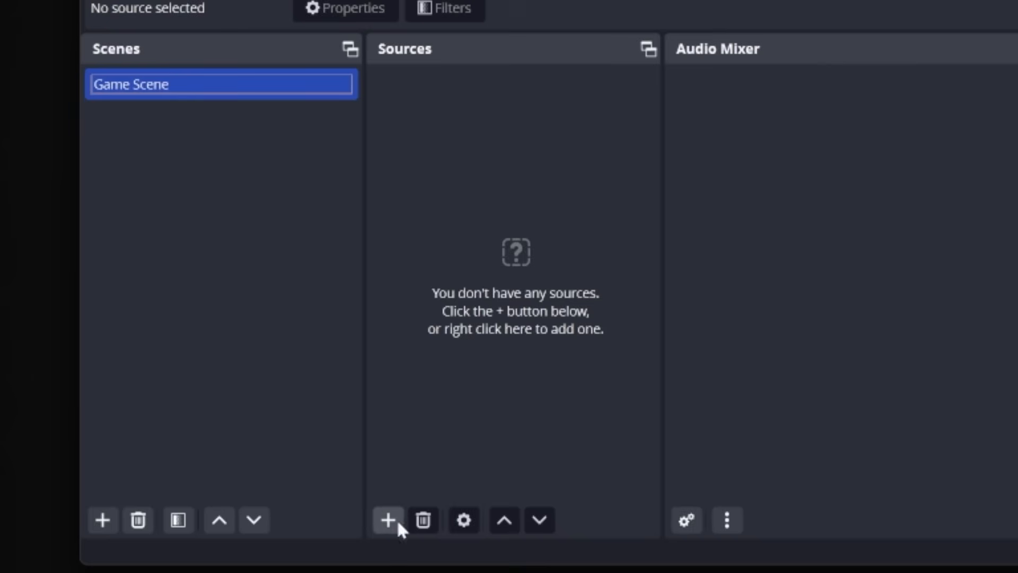
- Add a Game Capture source to Game Scene and reopen the source type list
click(387, 520)
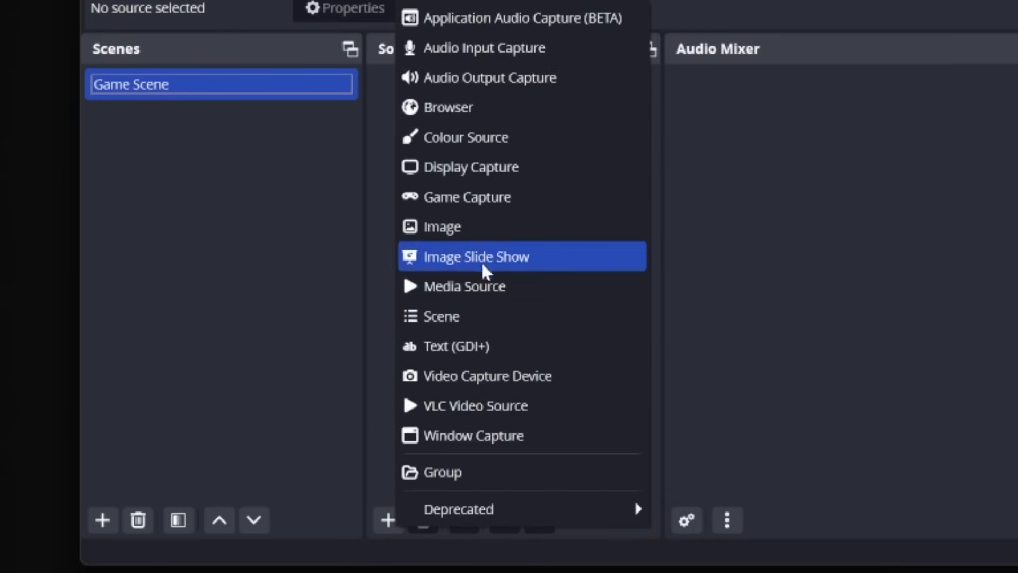
mouse_move(504, 253)
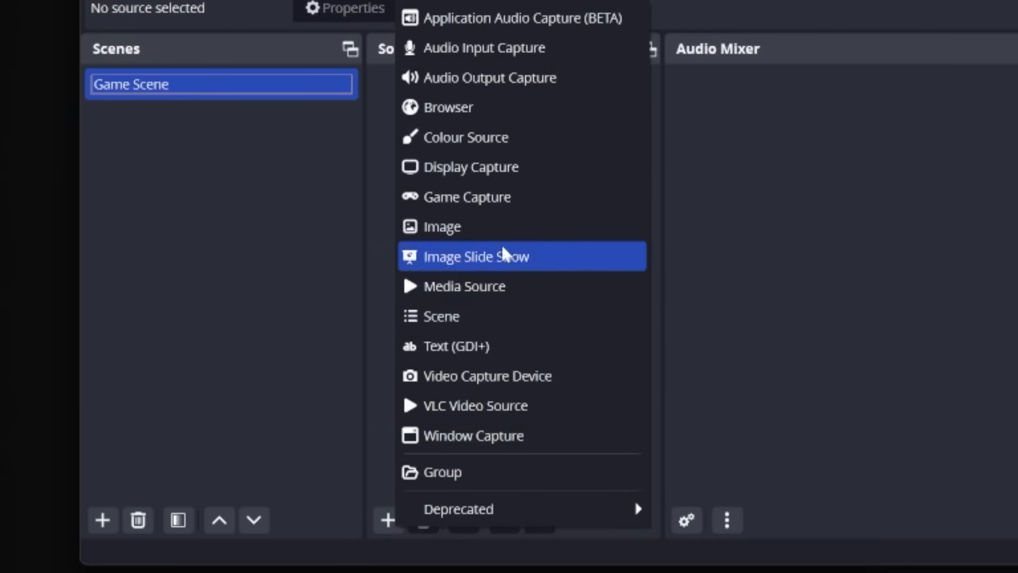
click(477, 255)
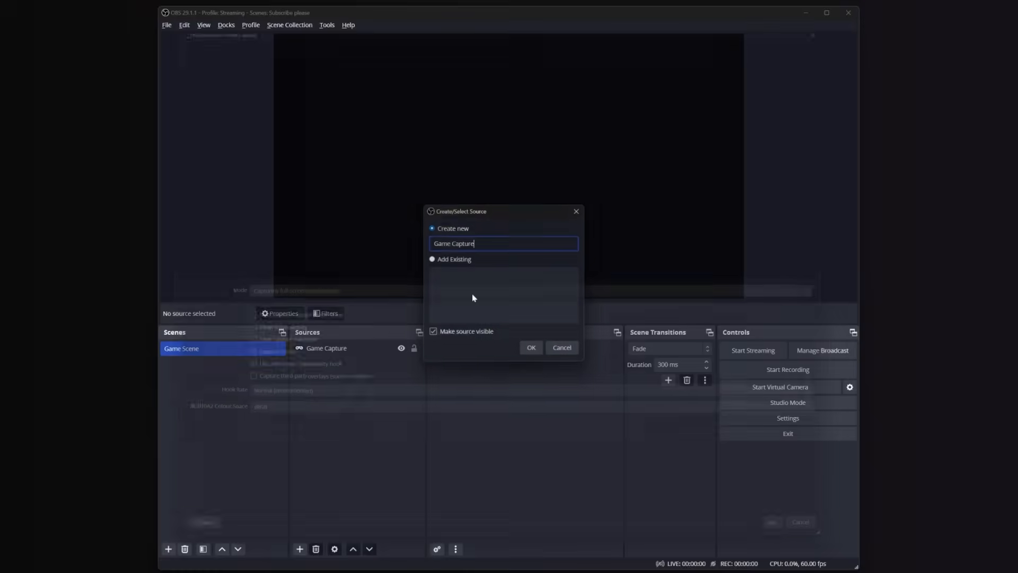
click(530, 348)
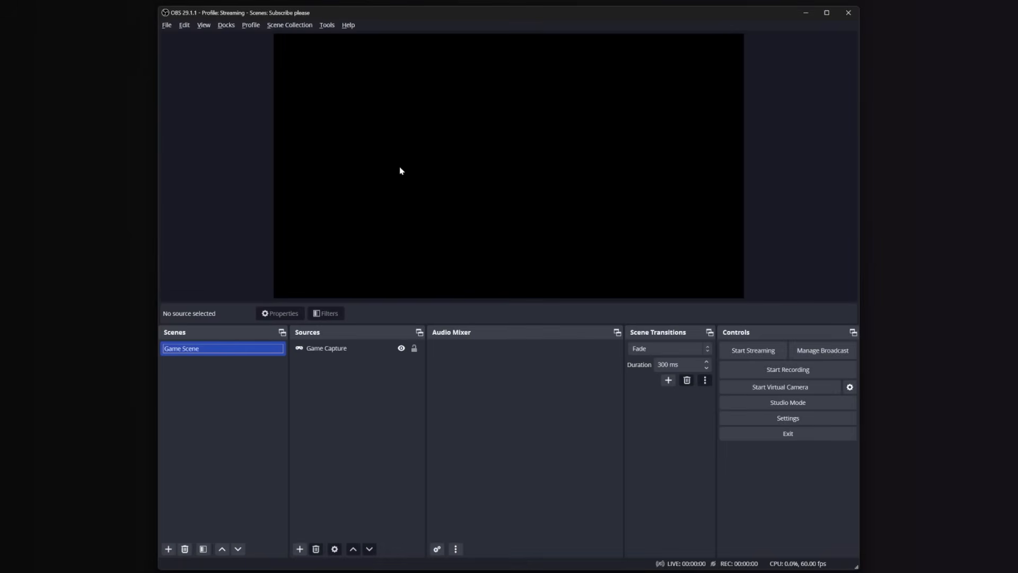
click(299, 549)
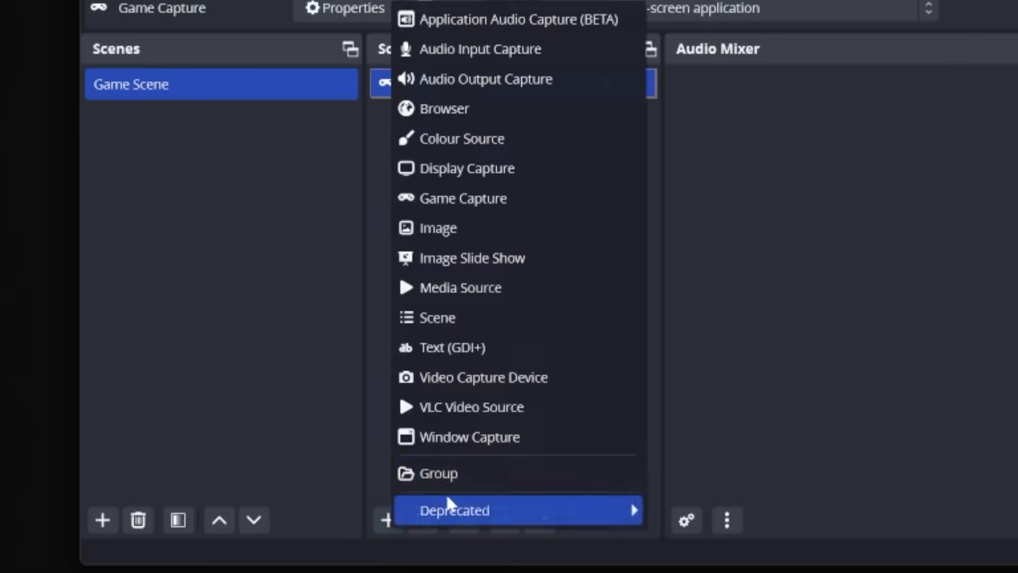
mouse_move(558, 453)
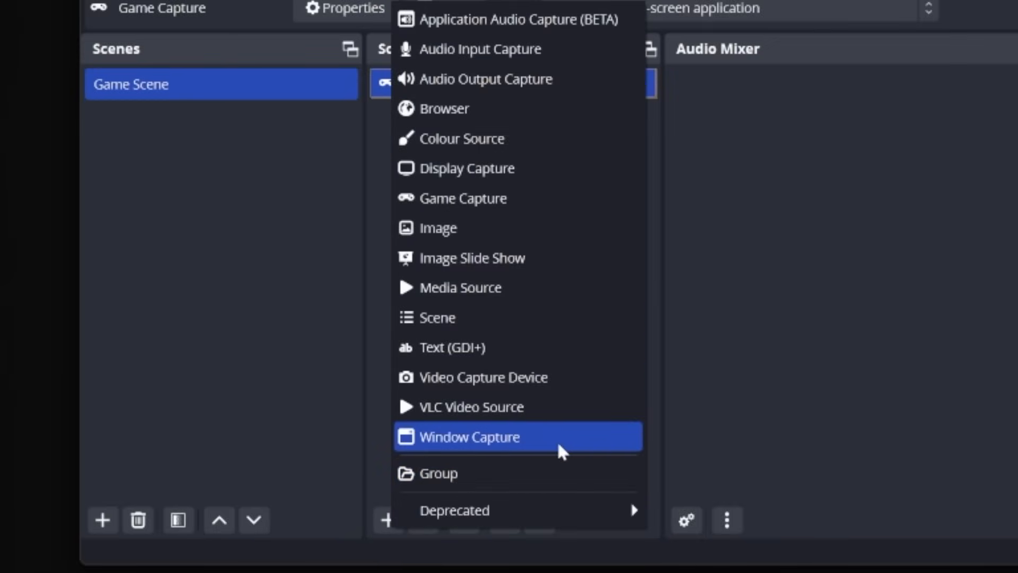
mouse_move(614, 182)
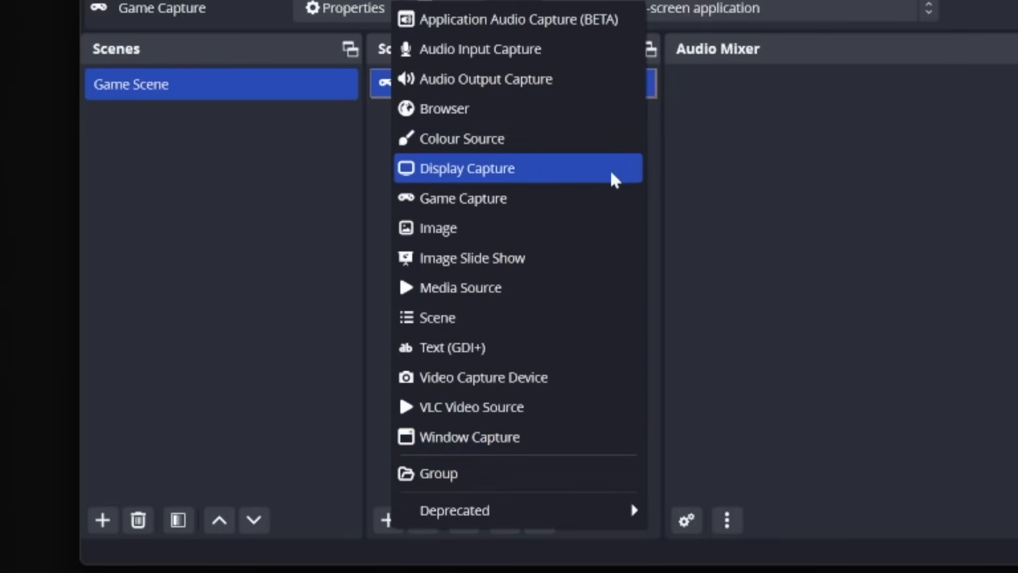
mouse_move(488, 398)
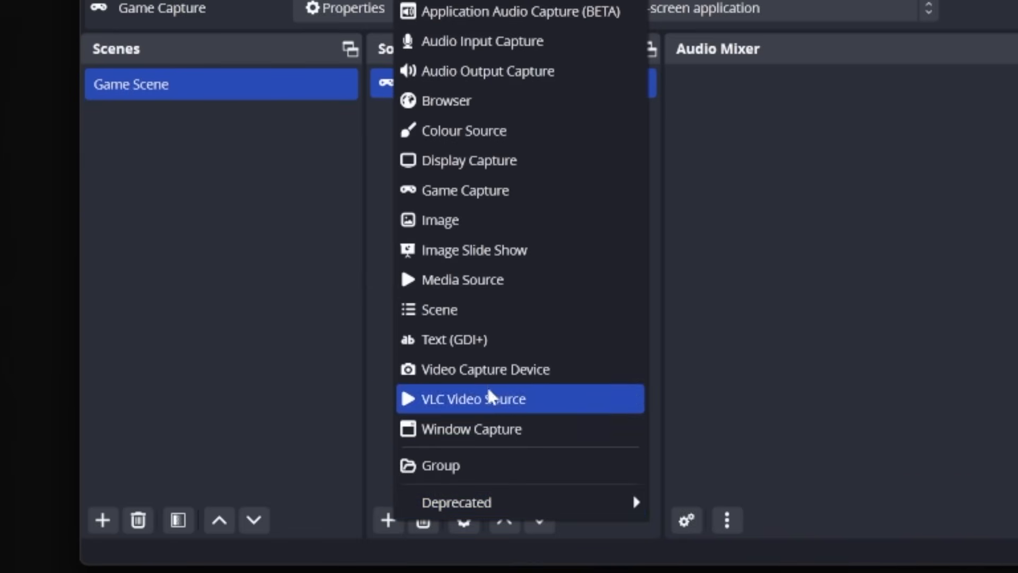
mouse_move(486, 100)
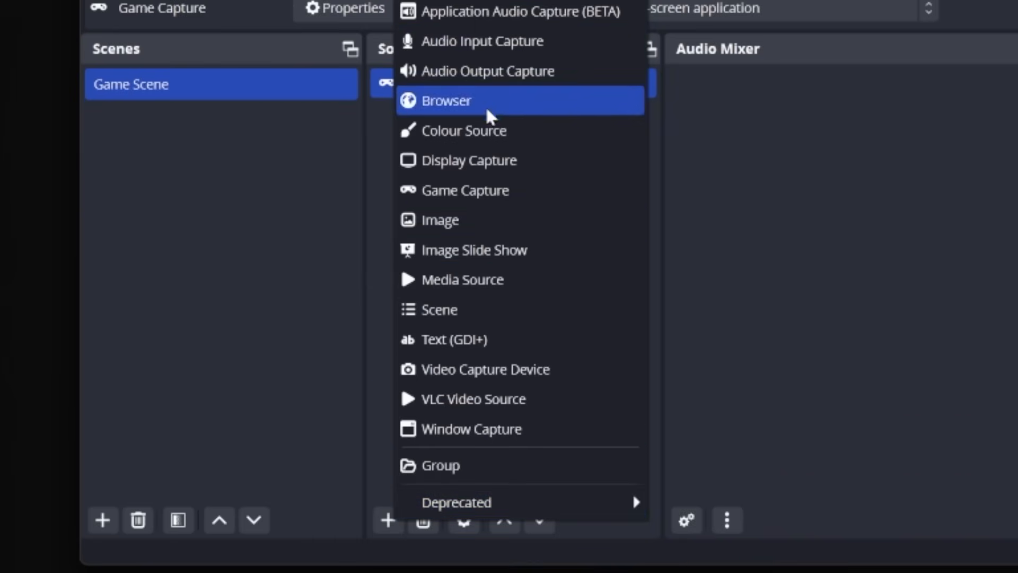
mouse_move(547, 328)
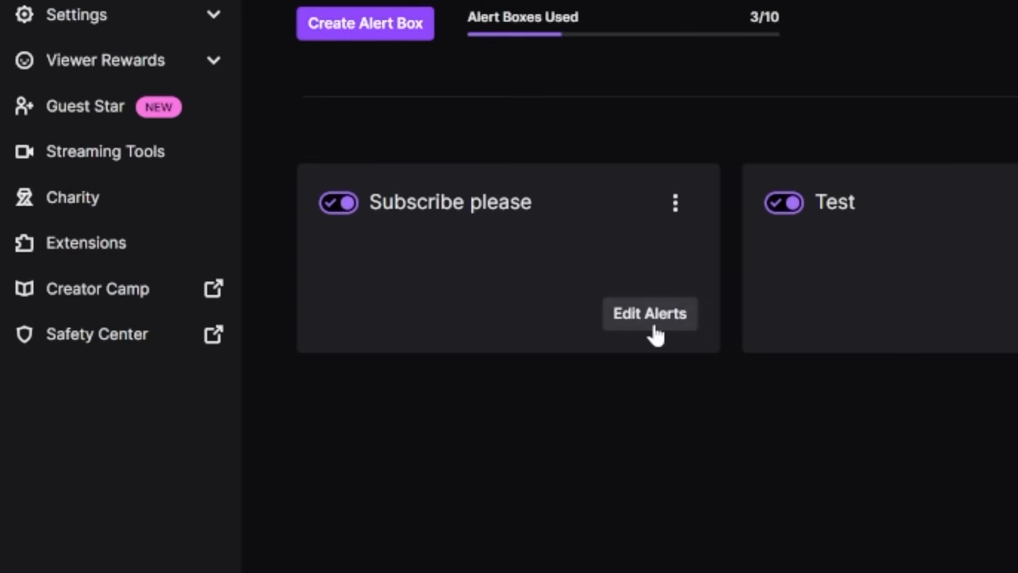
click(648, 314)
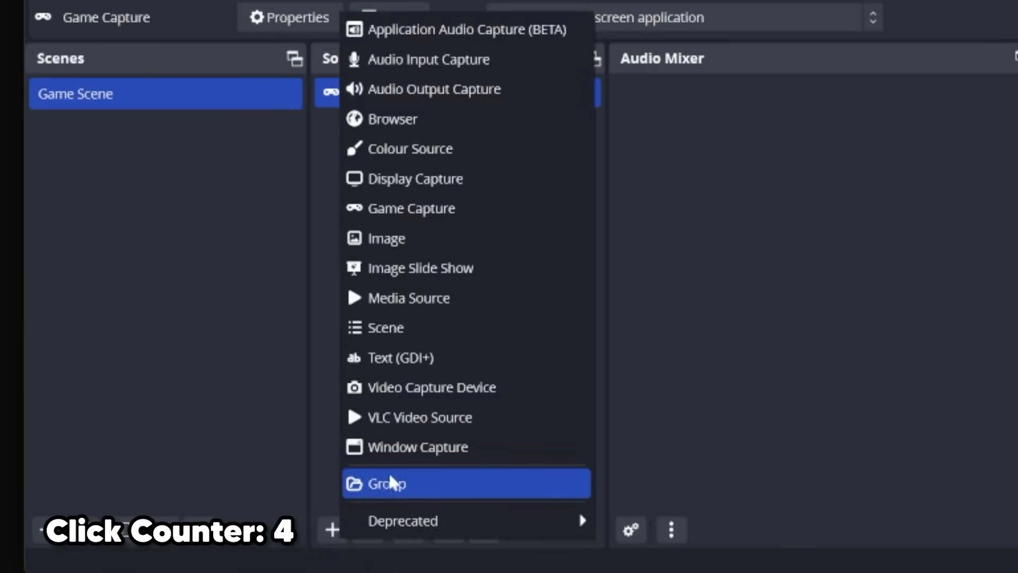
- Add a Browser source named Alerts to Game Scene
click(394, 118)
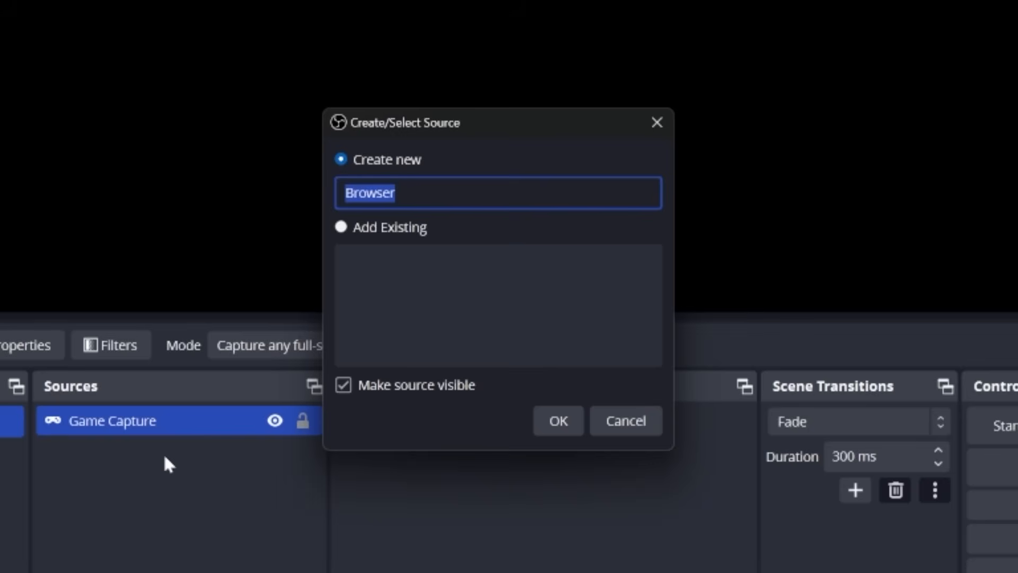
click(556, 420)
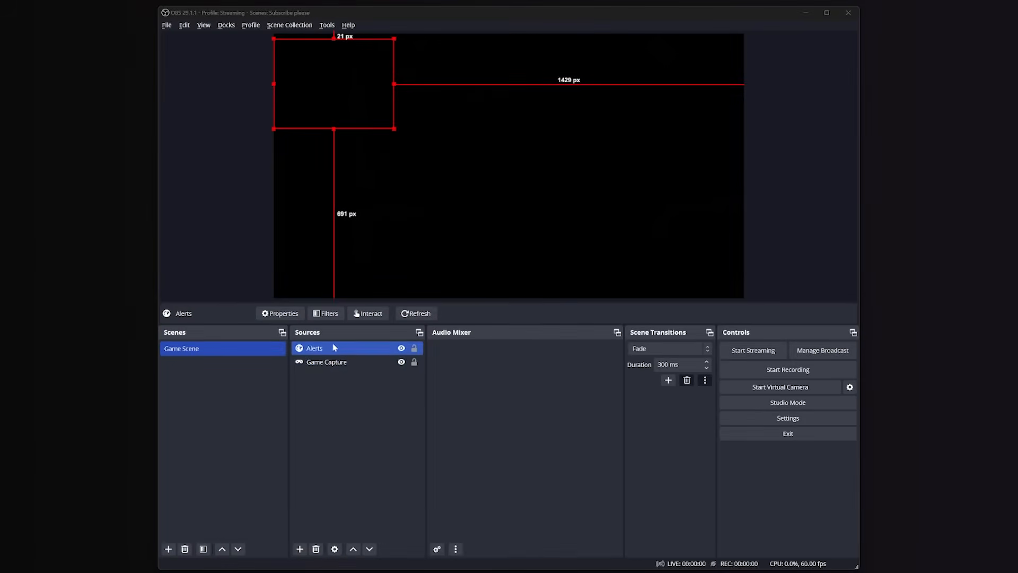
- Add a Webcam video capture and a display capture 'Game Capture 1' to Game Scene
click(299, 549)
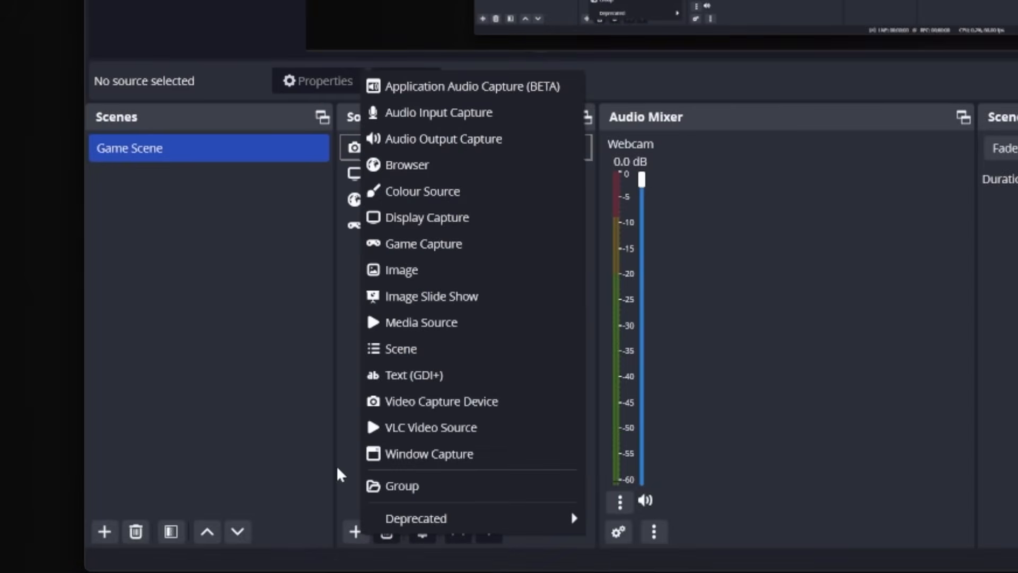
click(423, 244)
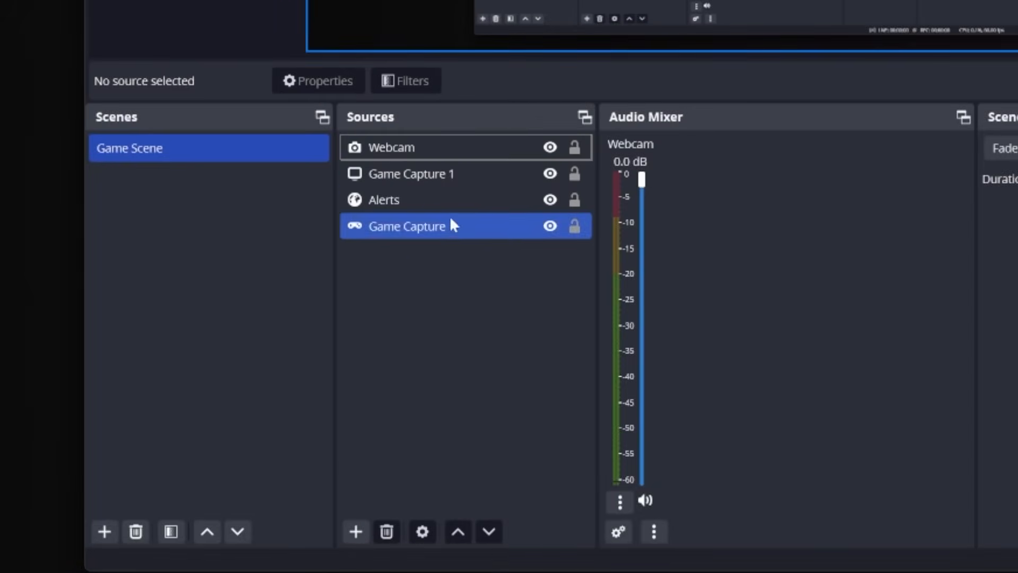
click(355, 531)
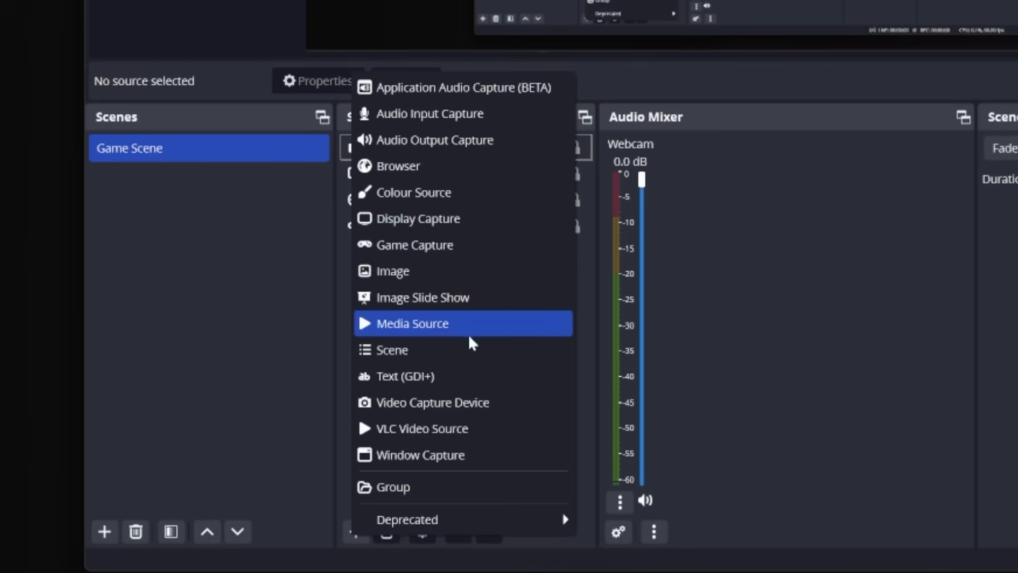
mouse_move(490, 332)
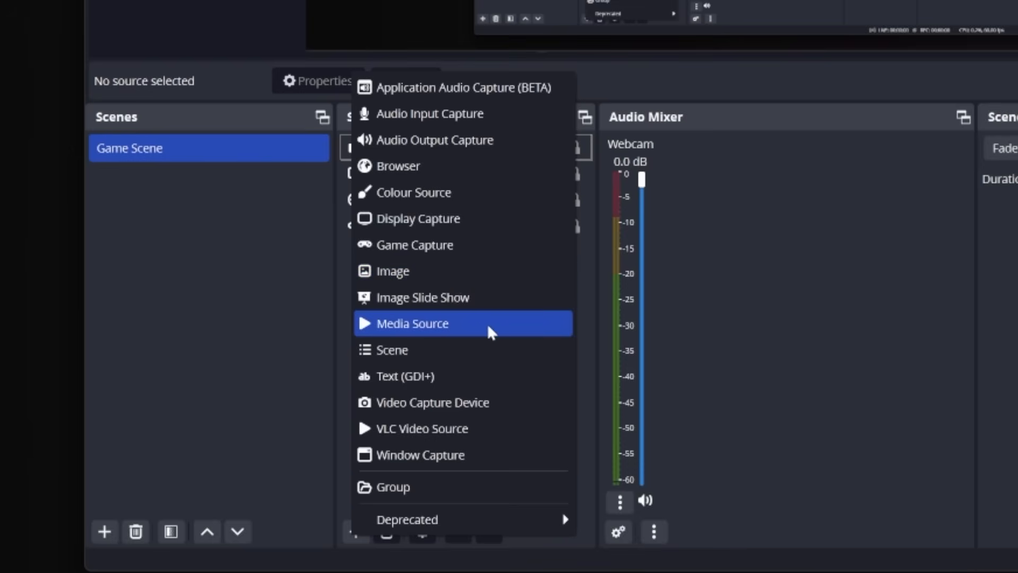
click(413, 323)
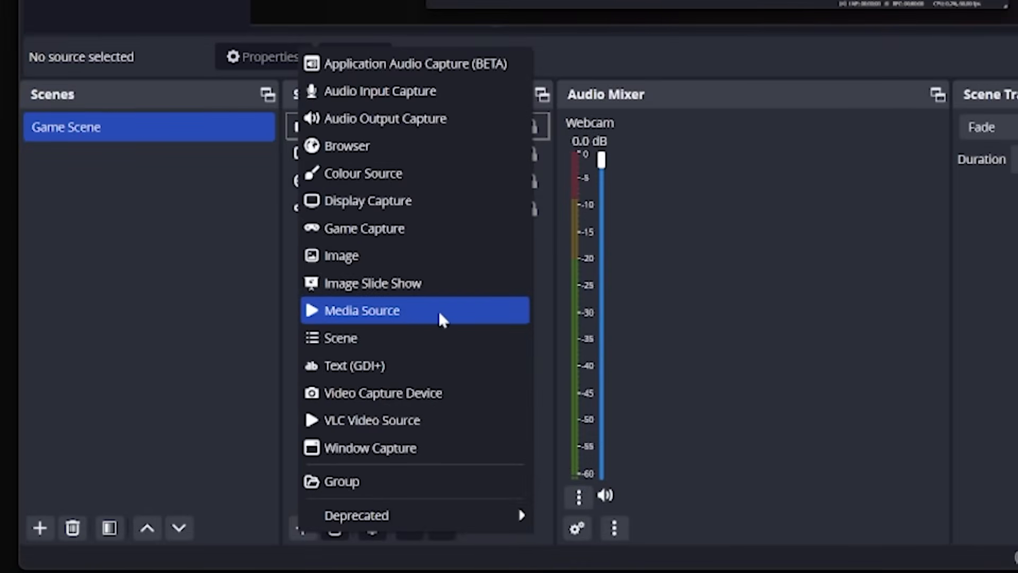
- Load the three-bar vertical support bars video from the BLANK folder into the Support Bars source
click(362, 309)
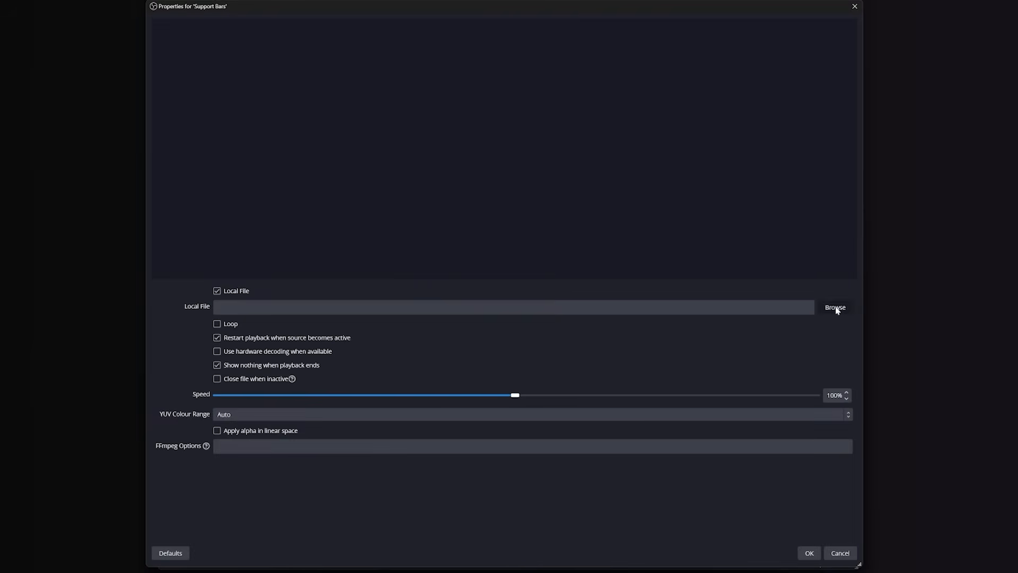
click(834, 306)
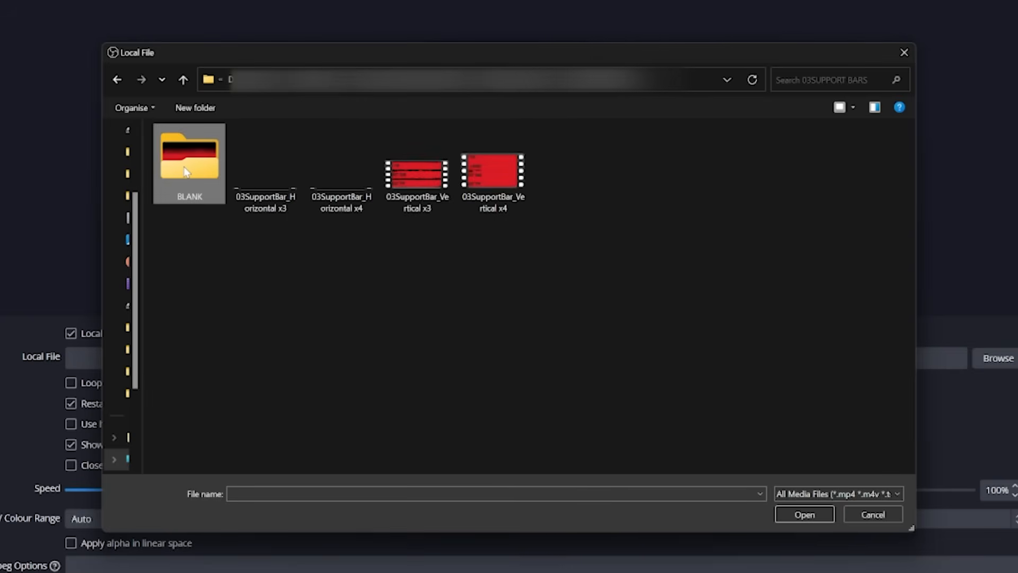
double_click(188, 153)
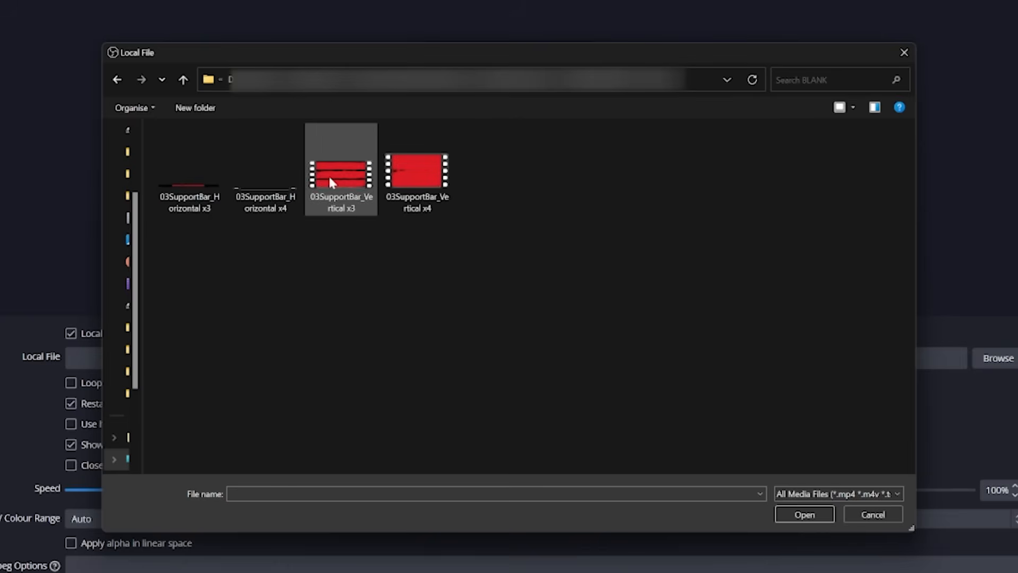
click(803, 514)
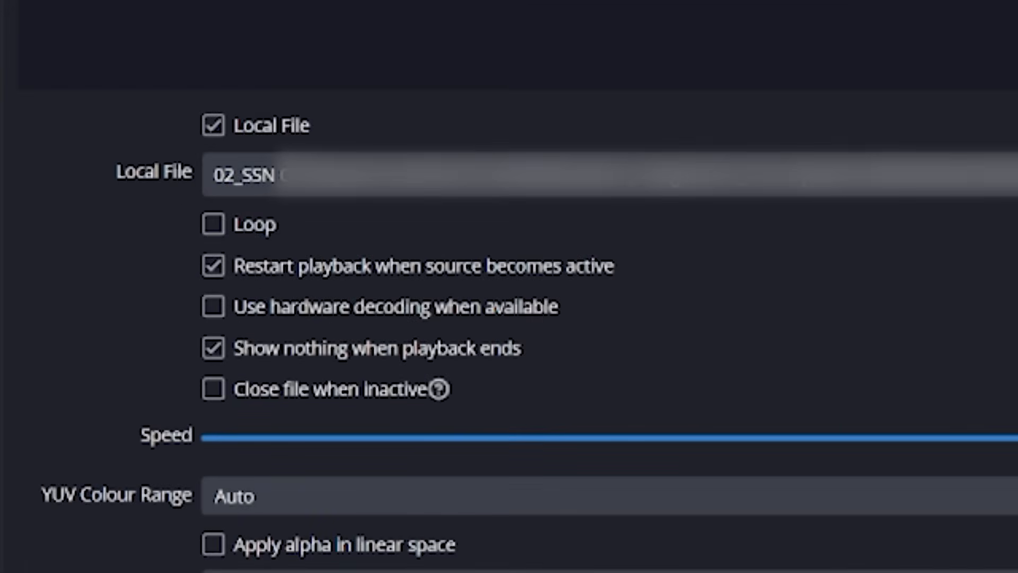
mouse_move(203, 70)
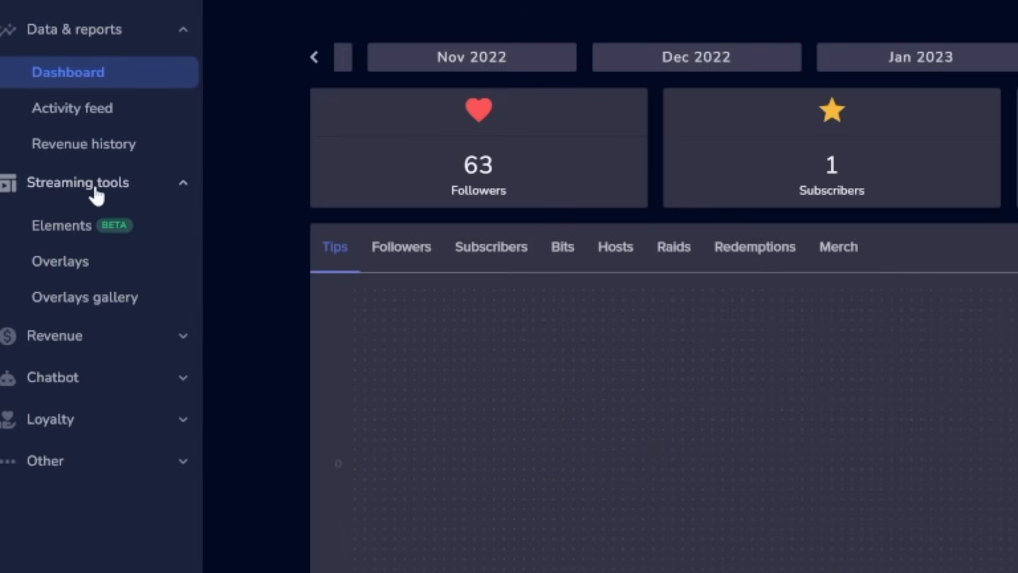
- Start a new overlay from the StreamElements personal overlays page
click(59, 261)
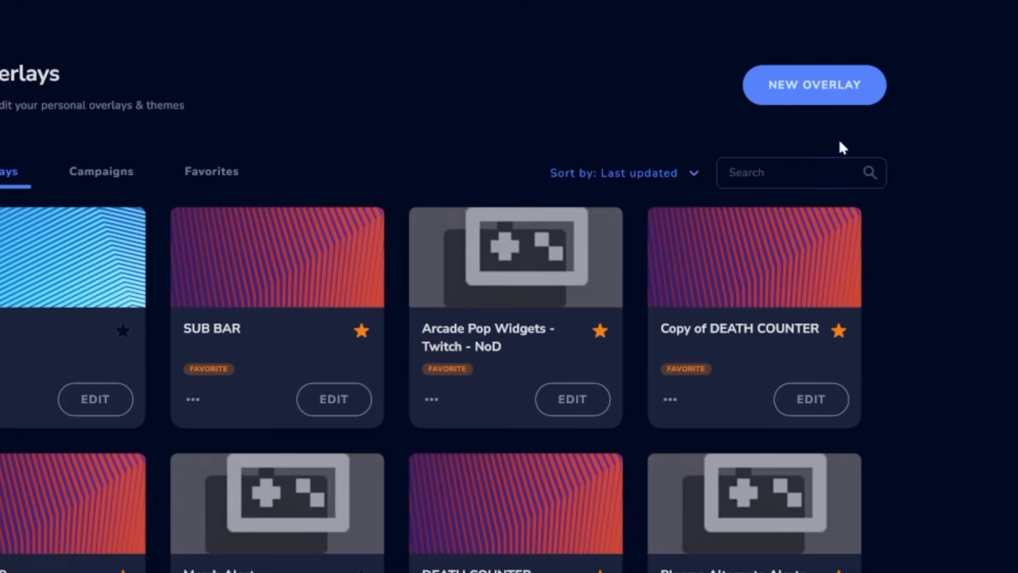
click(813, 85)
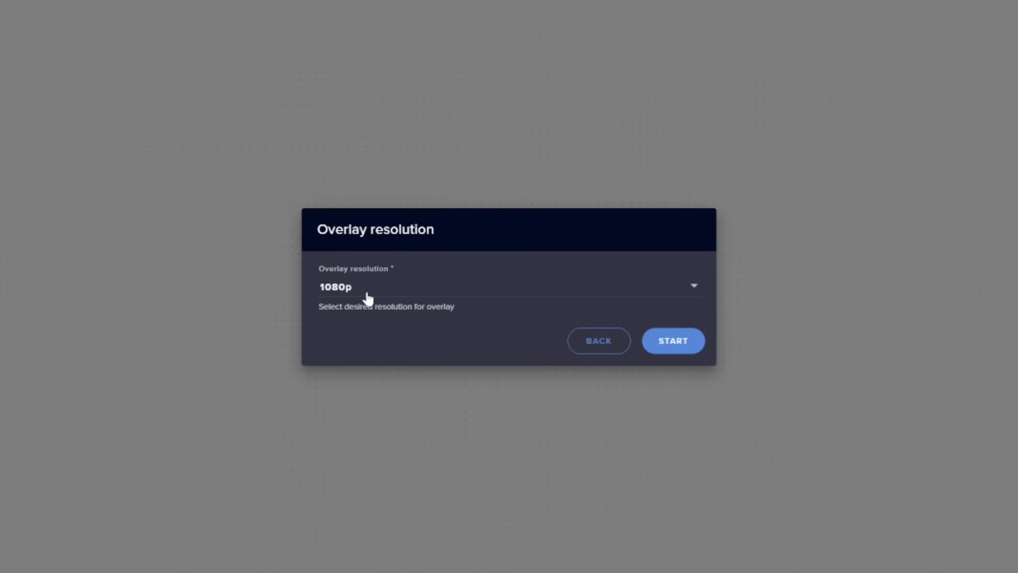
- Start the overlay at 1080p and review the OBS Audio and Video settings pages
click(672, 341)
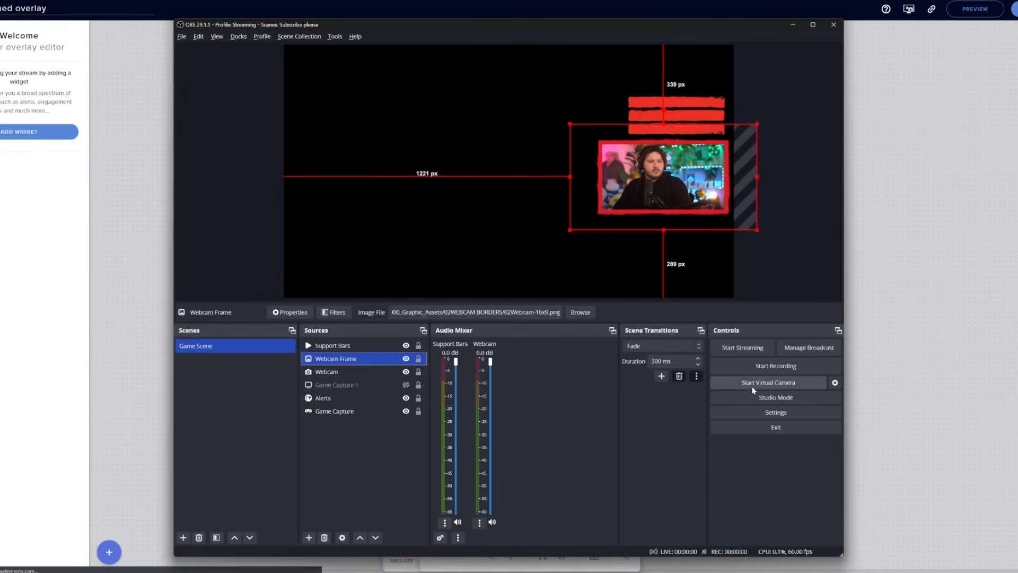
click(775, 411)
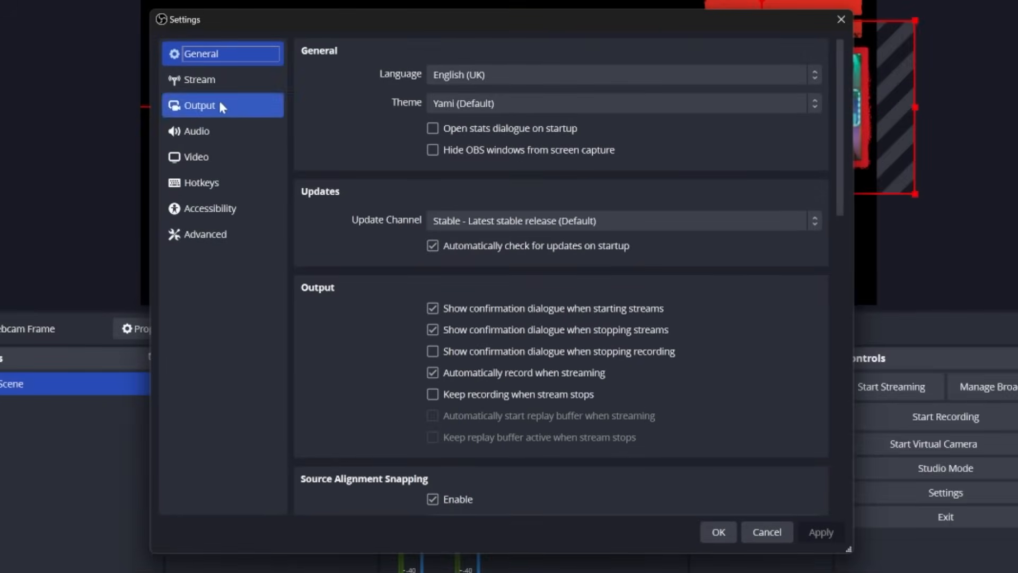
click(198, 130)
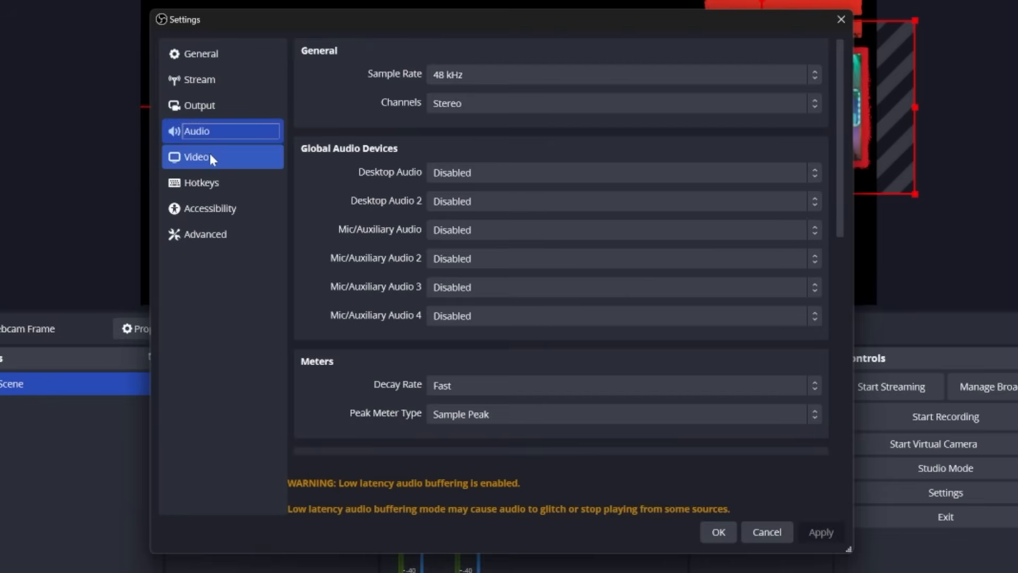
click(195, 157)
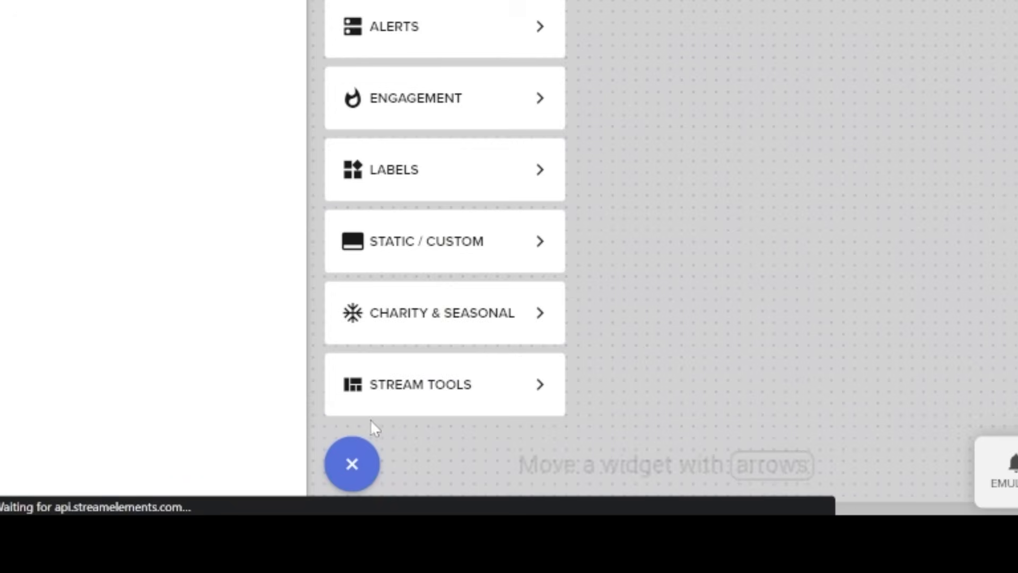
- Add a Static/Custom video widget to the overlay and pick the support bars video for it
click(426, 241)
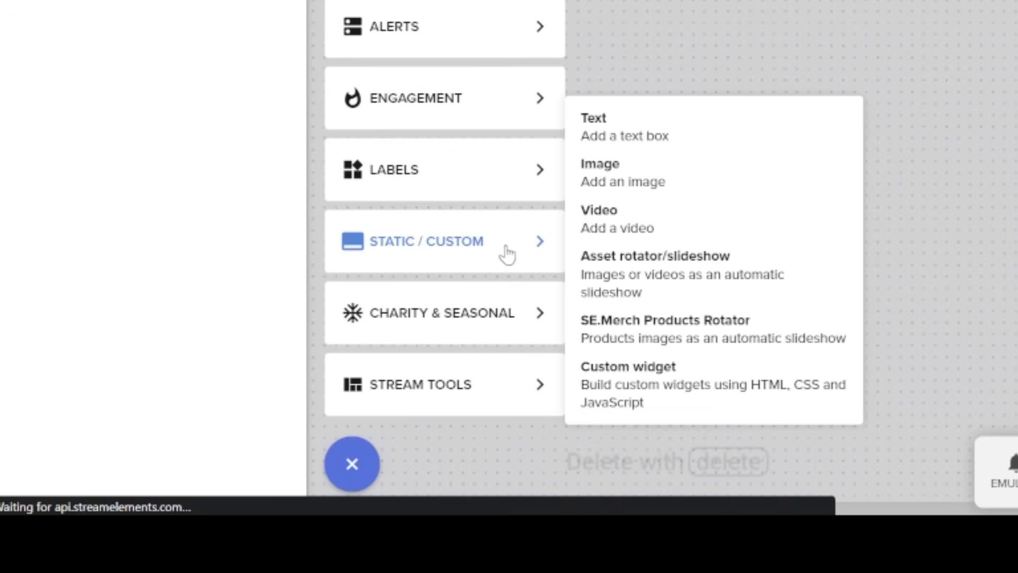
mouse_move(687, 223)
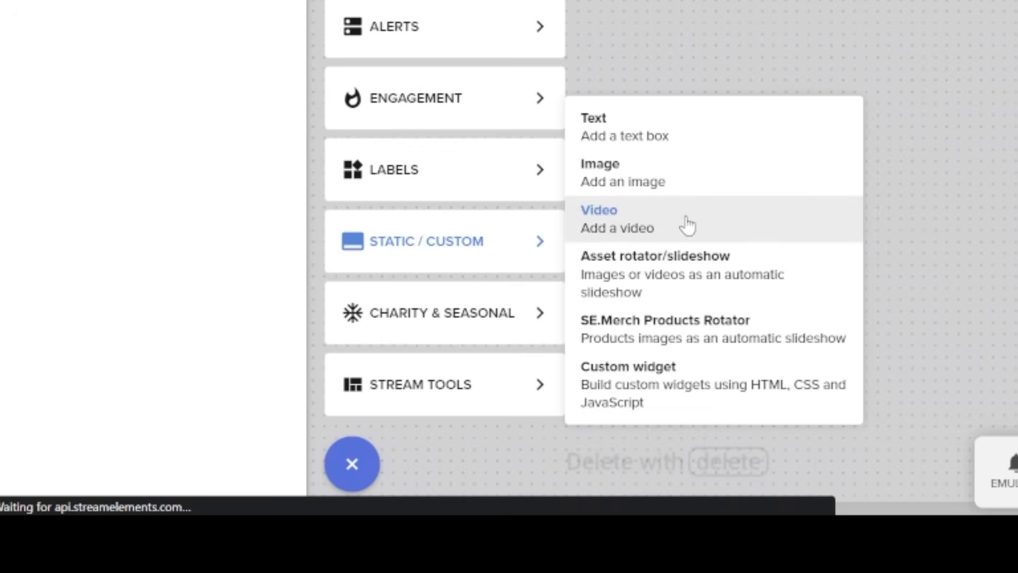
click(598, 210)
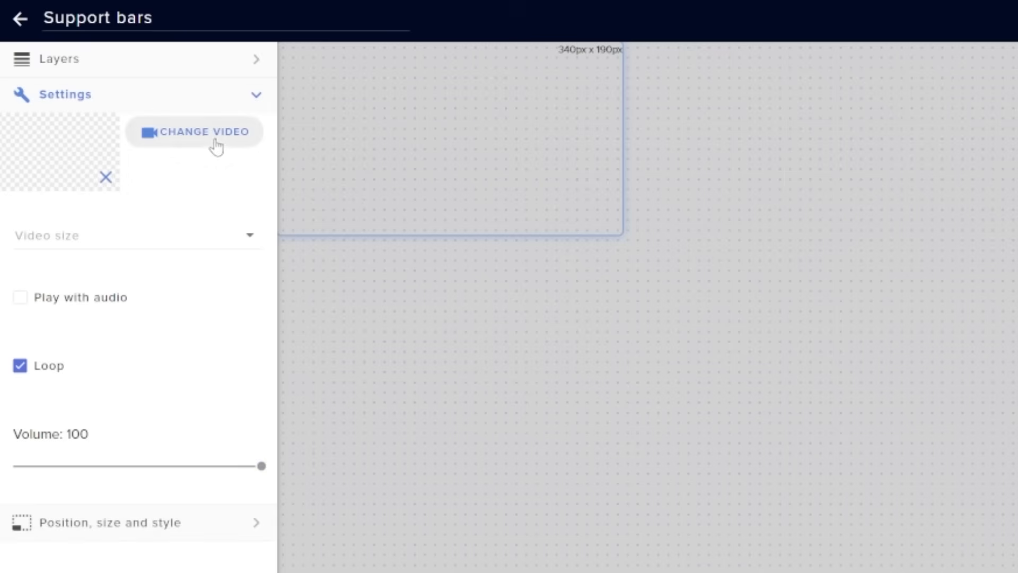
click(195, 132)
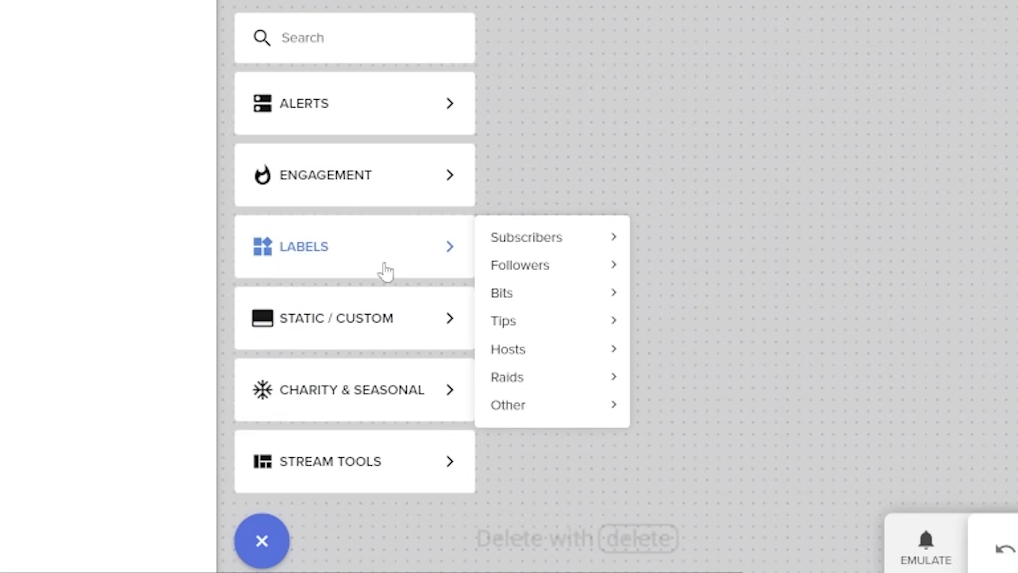
- Add a Followers label and set its custom font to BlowBrush in the text settings
click(519, 264)
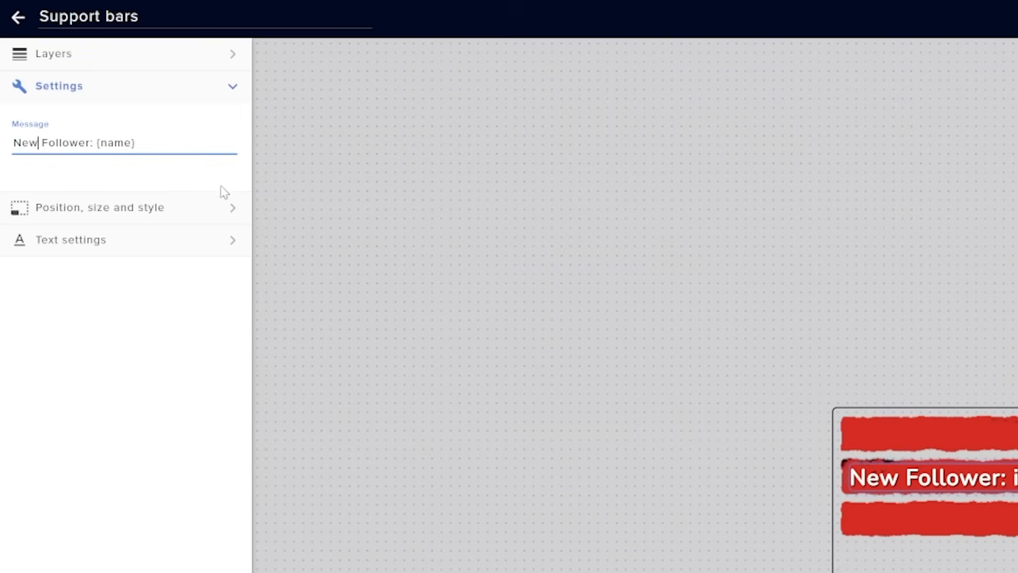
click(99, 207)
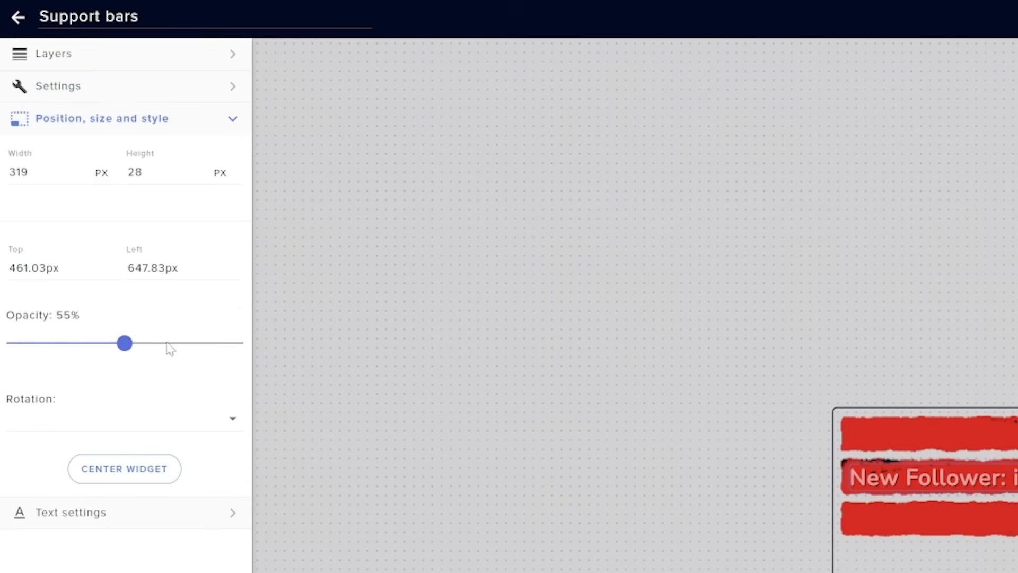
click(72, 511)
text(Blow)
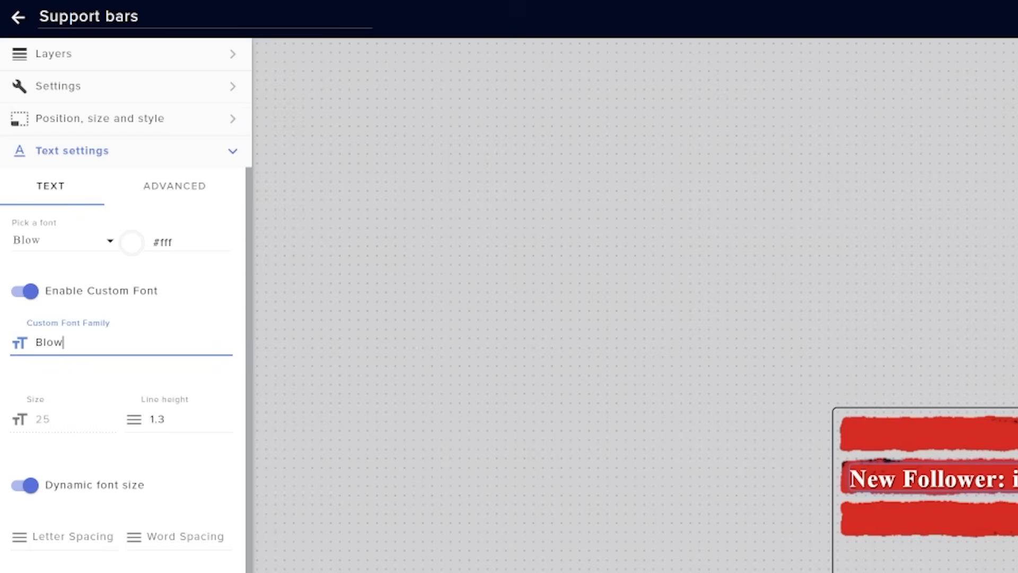
text(Brush)
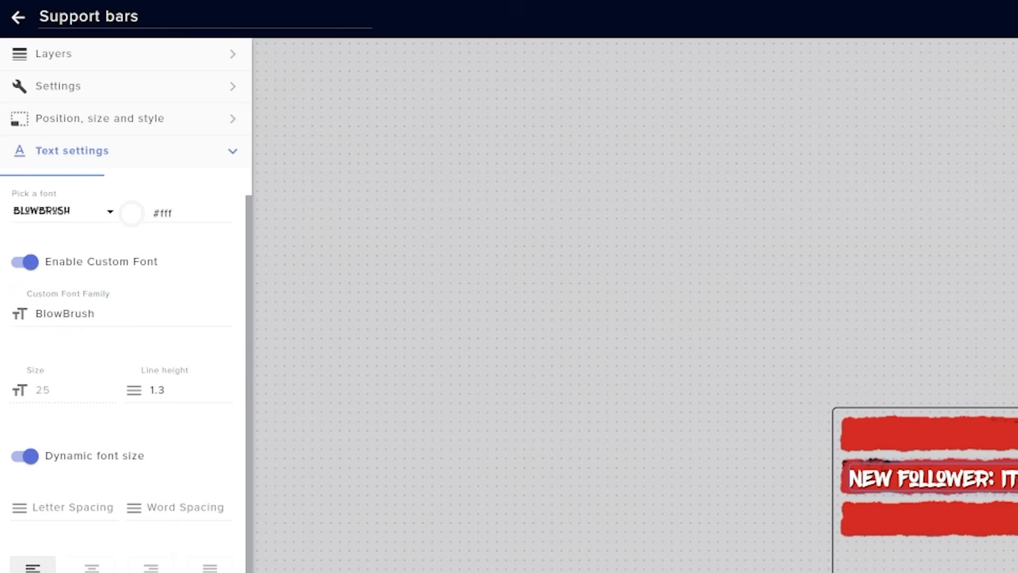
scroll(down, 3)
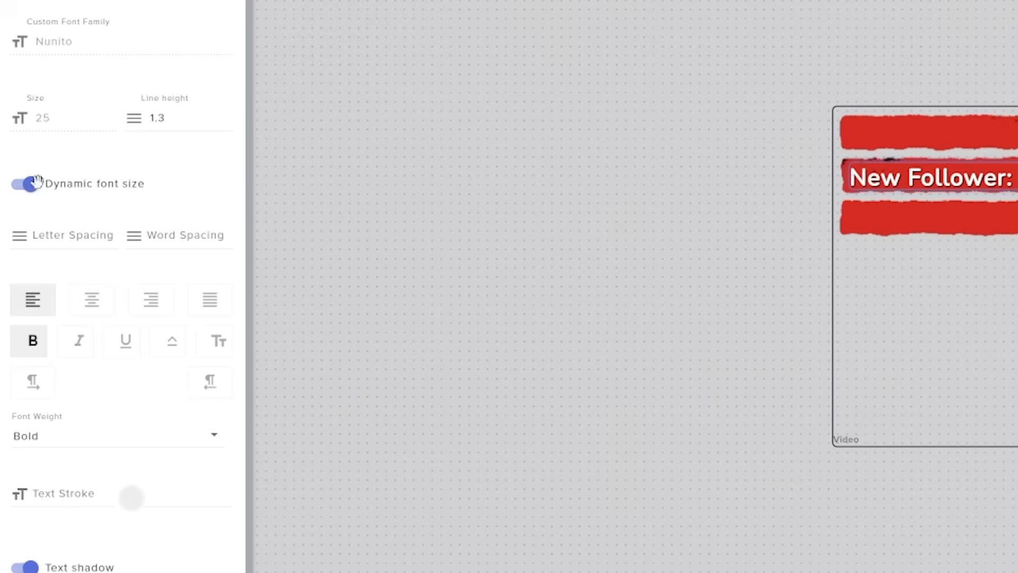
scroll(down, 3)
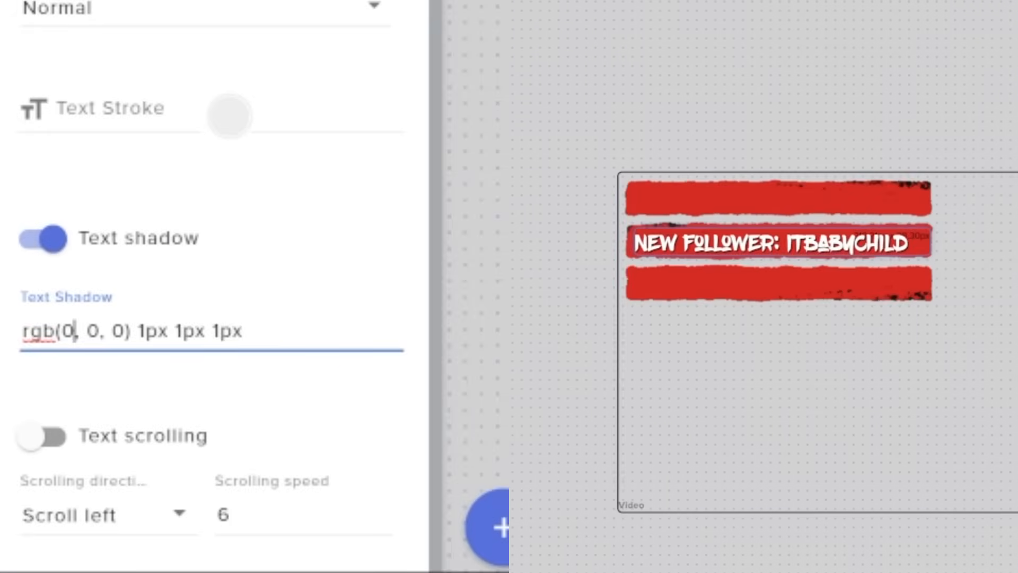
click(501, 527)
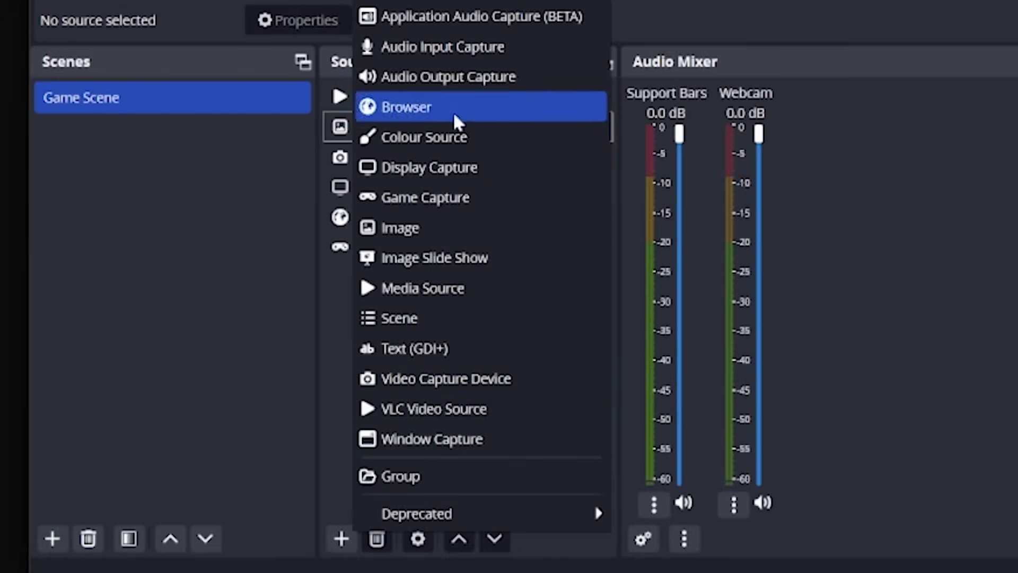
- Add a Browser source named 'Support bars' to the scene
click(405, 106)
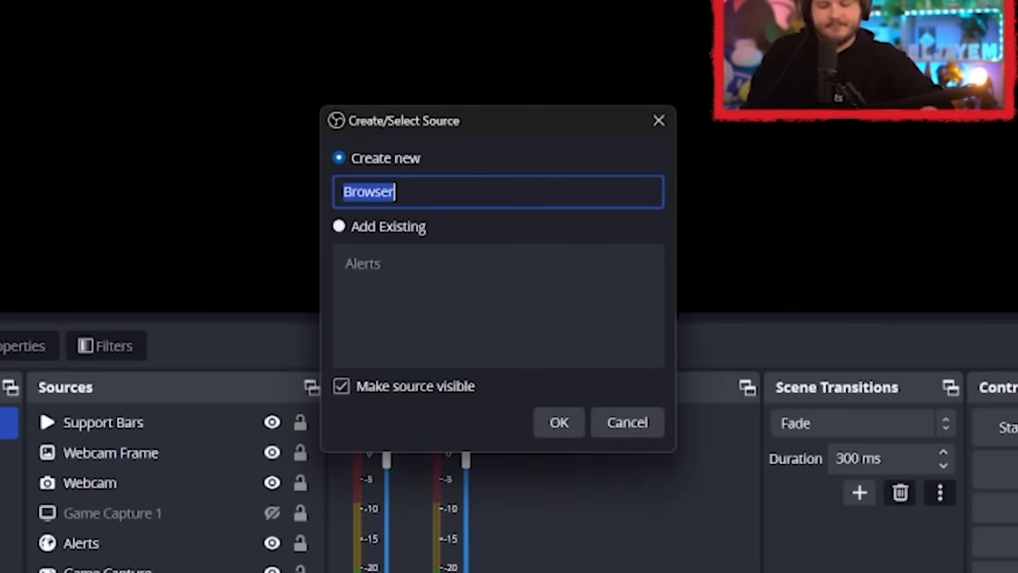
text(Support bars)
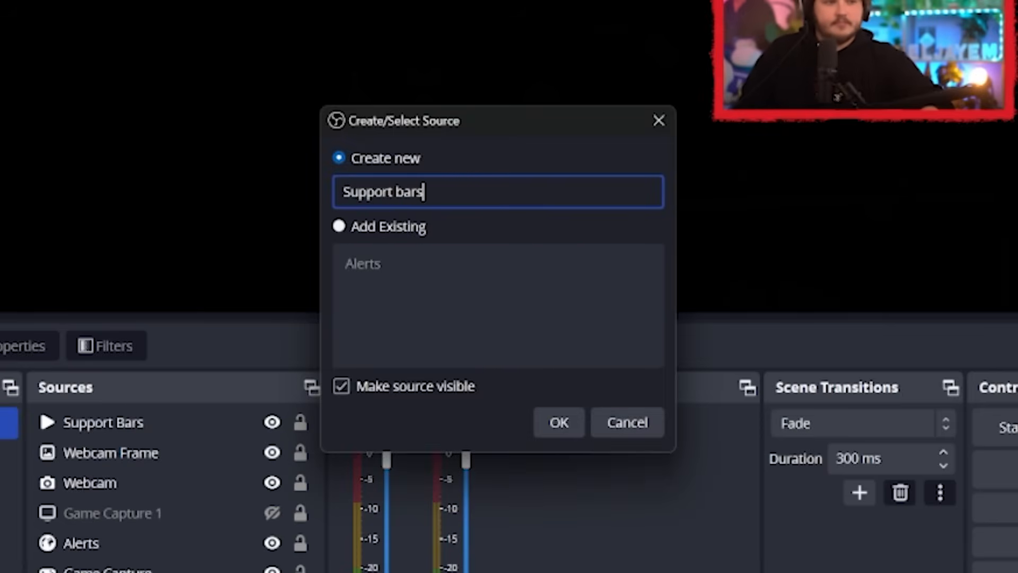
click(556, 422)
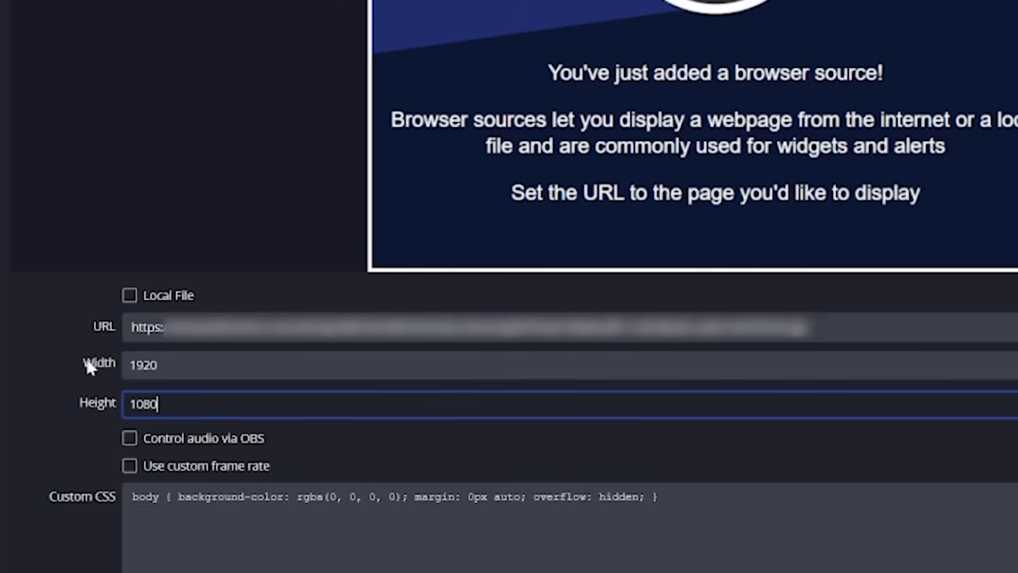
mouse_move(235, 390)
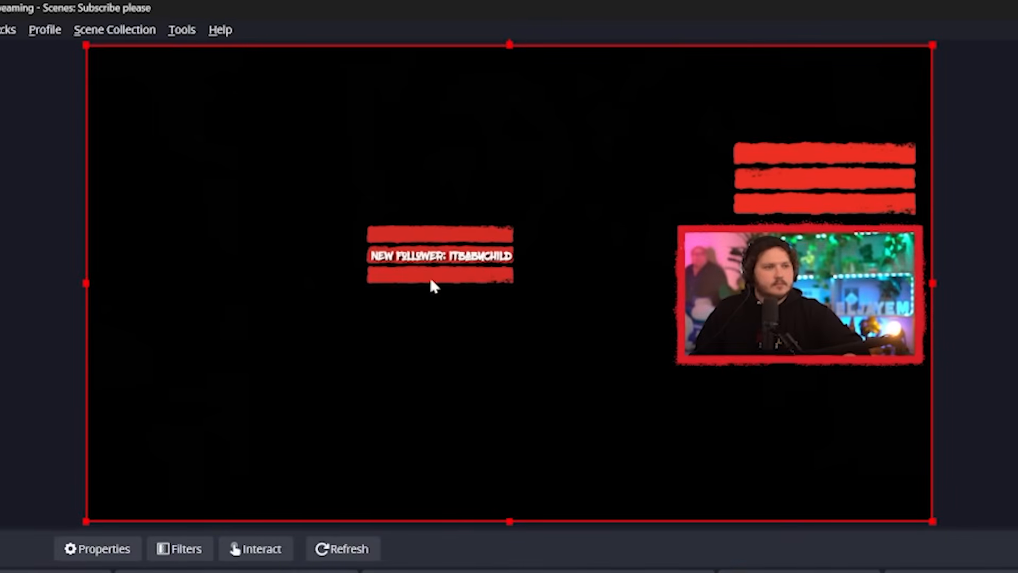
mouse_move(450, 302)
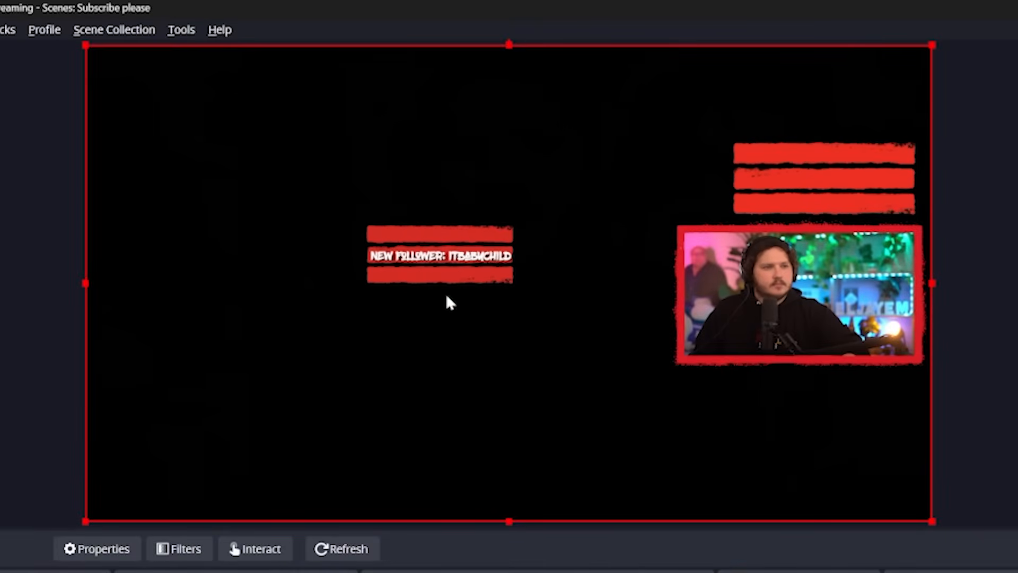
mouse_move(403, 403)
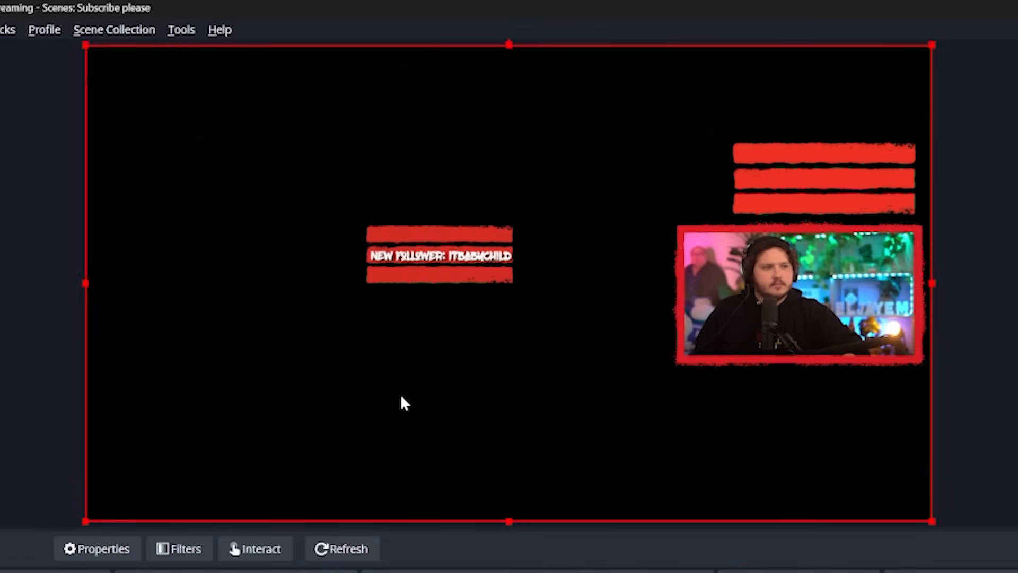
mouse_move(492, 271)
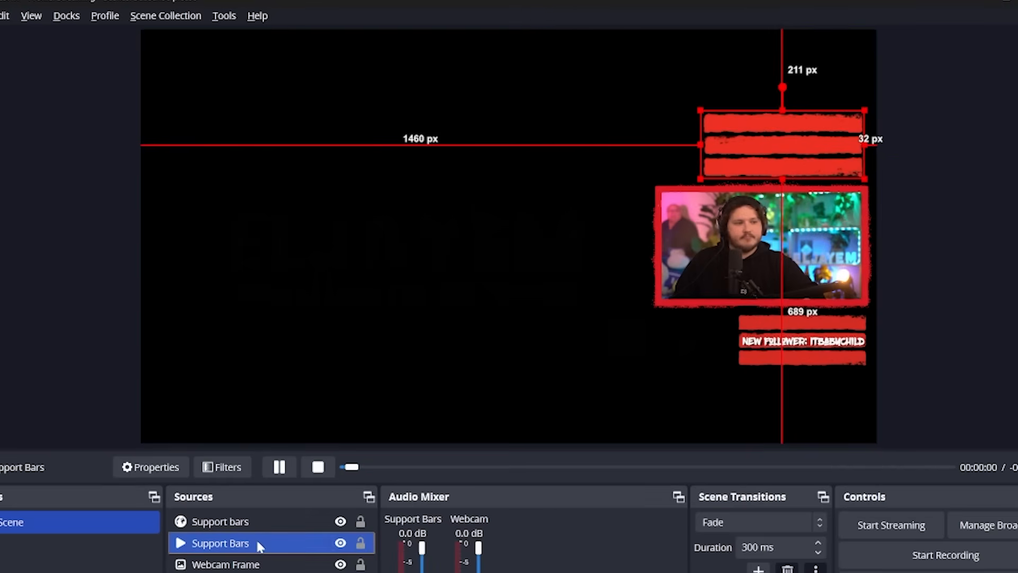
- Select the old Support Bars video source so it can be deleted from Game Scene
click(219, 521)
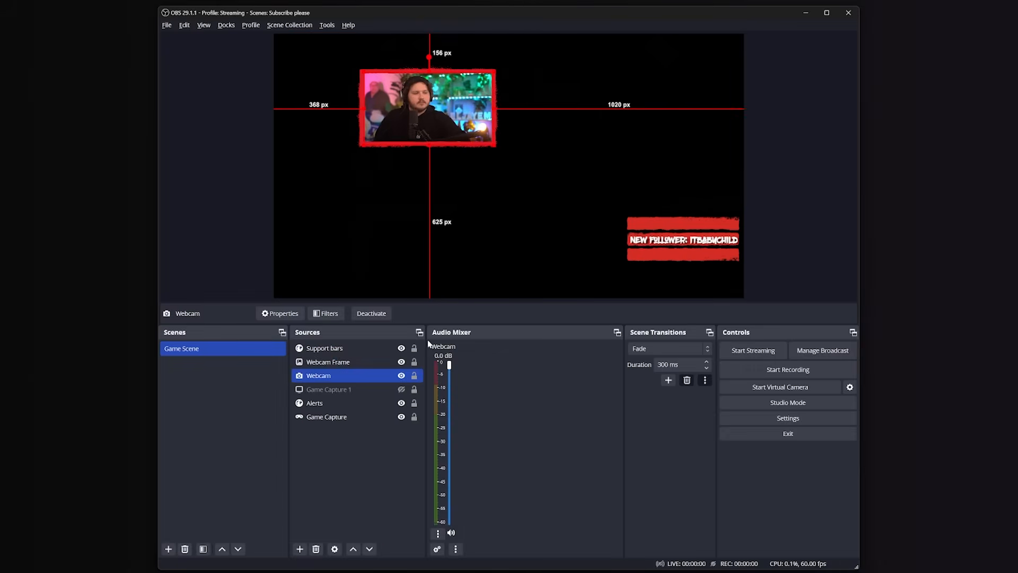
- Add a Group source named 'Webcam Group' to hold the webcam and its frame
click(299, 548)
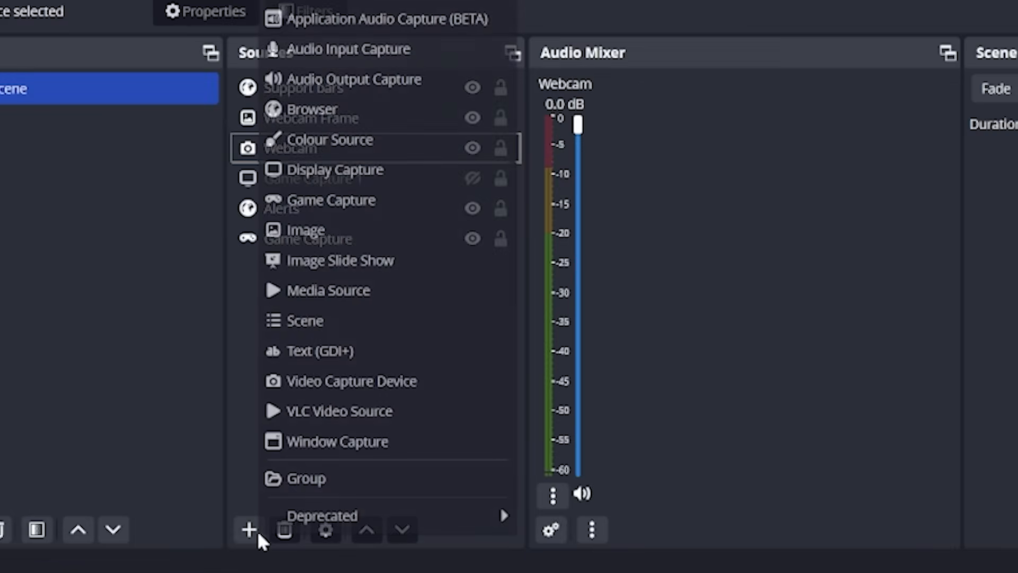
click(306, 478)
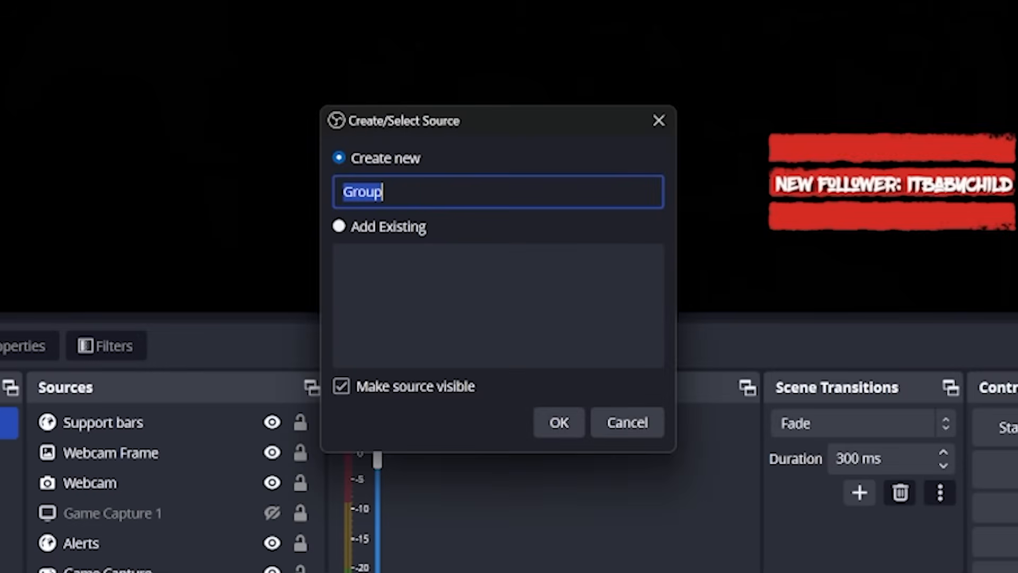
text(webcam)
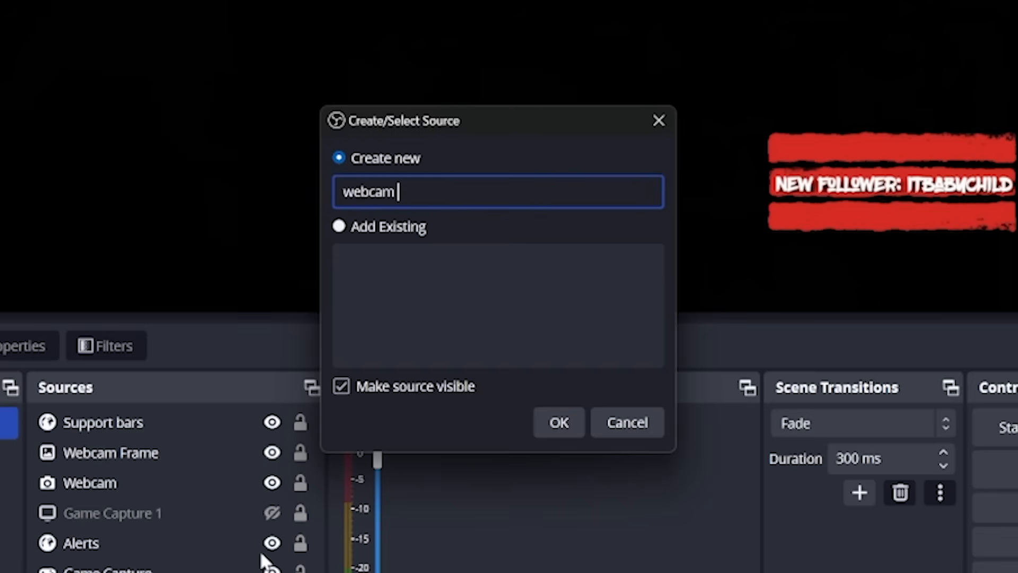
text(Webcam Group)
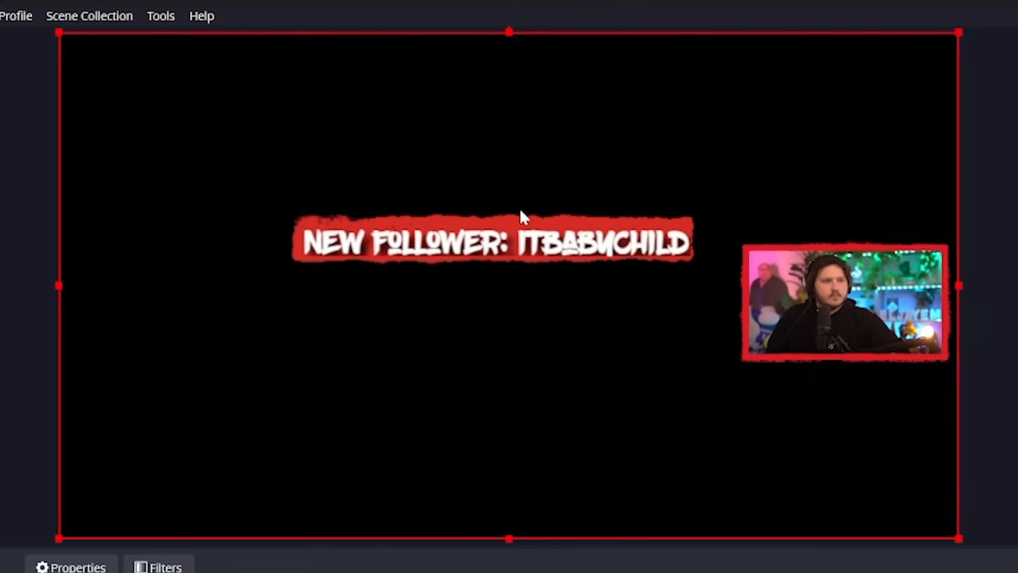
click(491, 241)
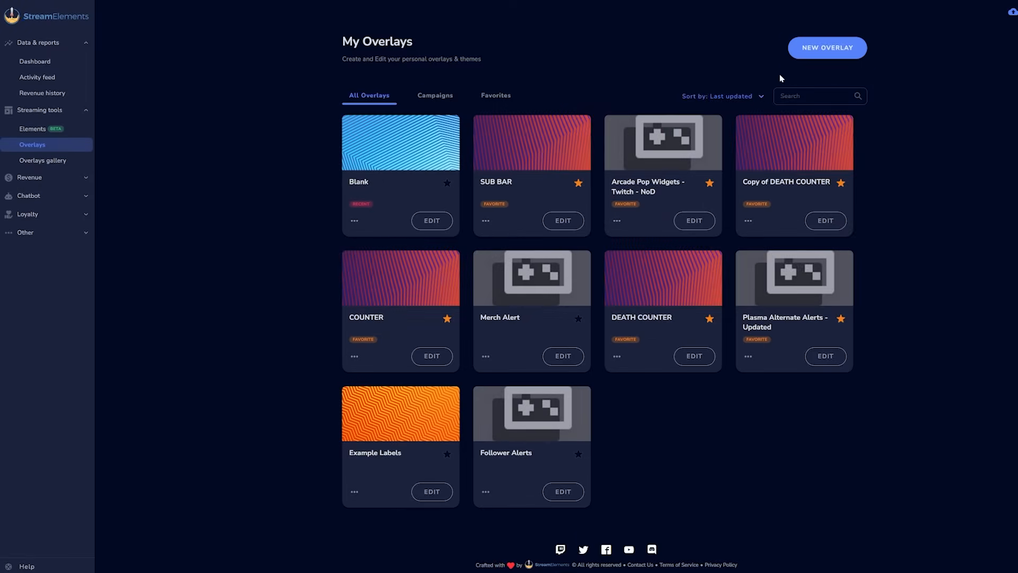
- Start a new 1080p StreamElements overlay and add the stream chat widget to it
click(826, 47)
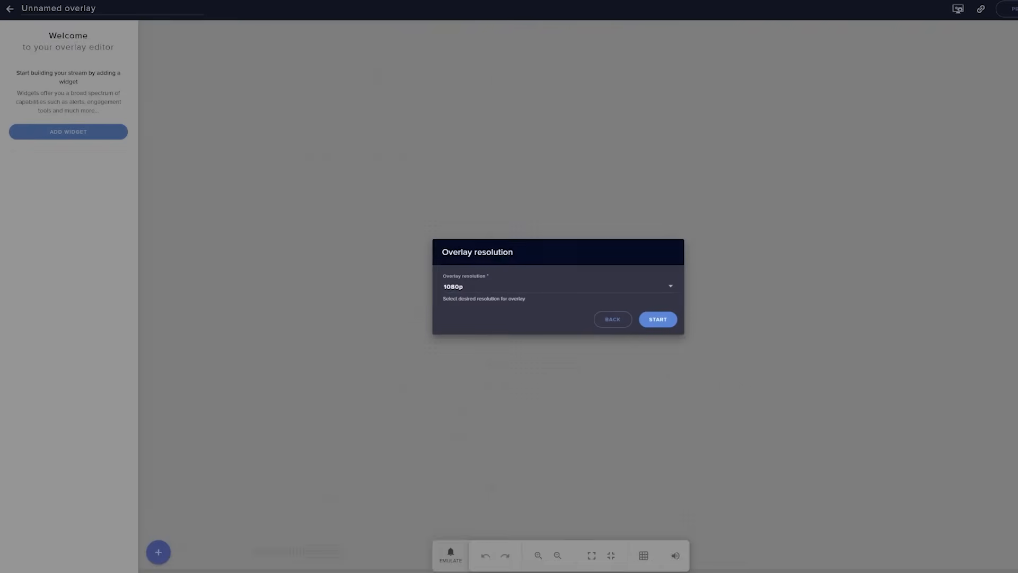
click(657, 319)
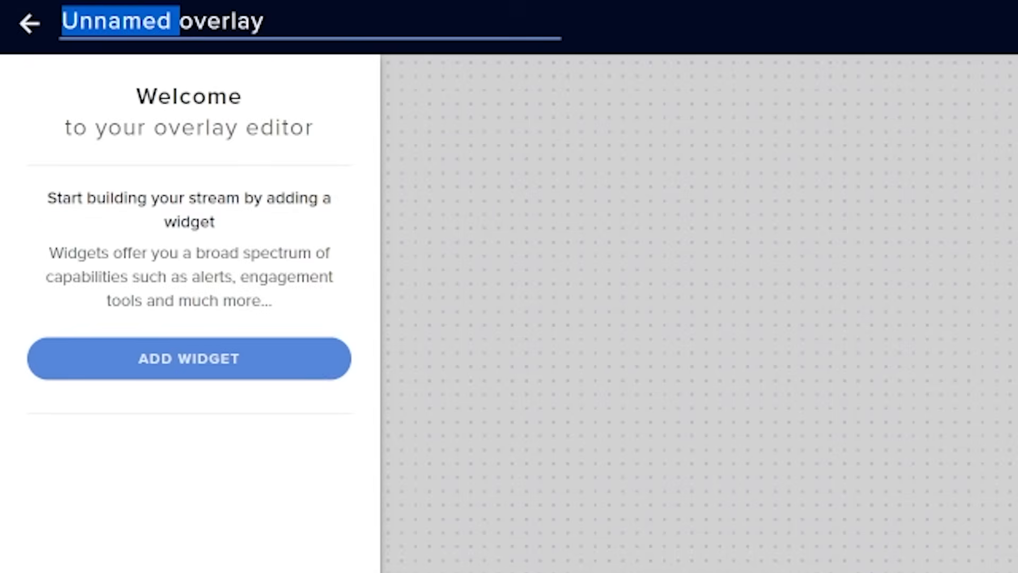
click(189, 358)
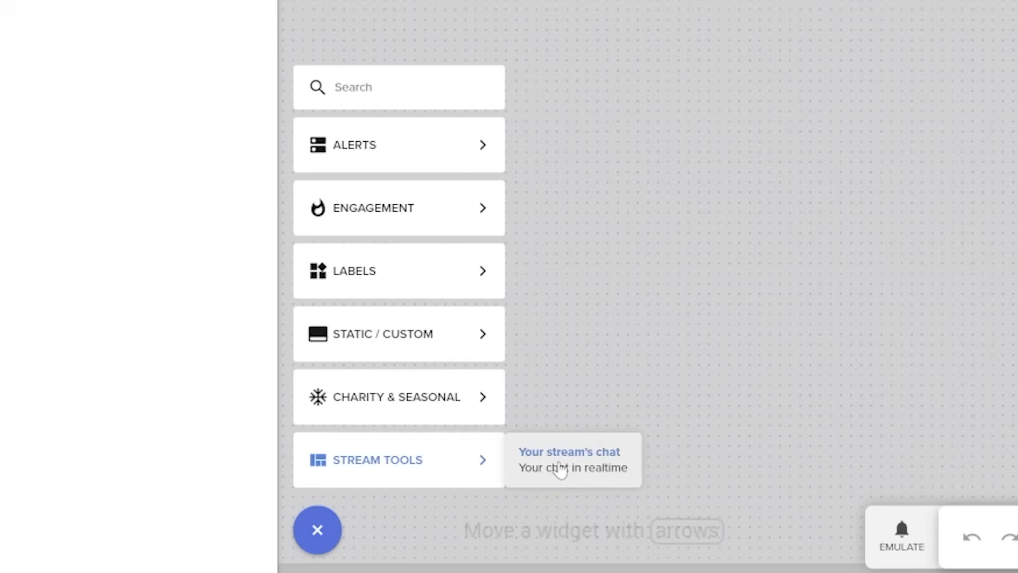
click(570, 459)
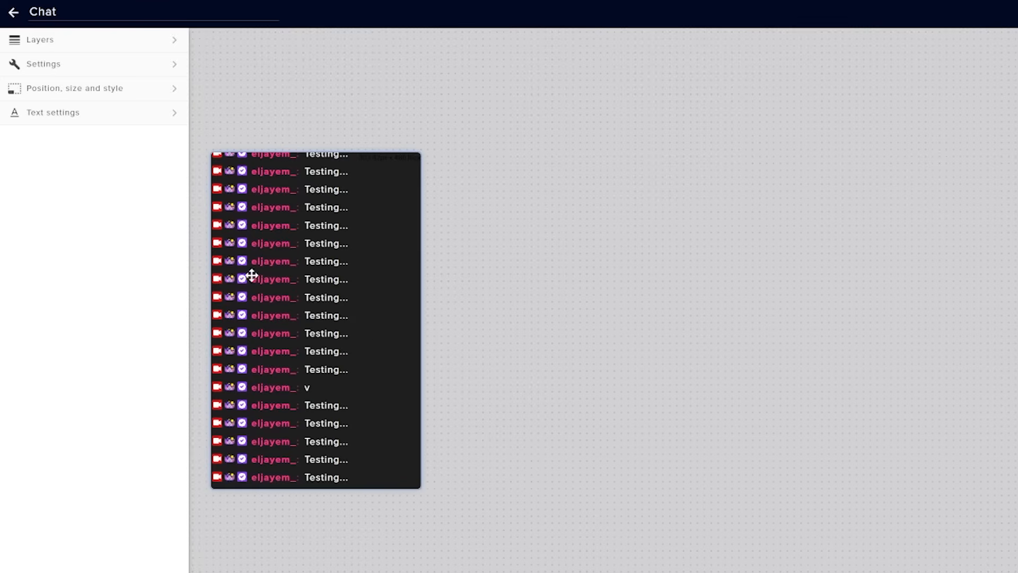
mouse_move(64, 88)
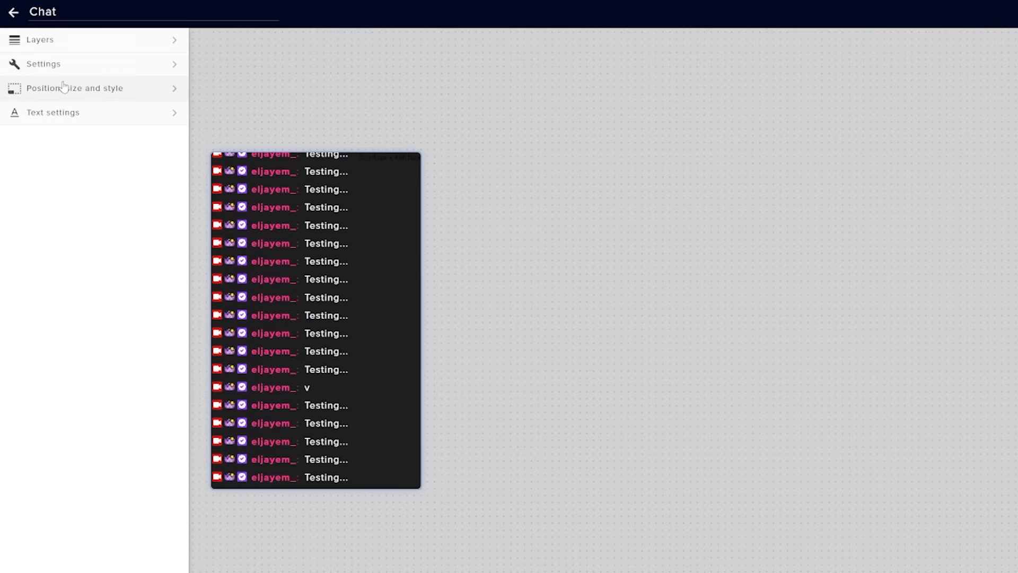
- Give the chat widget a custom transparent theme and a custom font starting 'Bl'
click(75, 88)
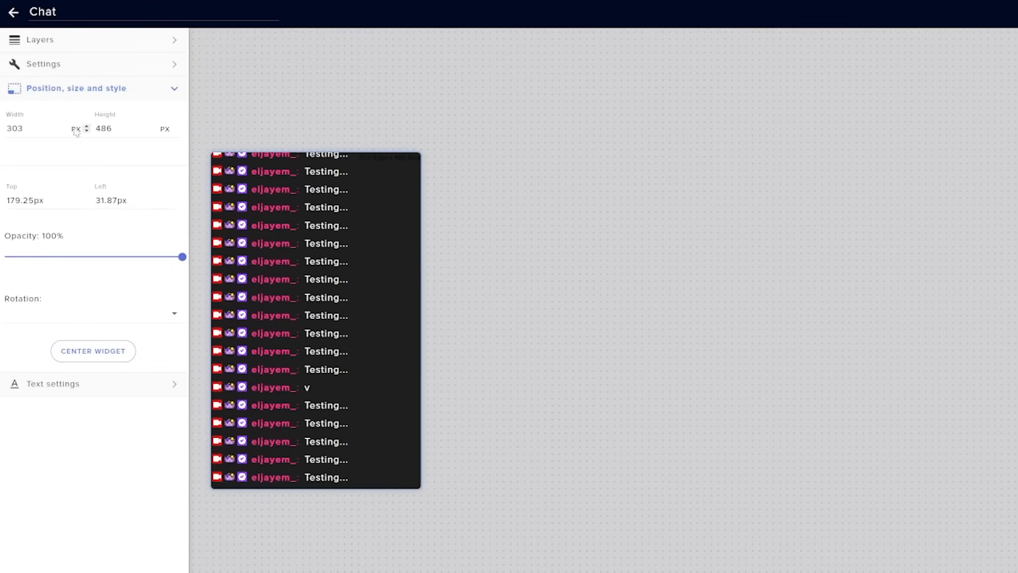
mouse_move(293, 155)
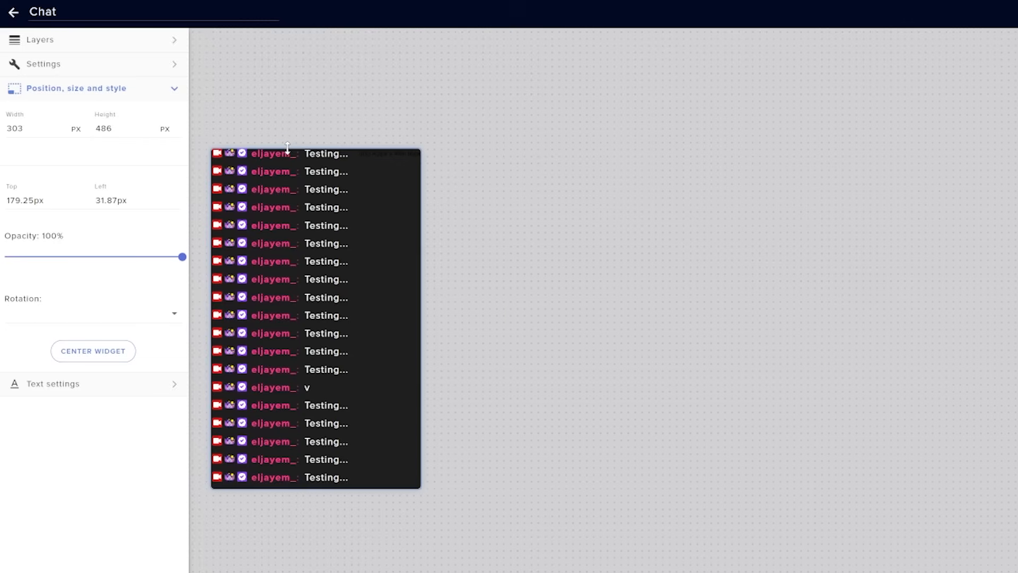
click(43, 64)
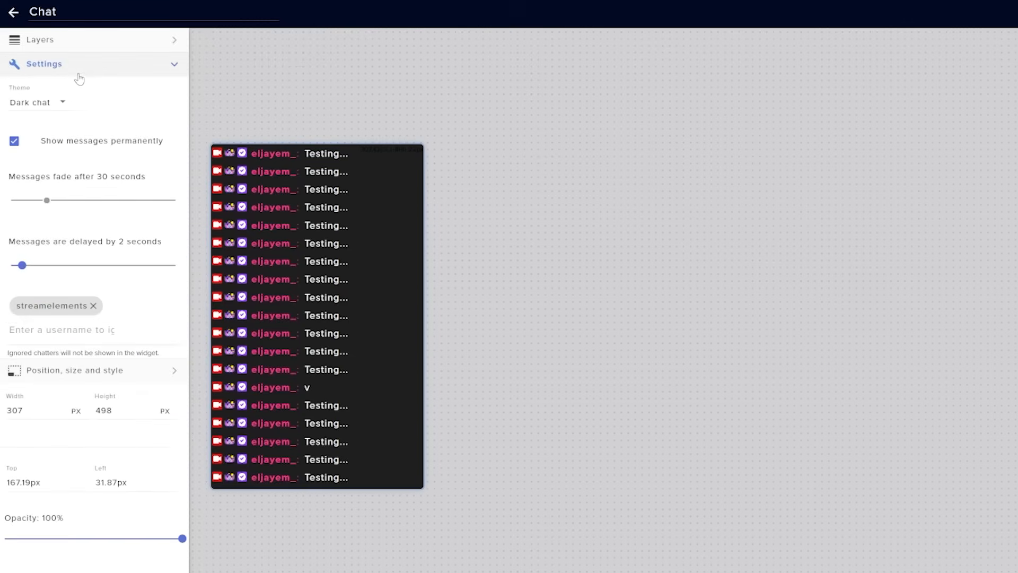
click(36, 102)
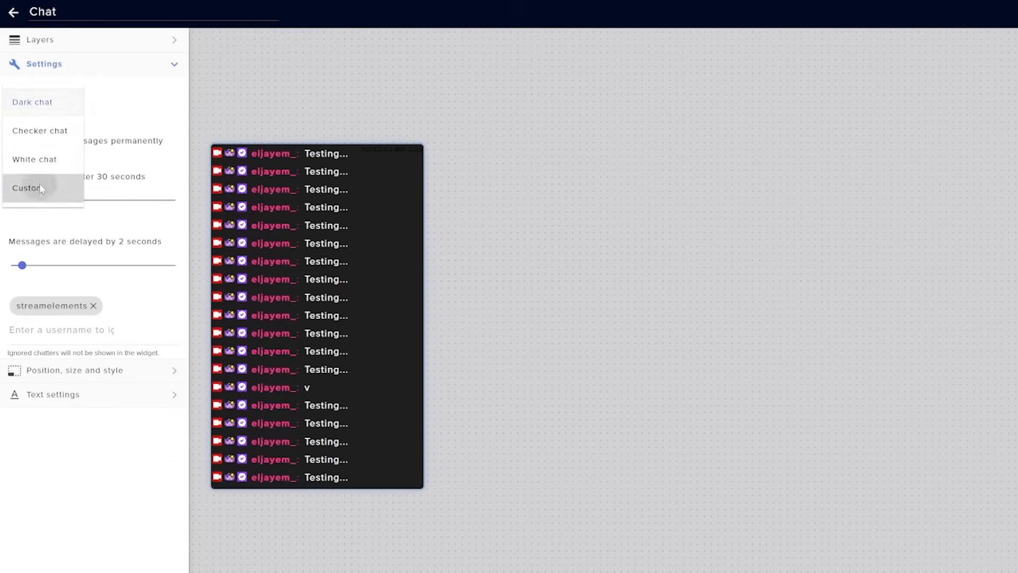
click(28, 189)
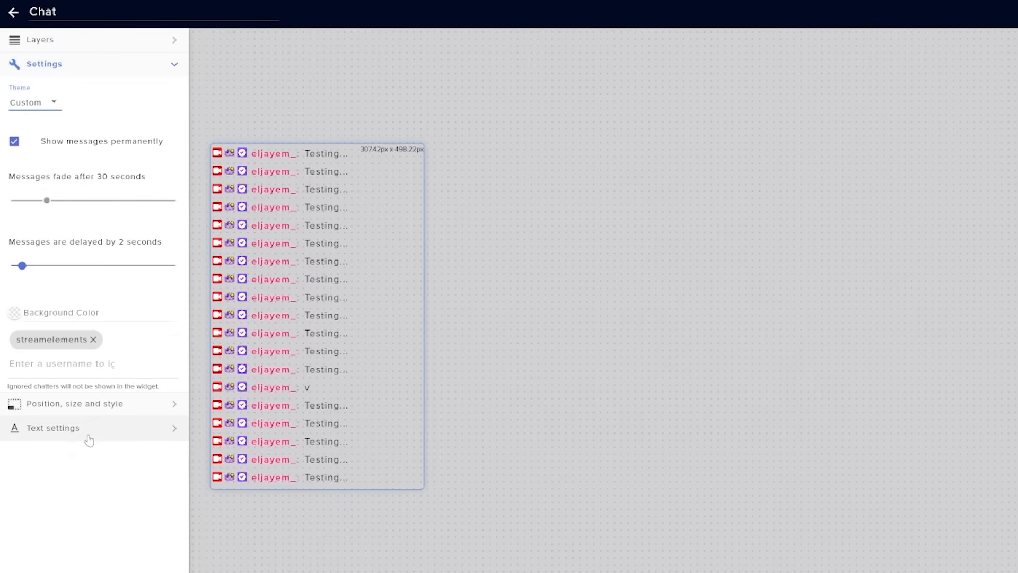
click(52, 427)
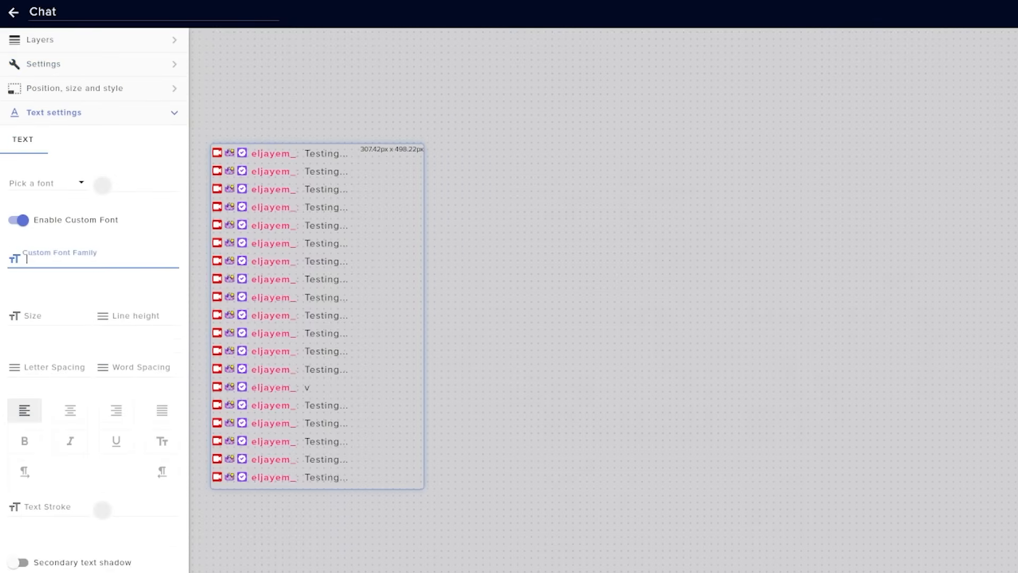
text(Bl)
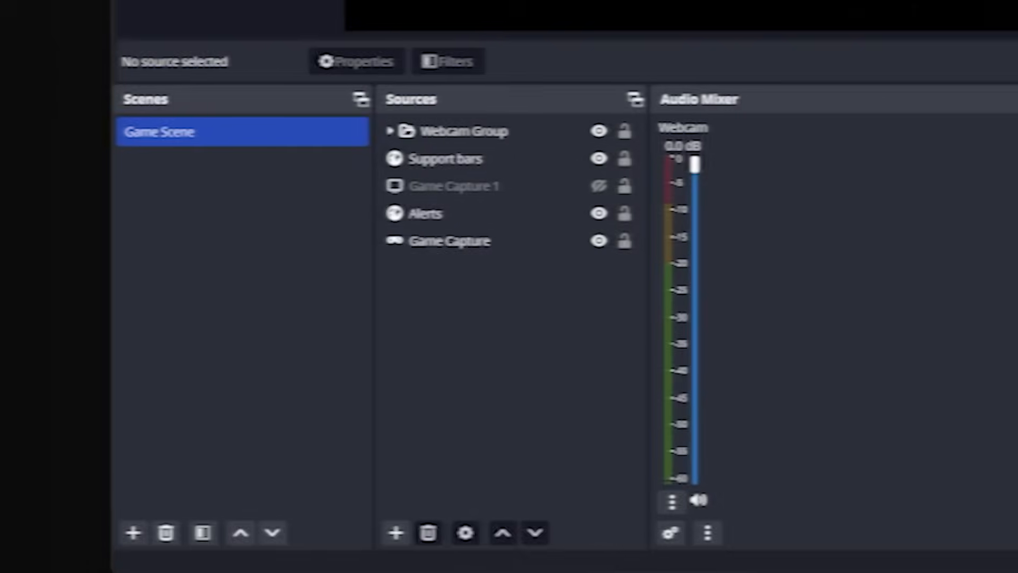
- Add a Browser source named 'Chat' at 1920x1080 to OBS with the overlay's address
click(394, 531)
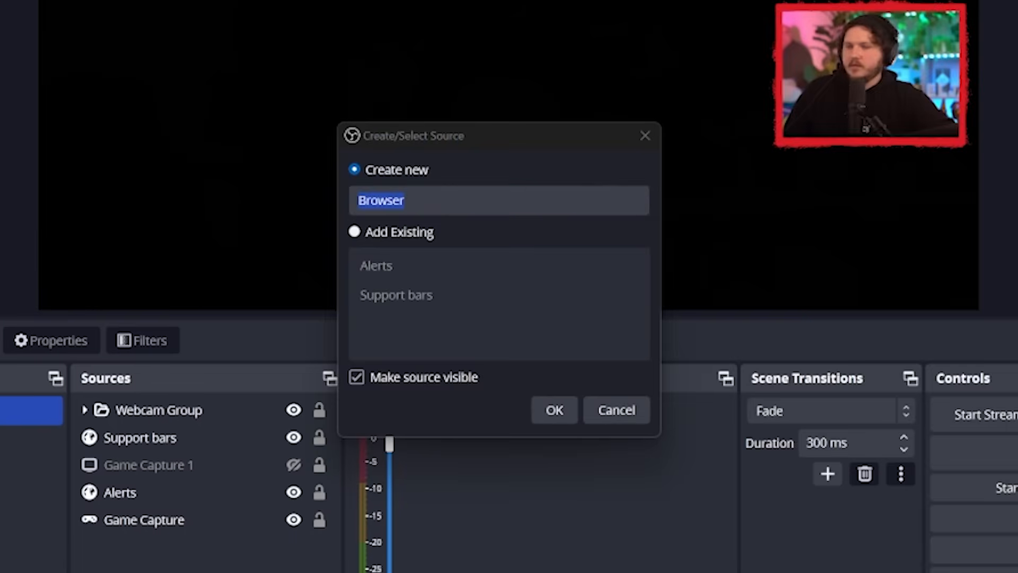
click(554, 409)
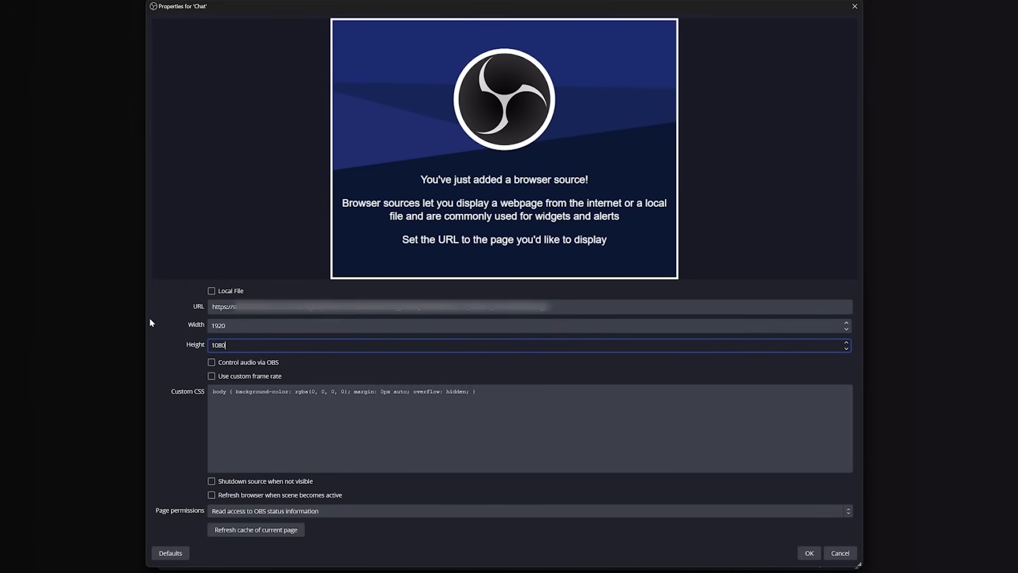
click(808, 552)
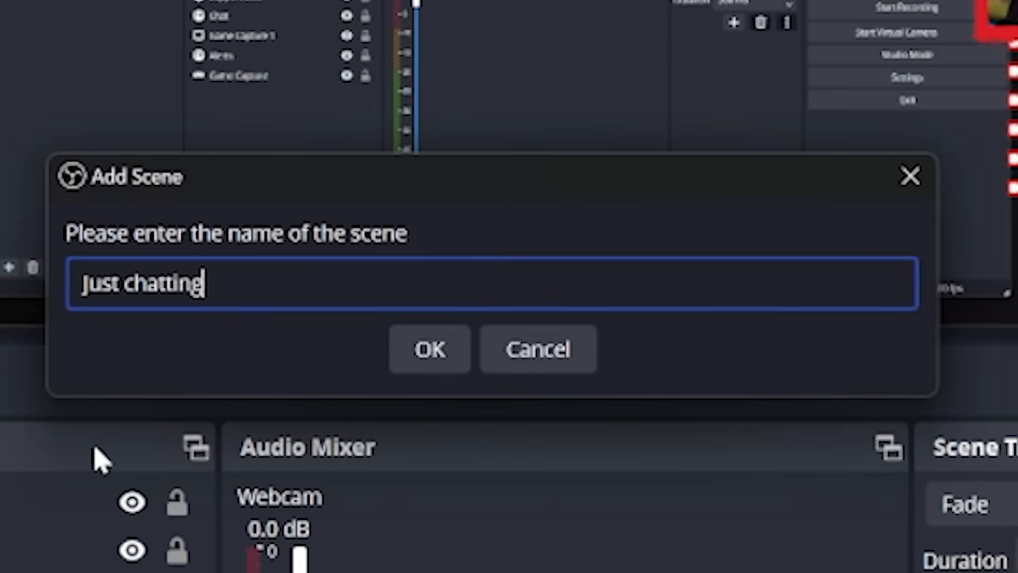
- Create an empty scene named 'Just Chatting' and switch between it and Game Scene
click(428, 349)
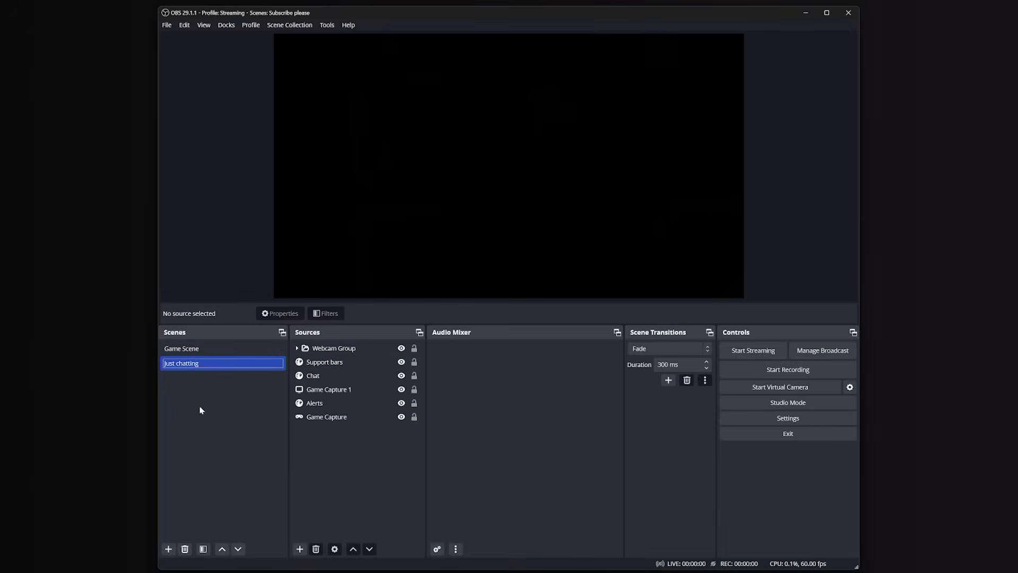
mouse_move(371, 257)
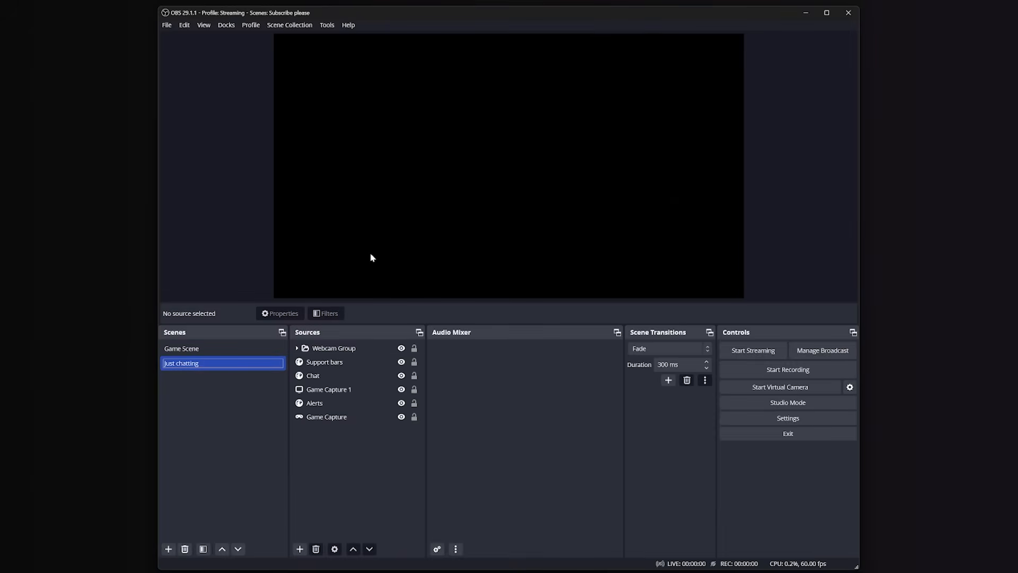
click(181, 349)
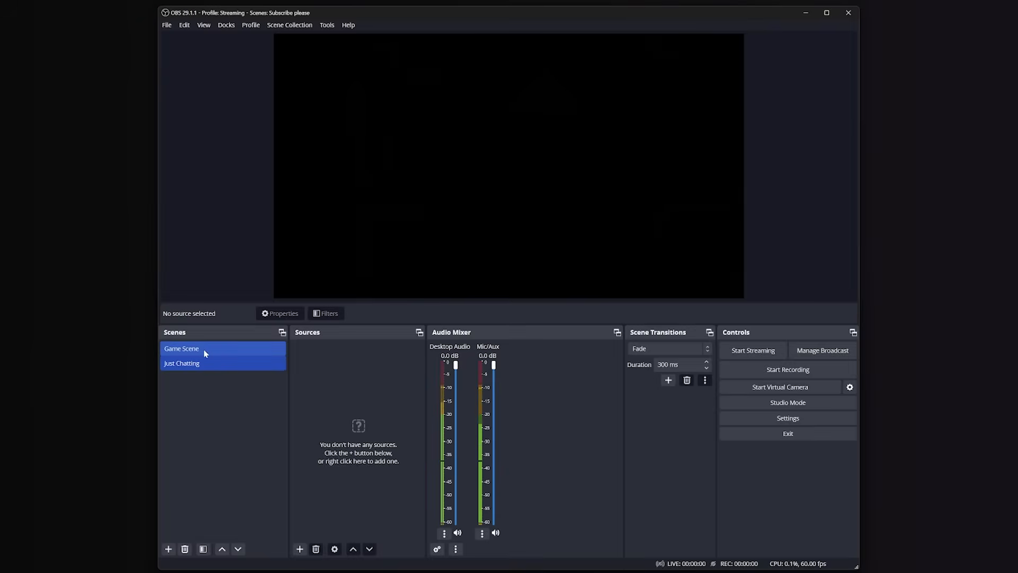
click(181, 349)
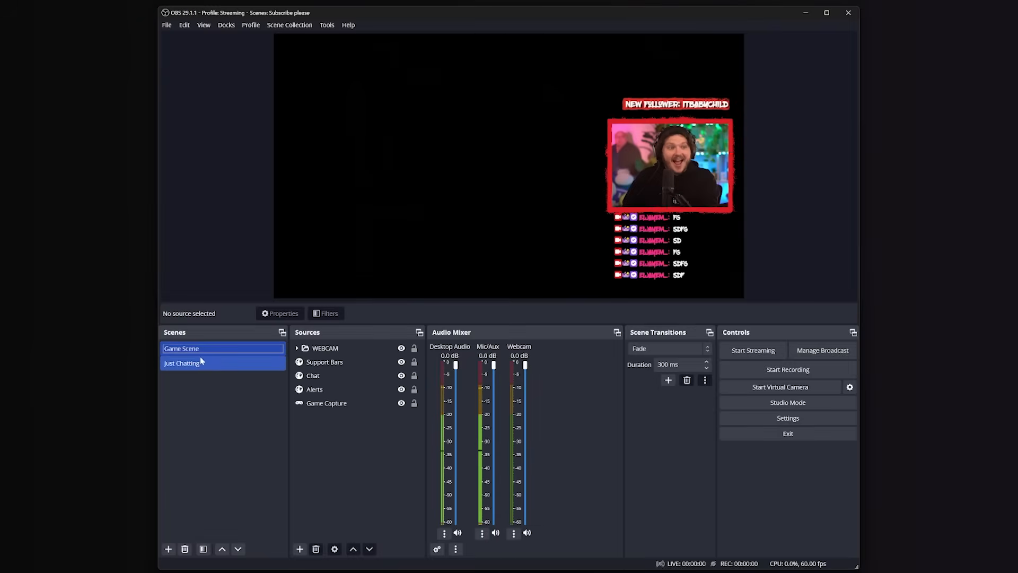
click(181, 348)
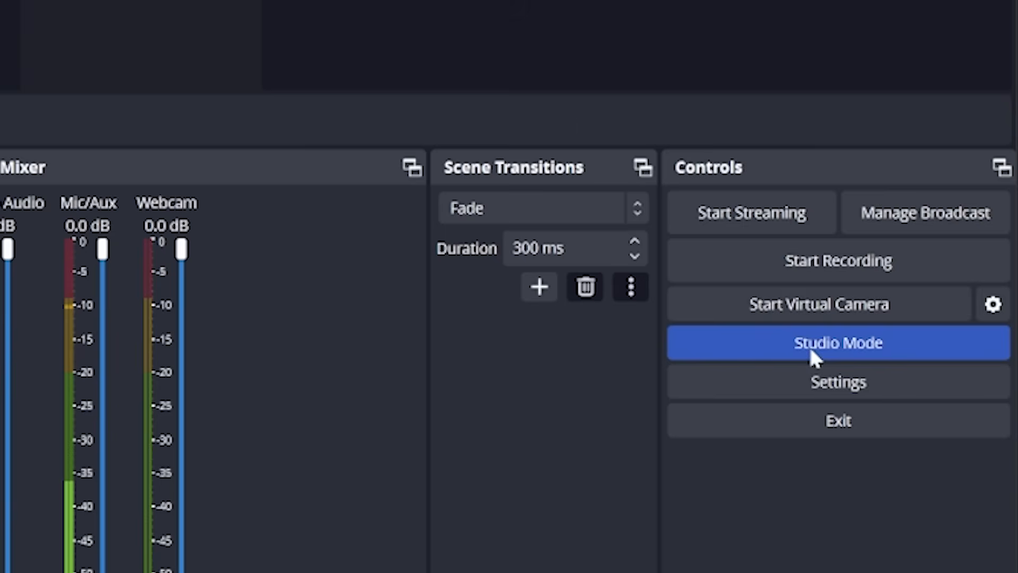
click(836, 343)
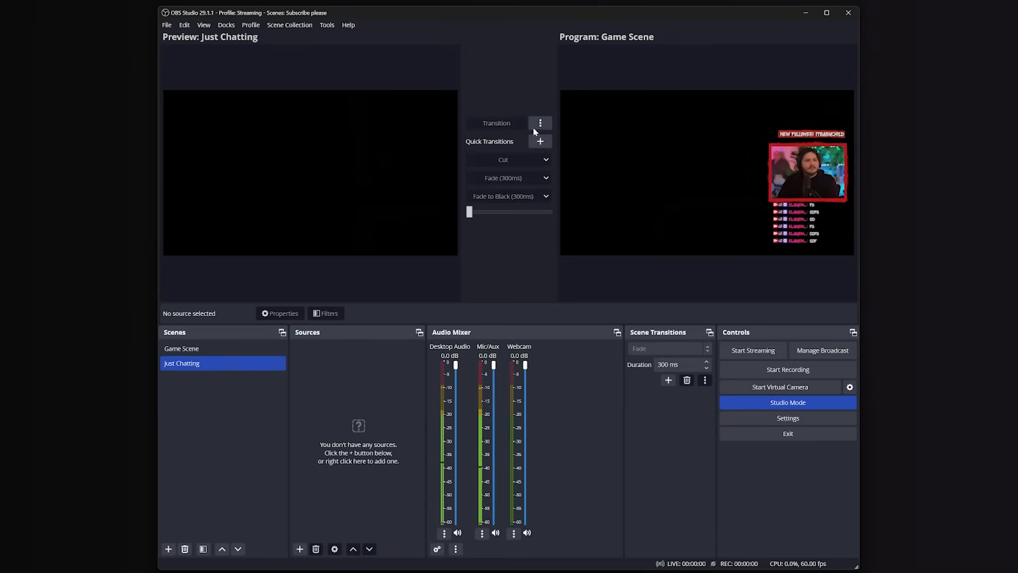
click(182, 348)
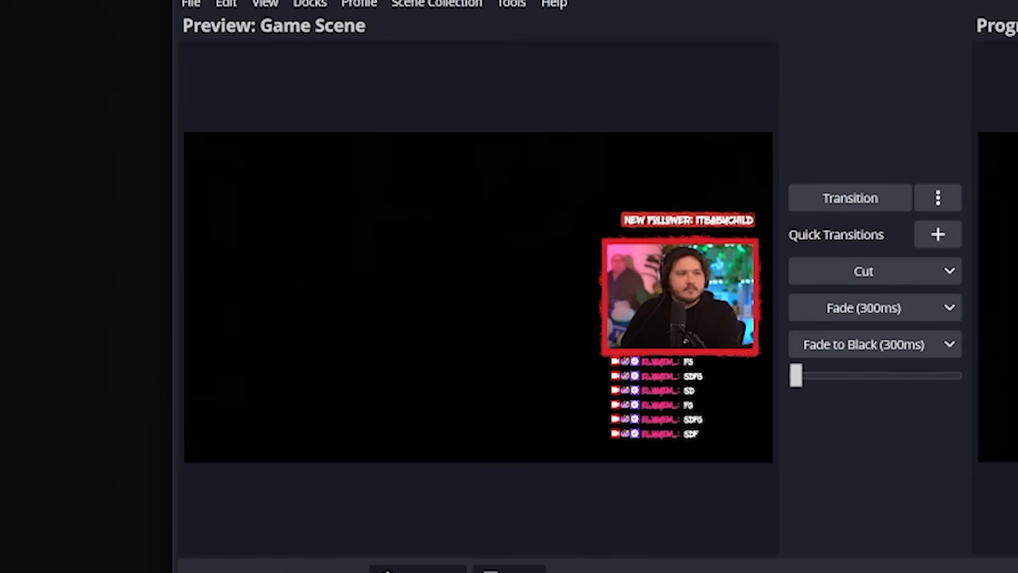
click(850, 199)
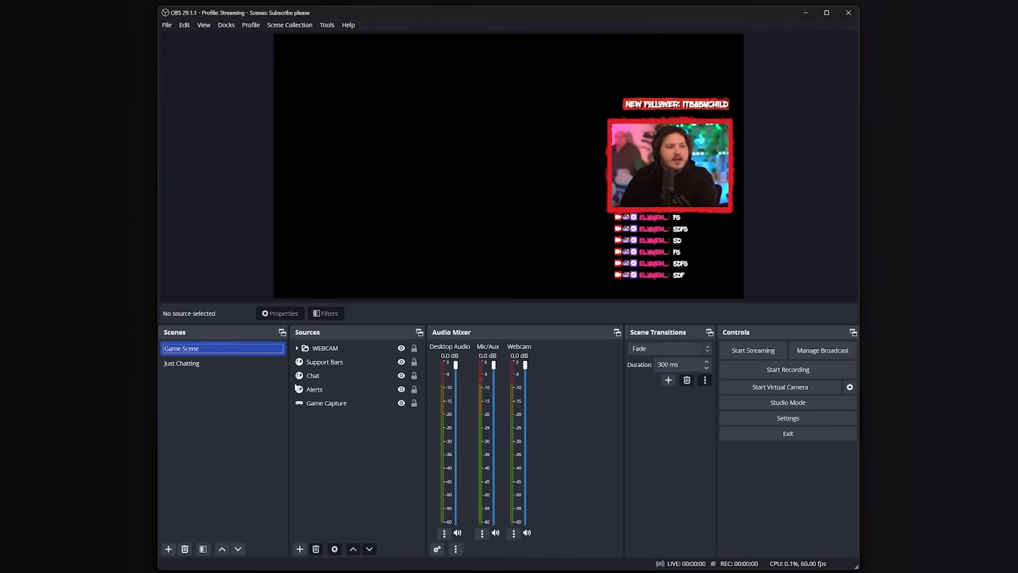
click(182, 363)
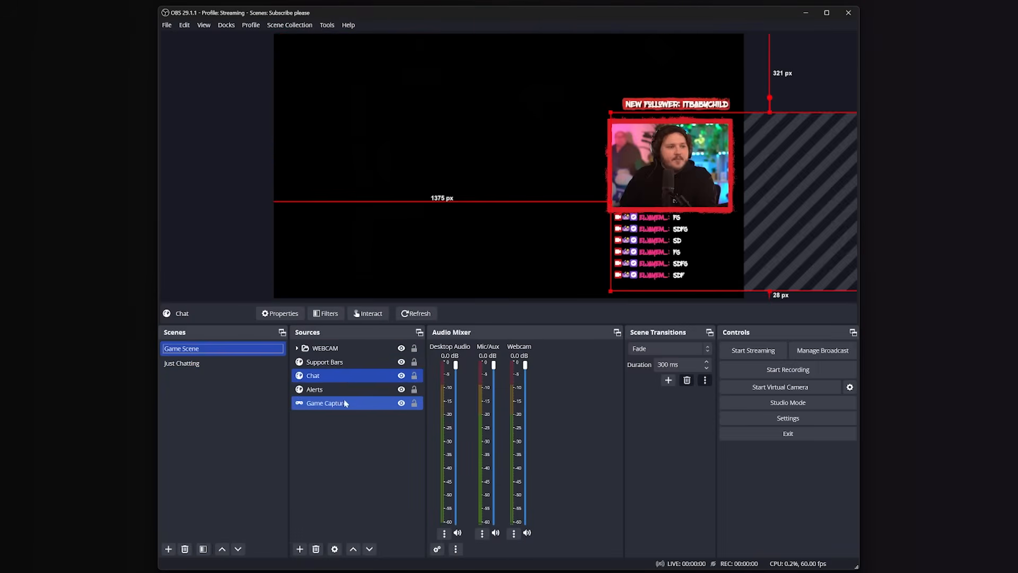
- Copy Chat and Alerts from Game Scene into Just Chatting alongside the webcam
click(181, 363)
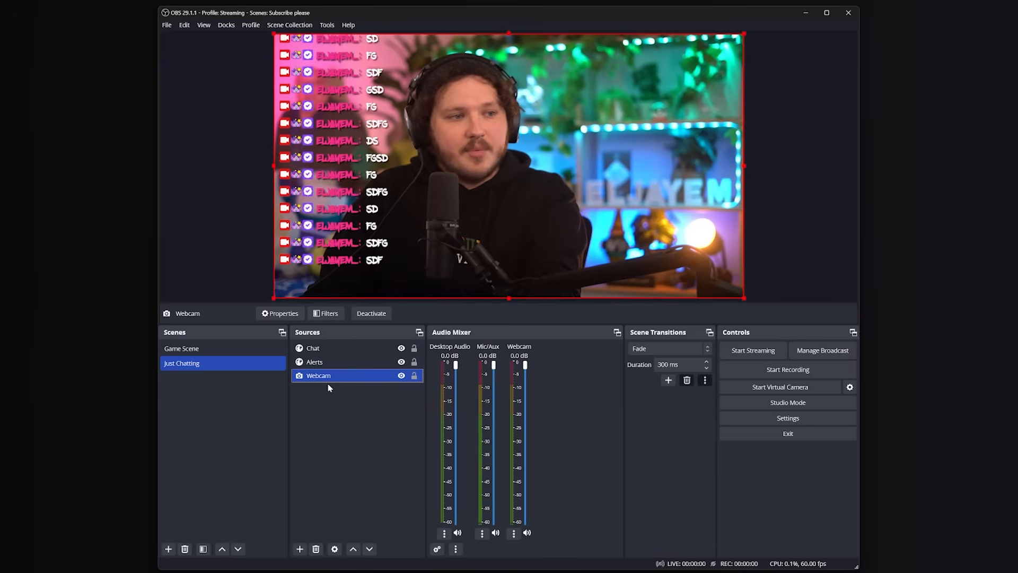
click(315, 361)
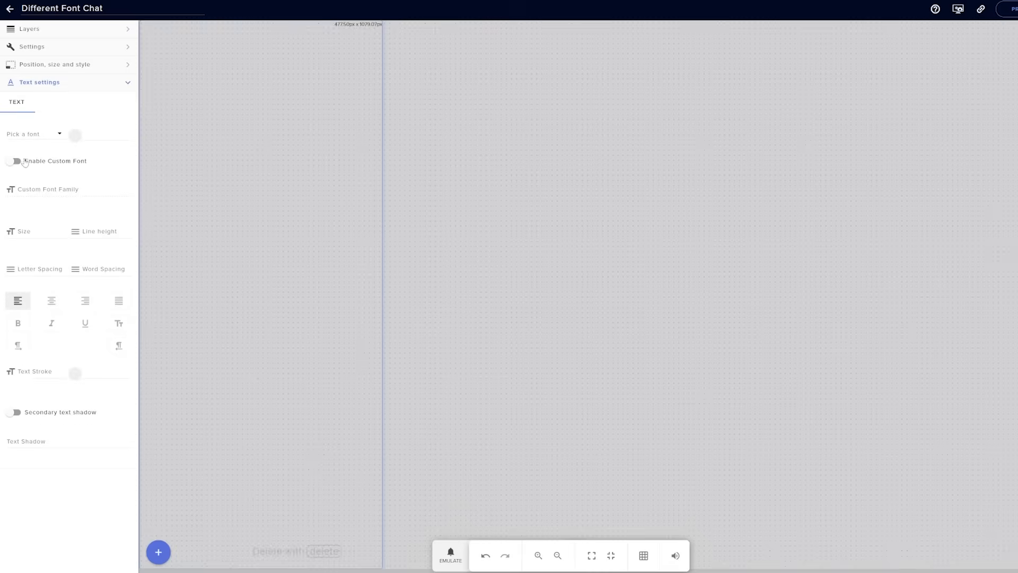
- Enable a custom font on the chat overlay and choose Poppins ExtraBold
click(14, 161)
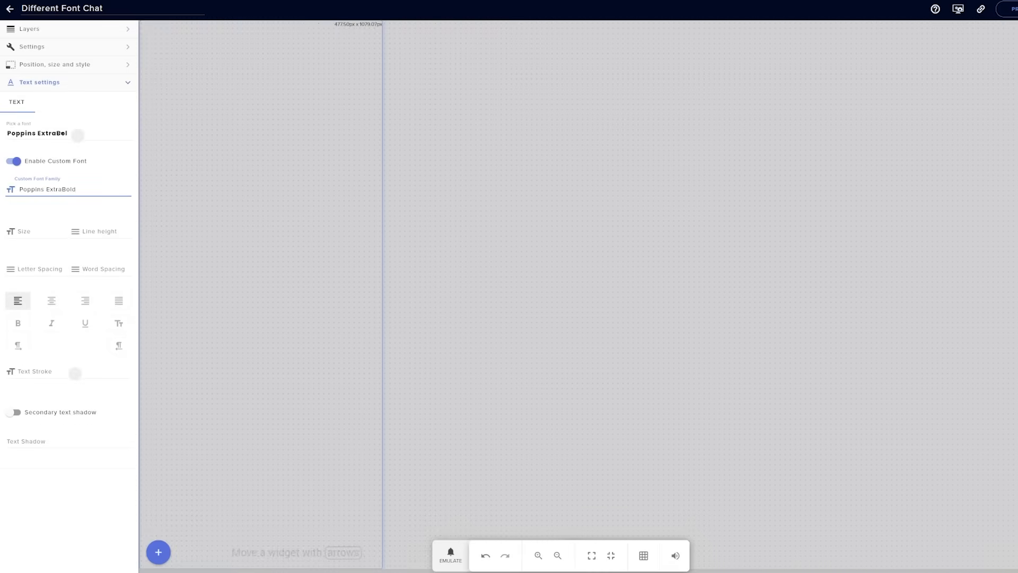
click(14, 412)
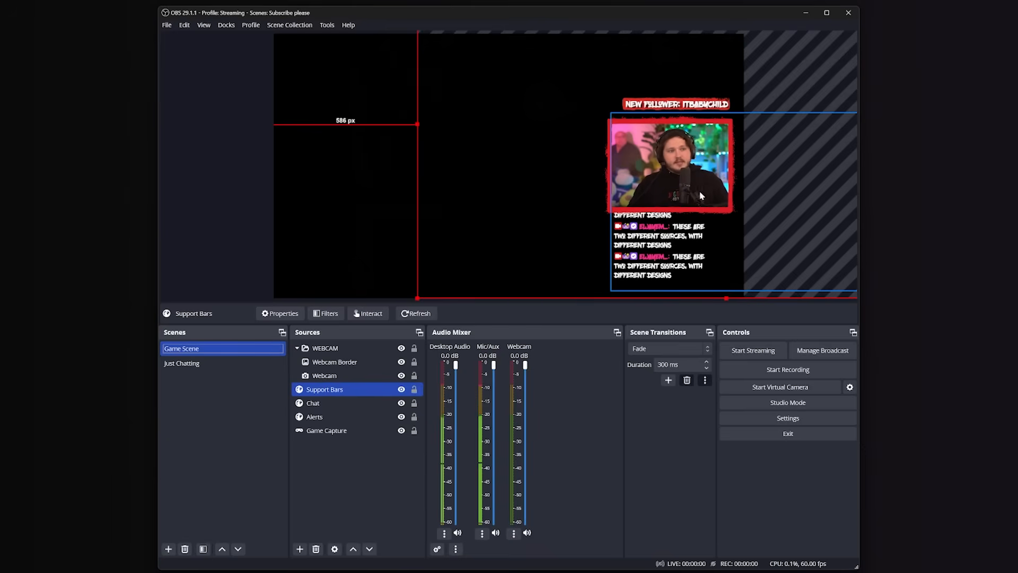
- Paste the copied Support Bars source into the Just Chatting scene
click(181, 363)
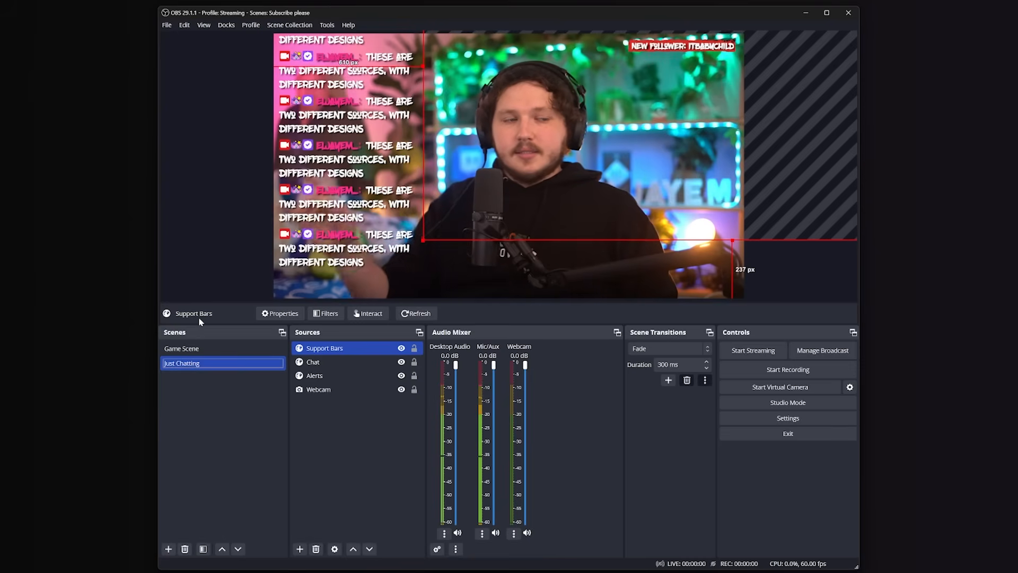
click(182, 347)
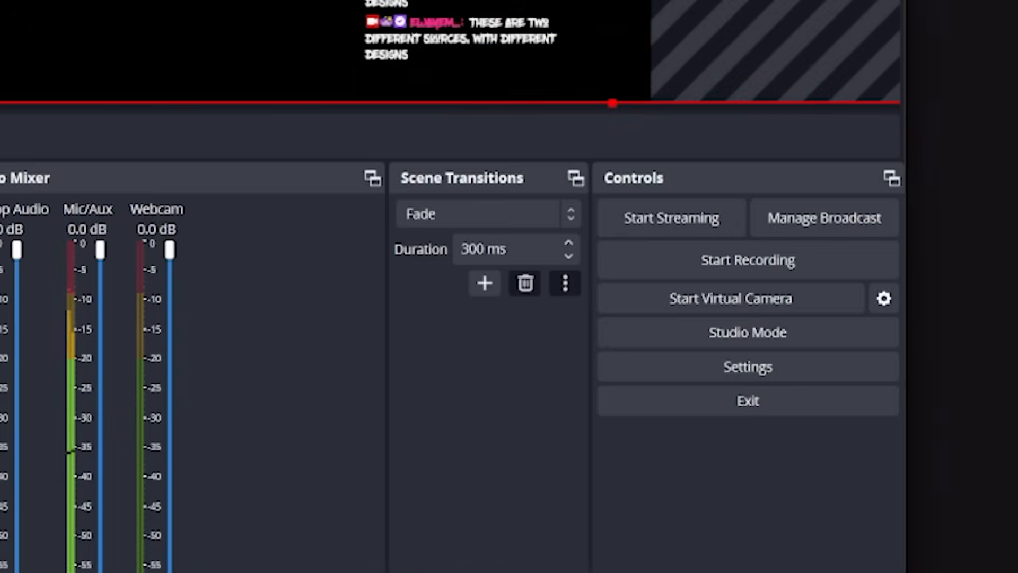
- Create a Stinger transition using the 05Transition video with a frame-based point of 30
click(484, 282)
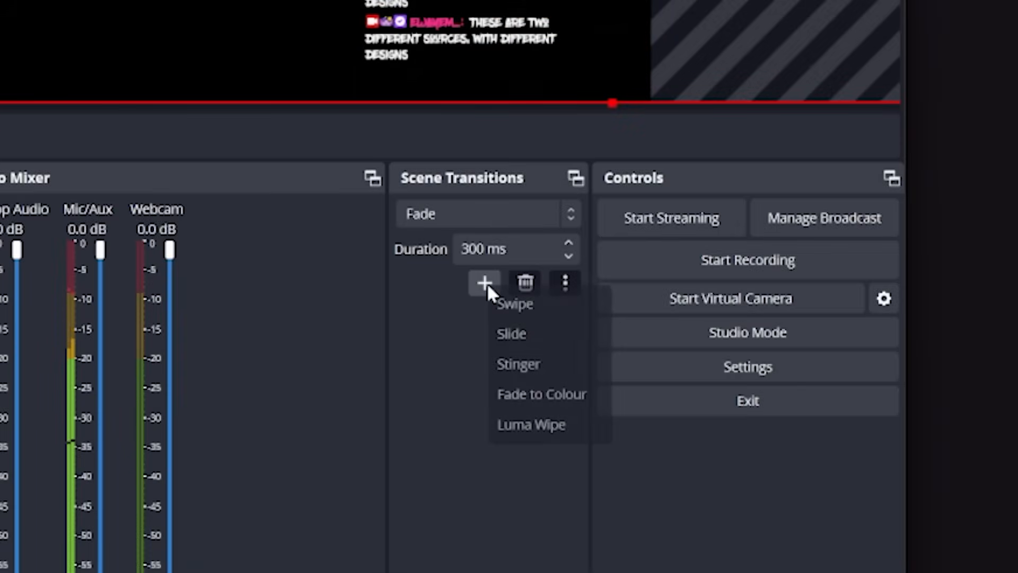
click(518, 363)
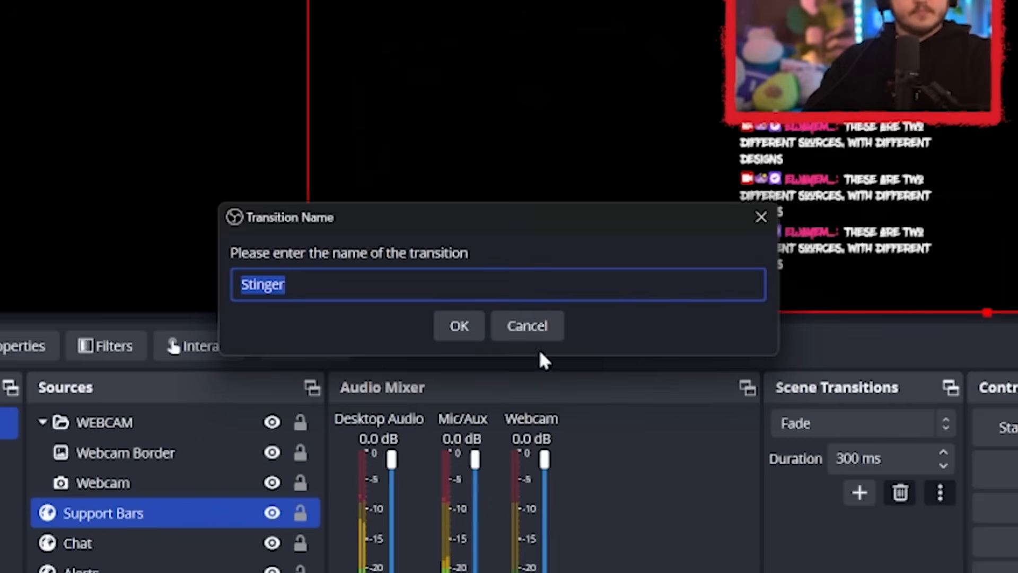
click(458, 325)
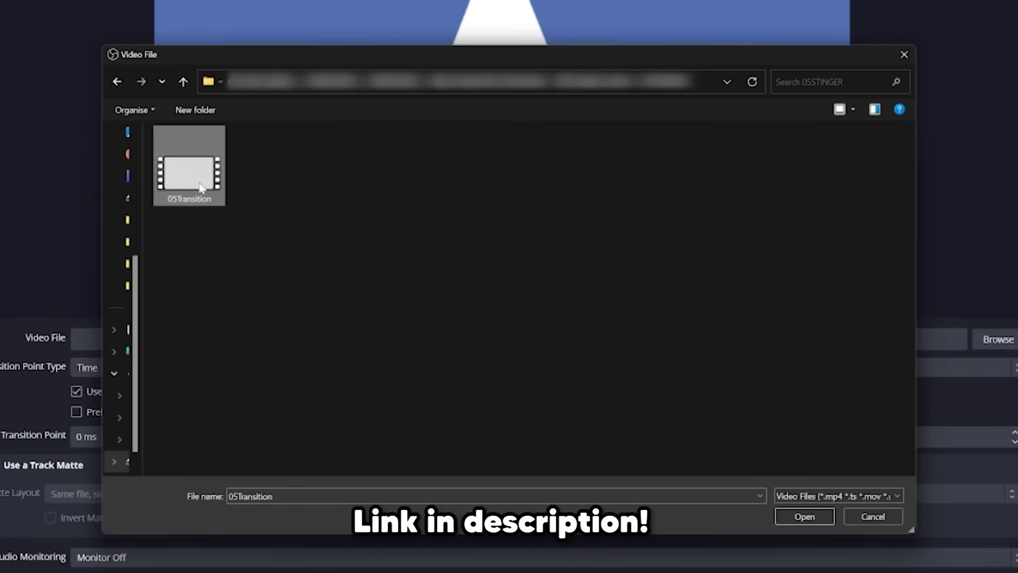
click(804, 516)
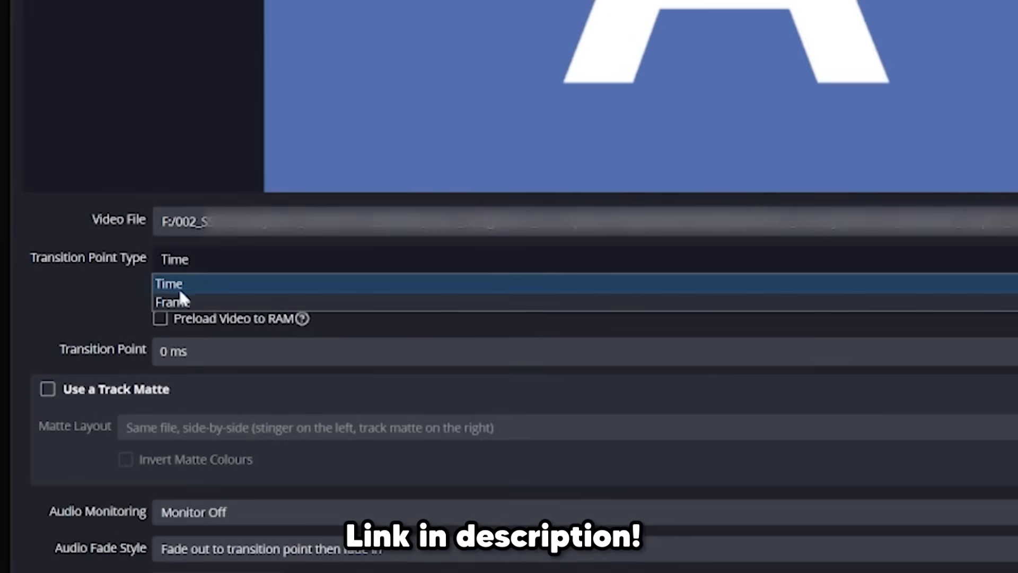
click(172, 301)
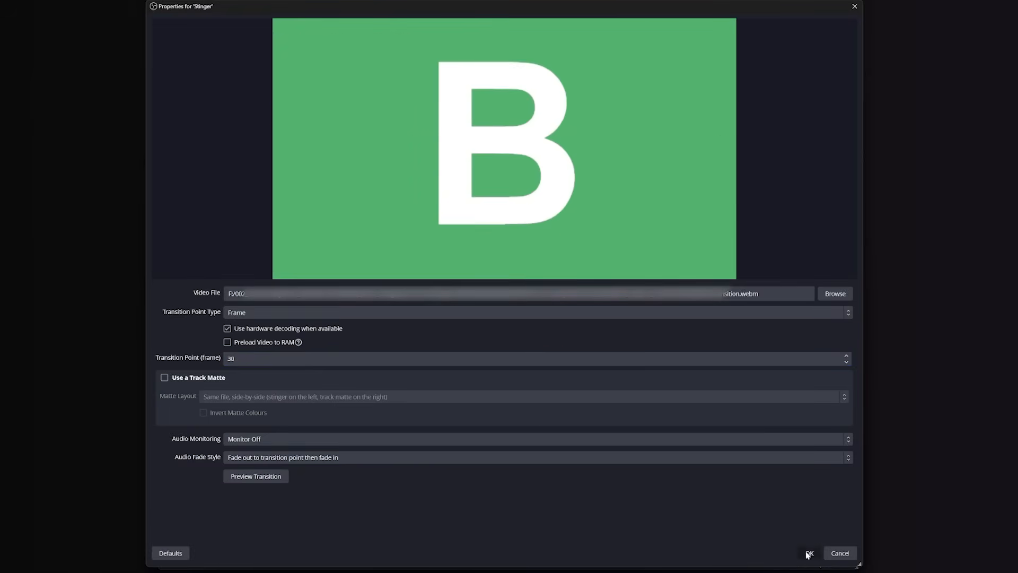
click(808, 552)
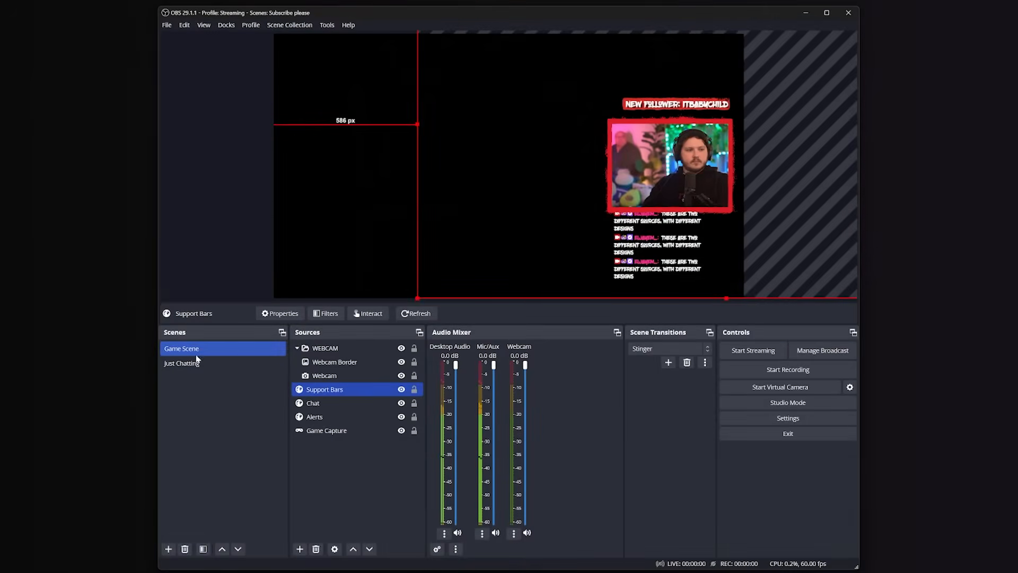
click(669, 349)
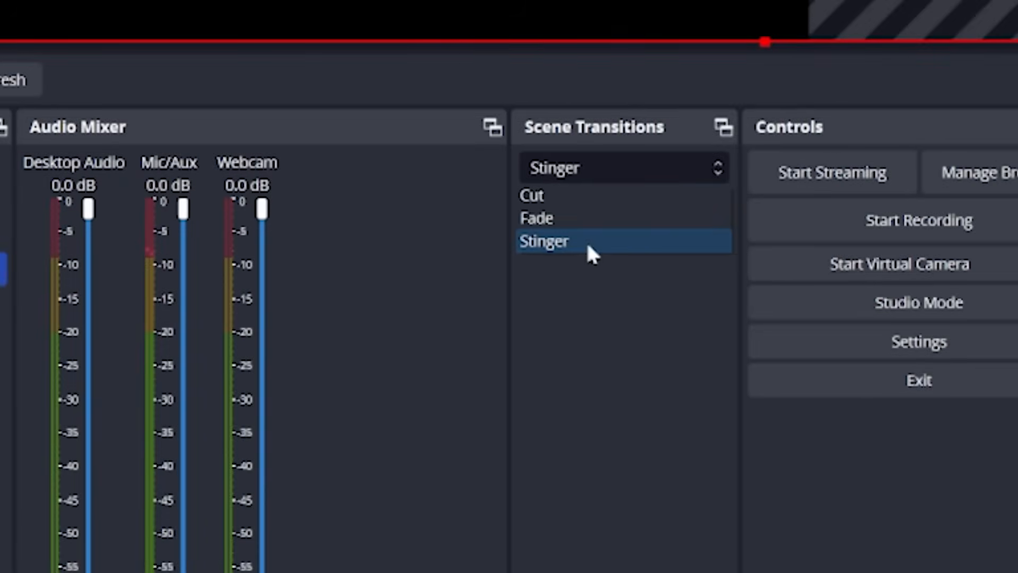
- Review the Stinger properties unchanged, then switch to Just Chatting to see it play
click(711, 201)
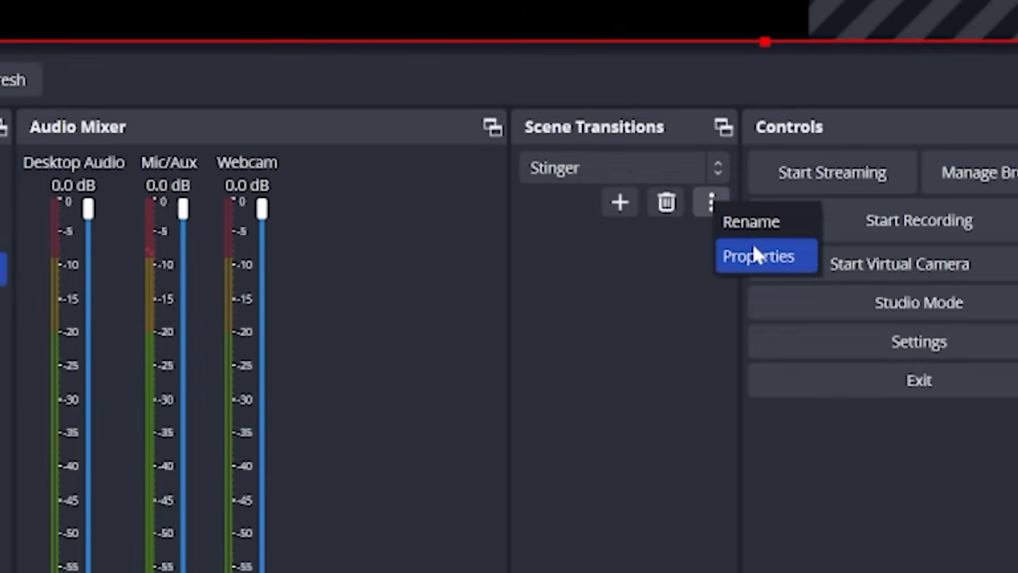
click(758, 255)
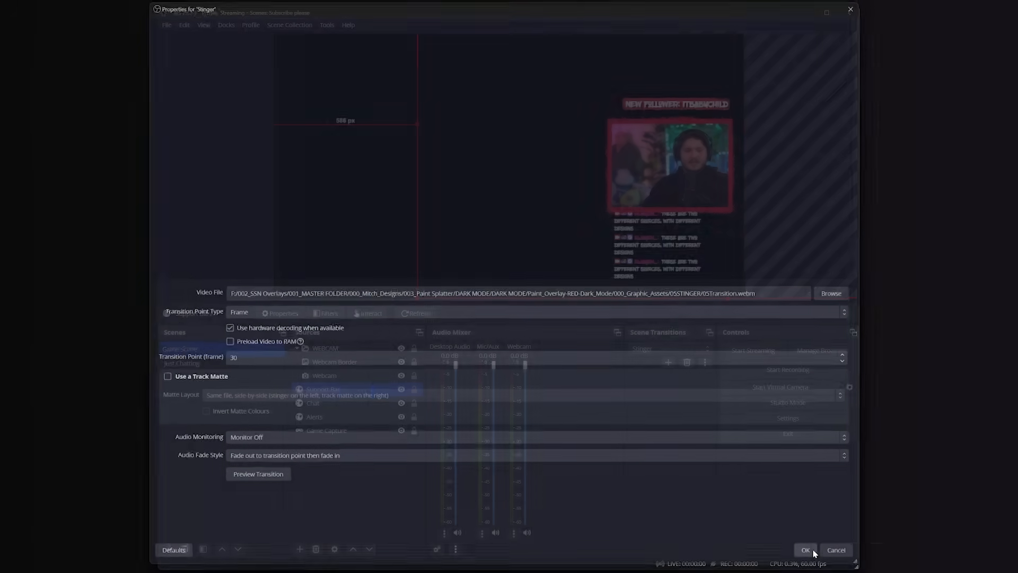
click(805, 550)
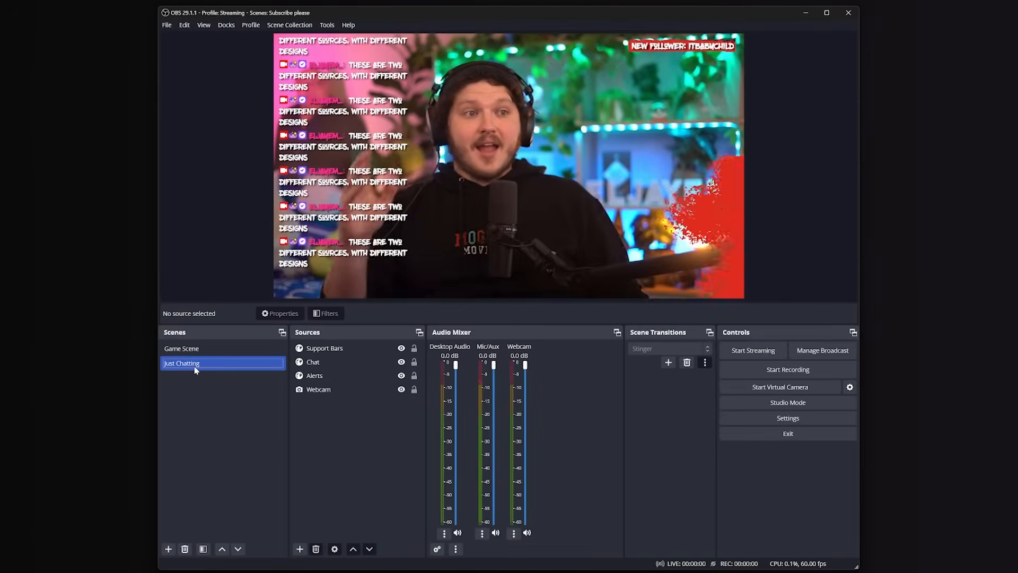
click(182, 349)
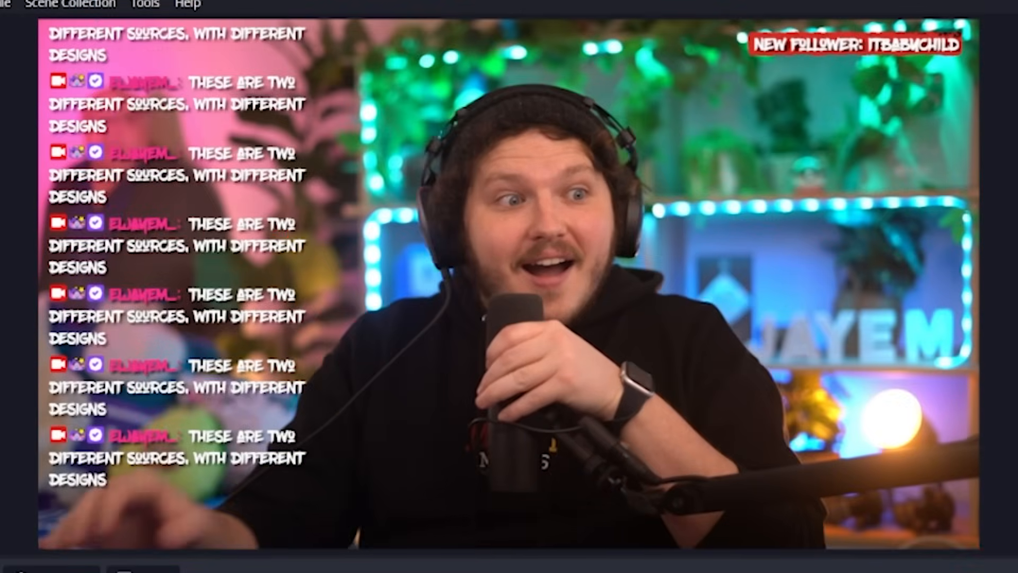
- Keep Just Chatting's Transition Override at None and return to Game Scene
right_click(107, 126)
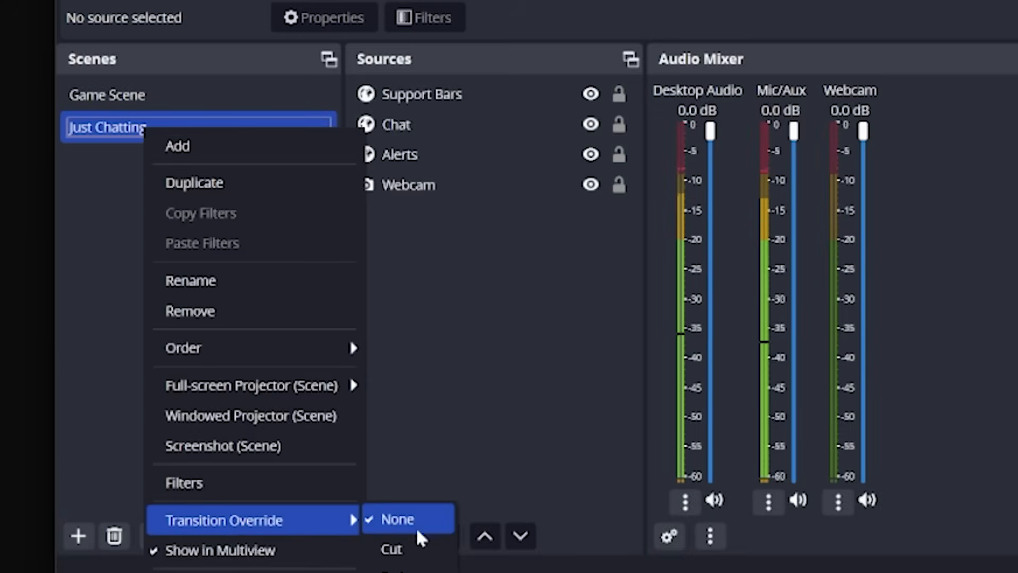
click(395, 519)
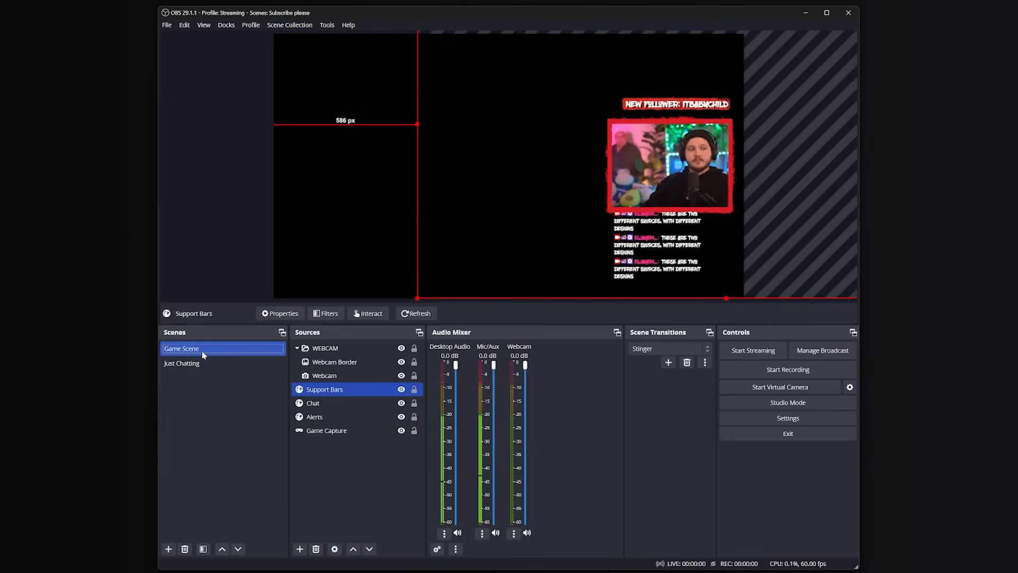
click(181, 363)
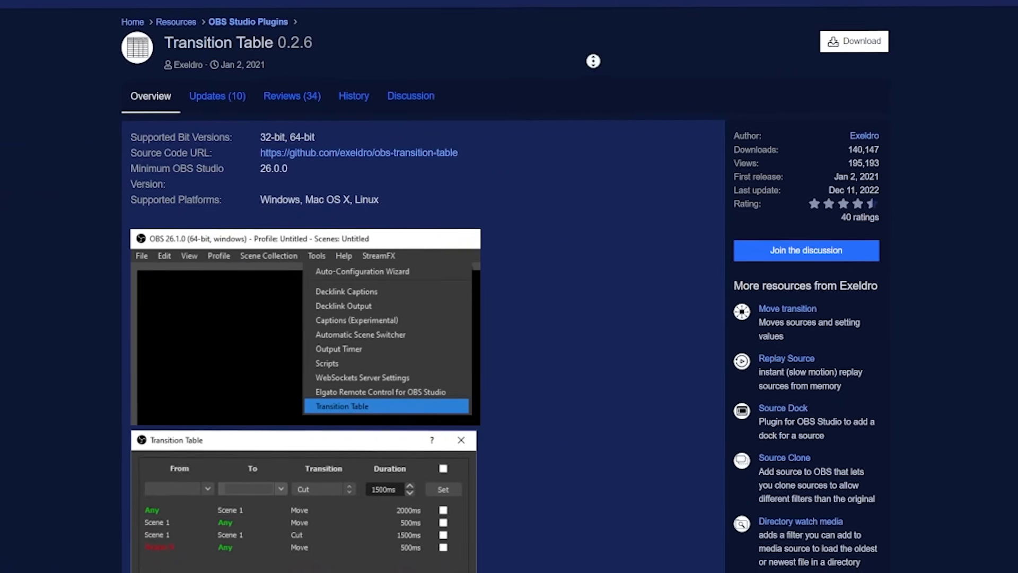
- Scroll through the Transition Table plugin's overview on the OBS forum
scroll(down, 3)
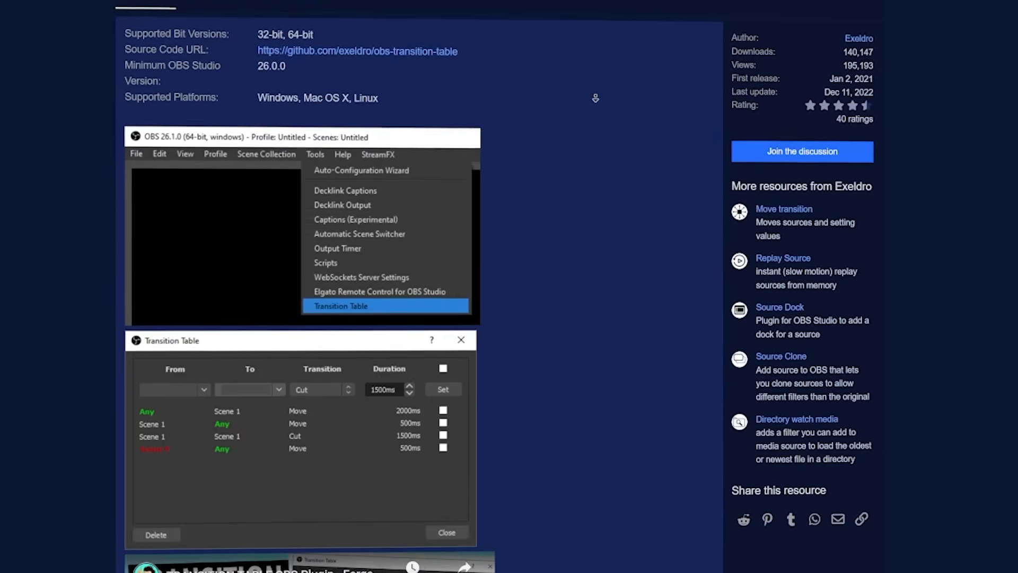
scroll(down, 3)
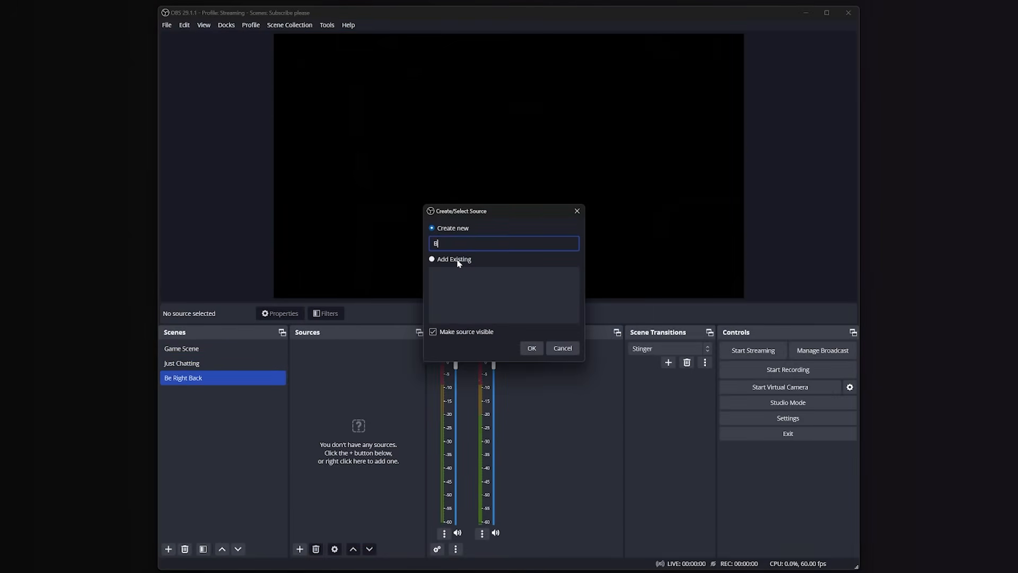
- Create the Be Right Back media source and load the red paint-splatter background video
text(Be Right Back)
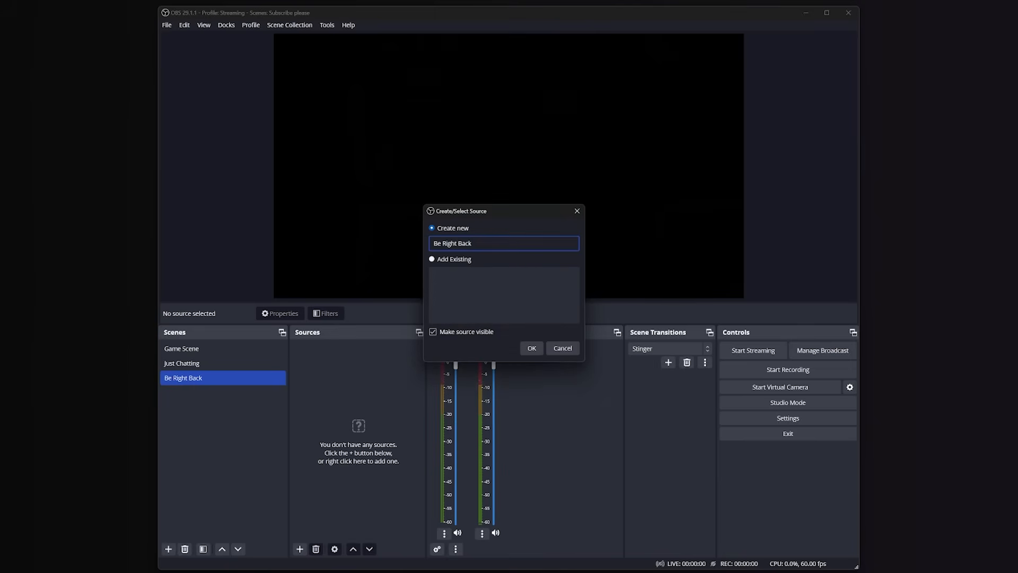
click(530, 347)
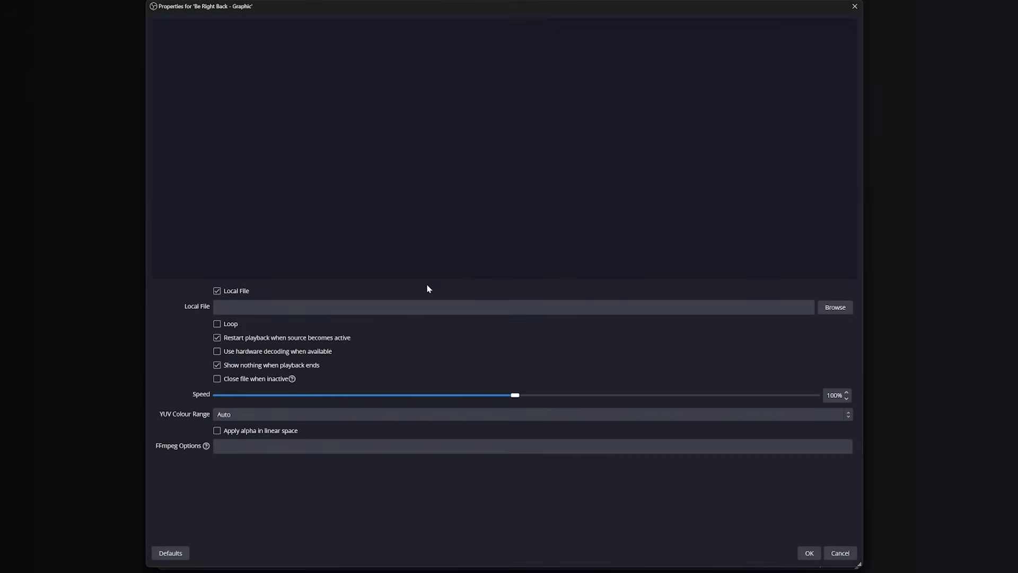
click(834, 306)
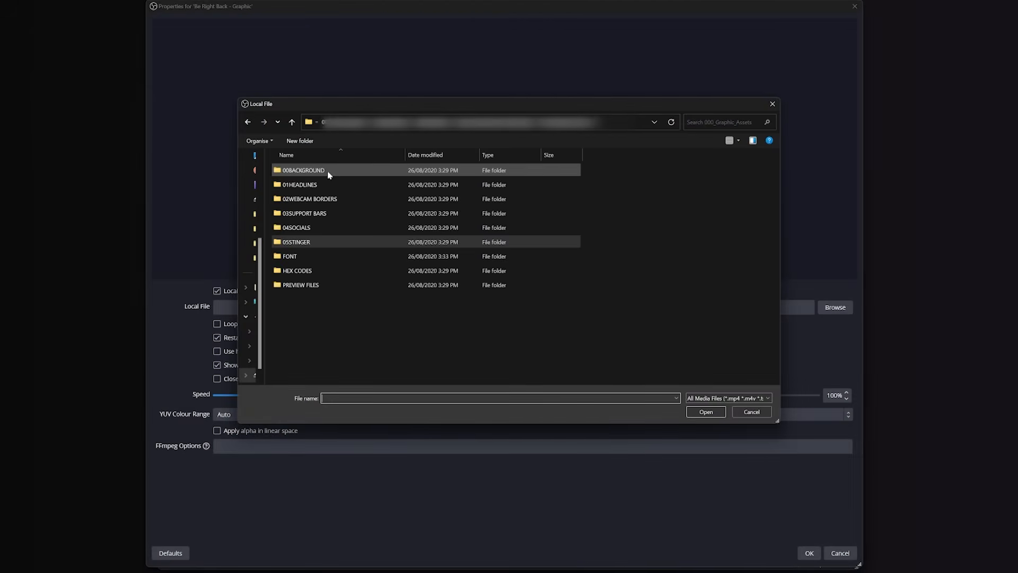
click(751, 412)
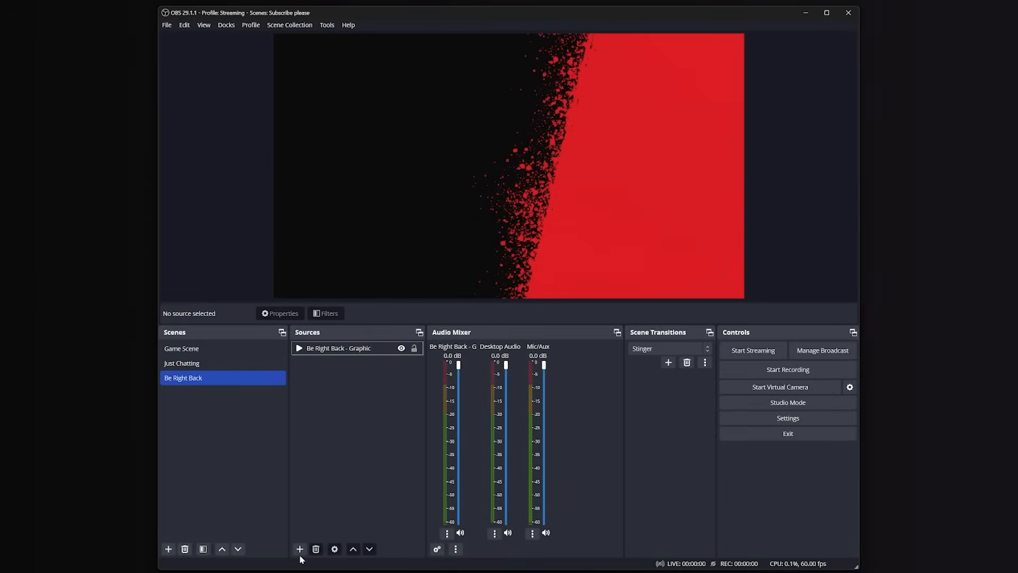
- Add an Image source using the 01RB Headline red BE RIGHT BACK image and save it
click(299, 548)
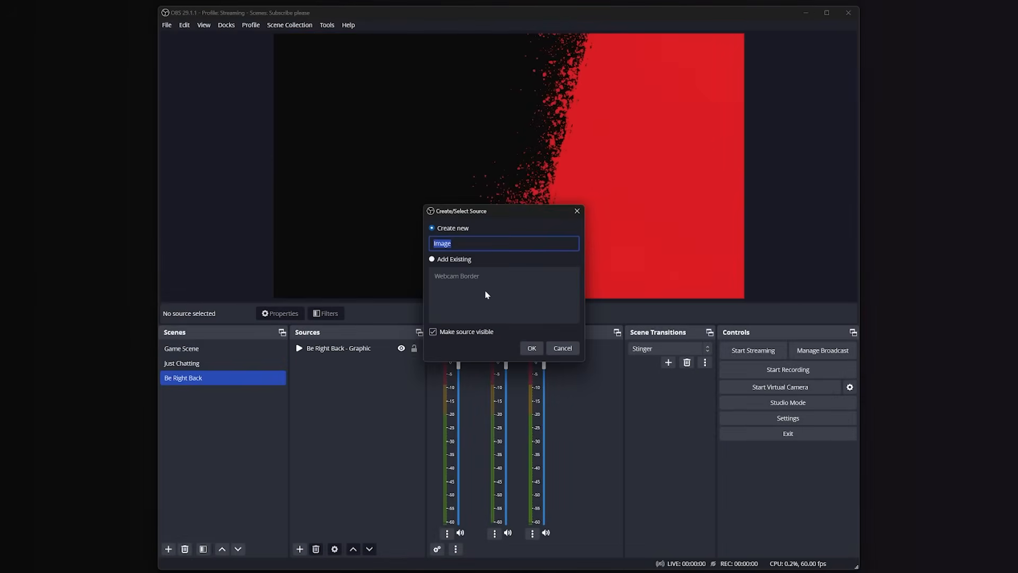
click(530, 348)
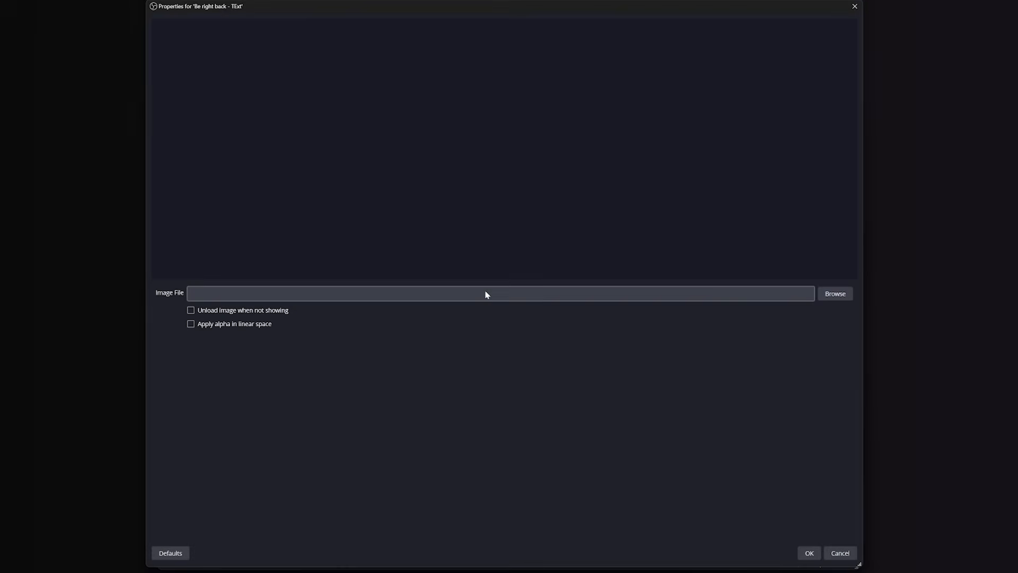
click(834, 293)
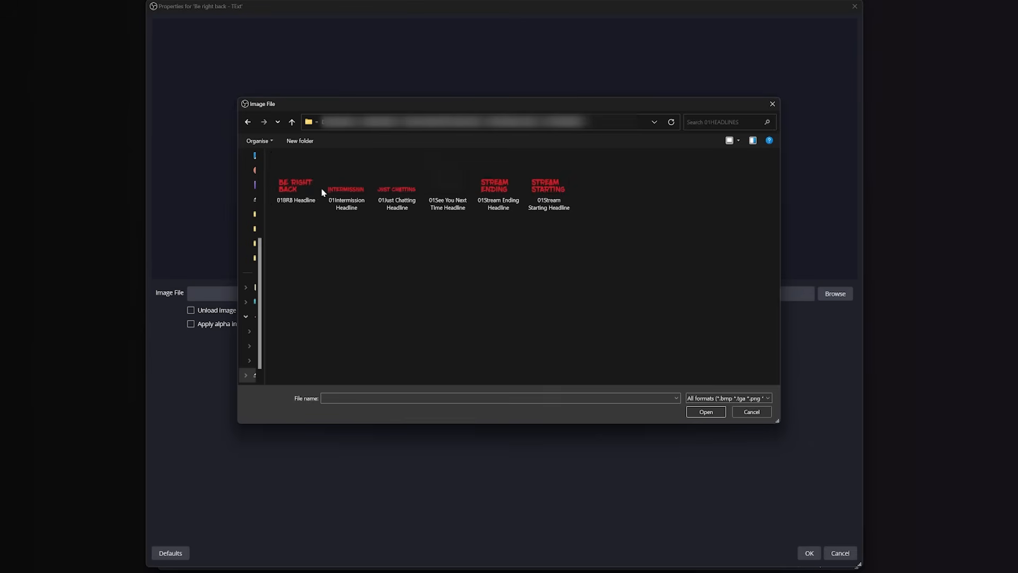
double_click(296, 189)
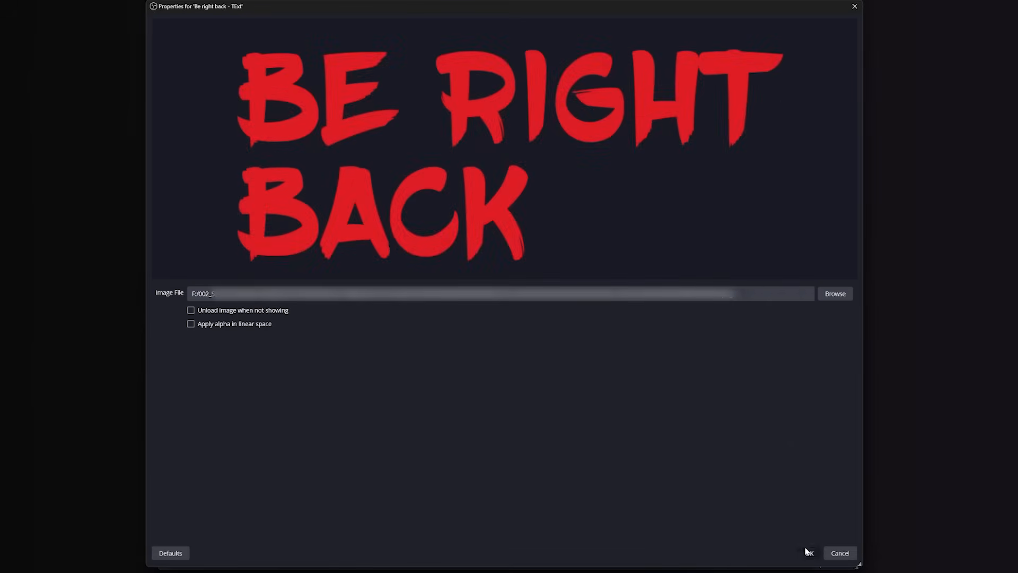
click(808, 552)
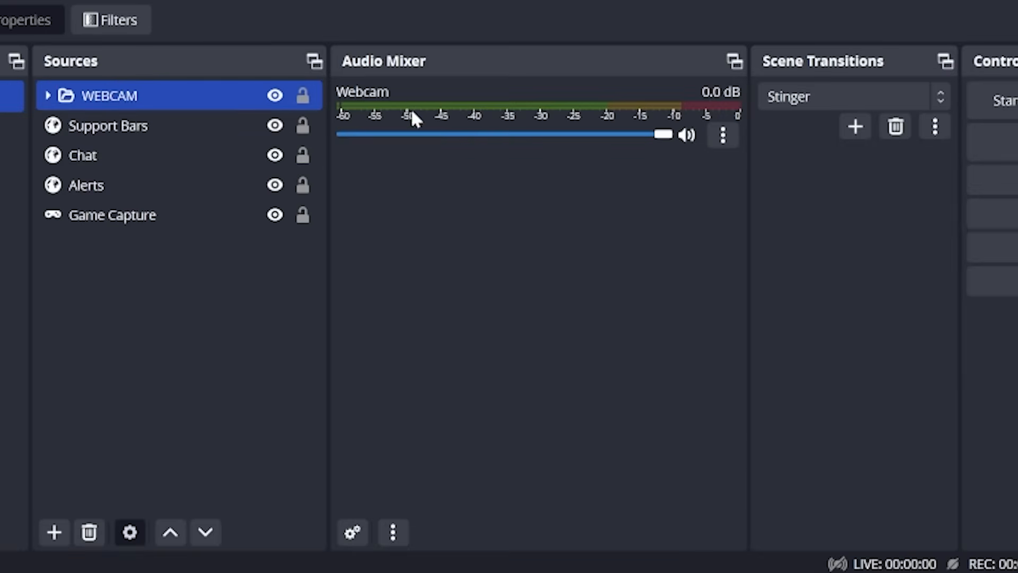
mouse_move(177, 116)
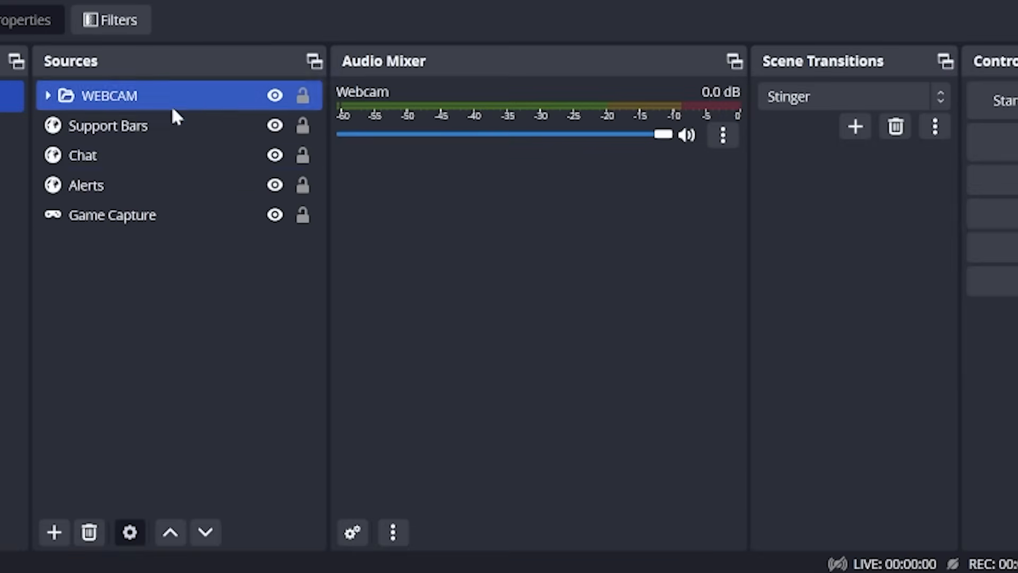
mouse_move(655, 129)
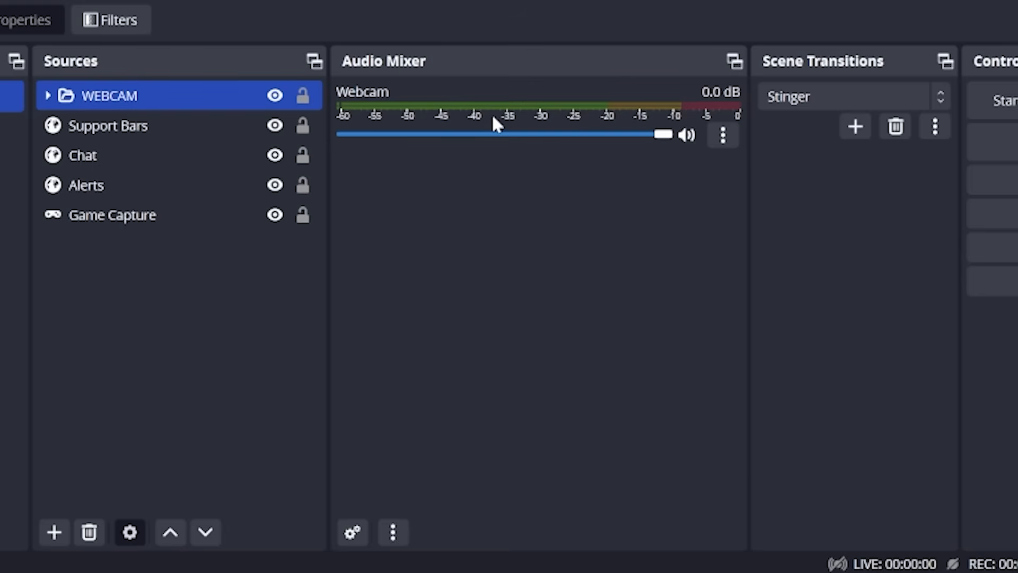
mouse_move(360, 507)
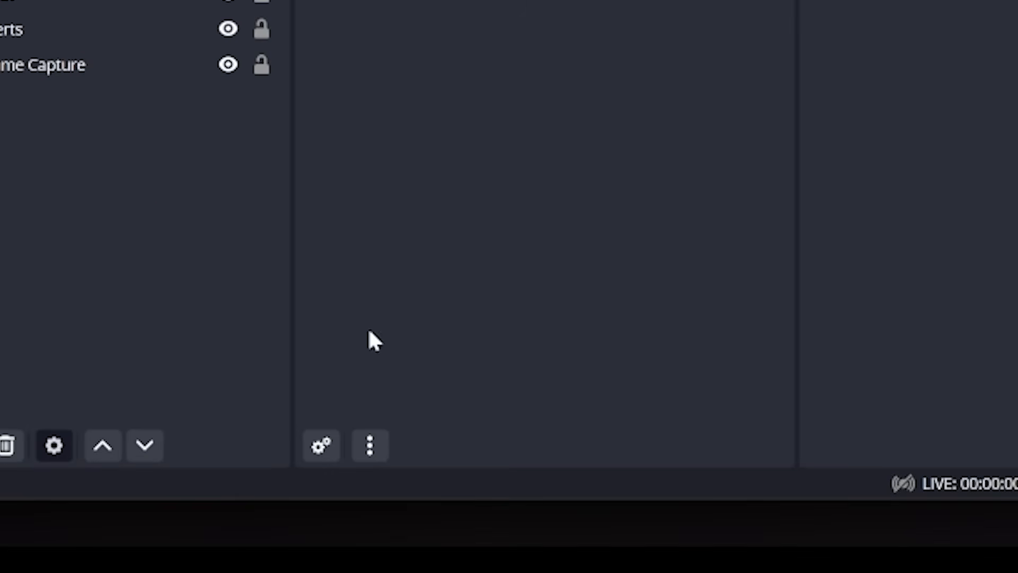
- Set the audio mixer to Vertical Layout and unhide all hidden audio channels
click(369, 445)
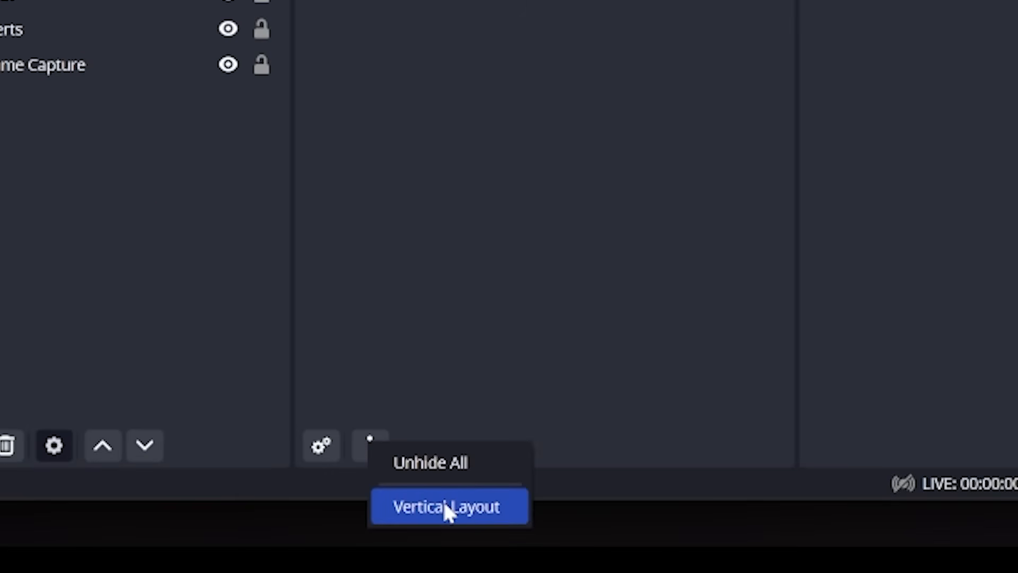
click(447, 506)
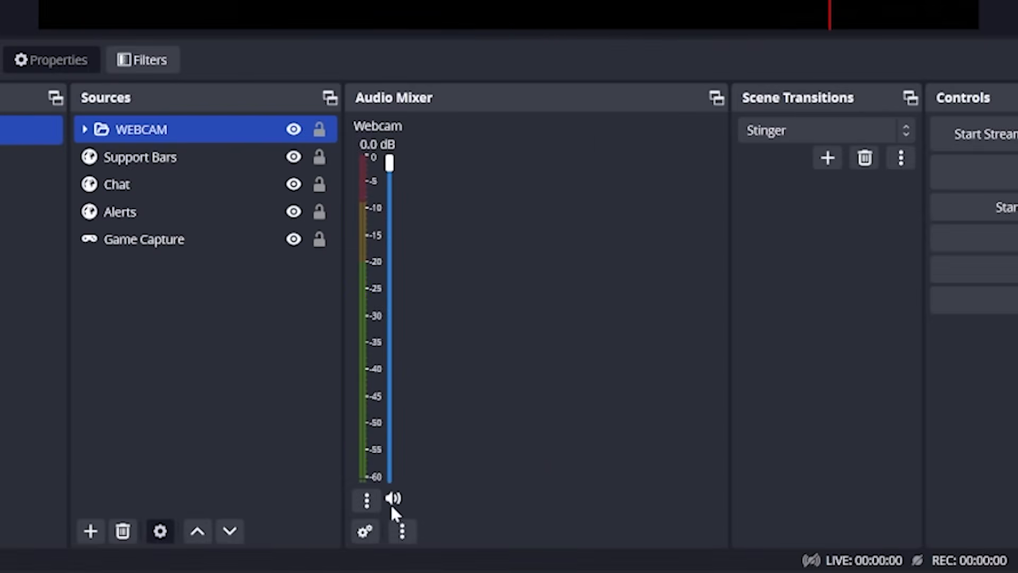
click(364, 499)
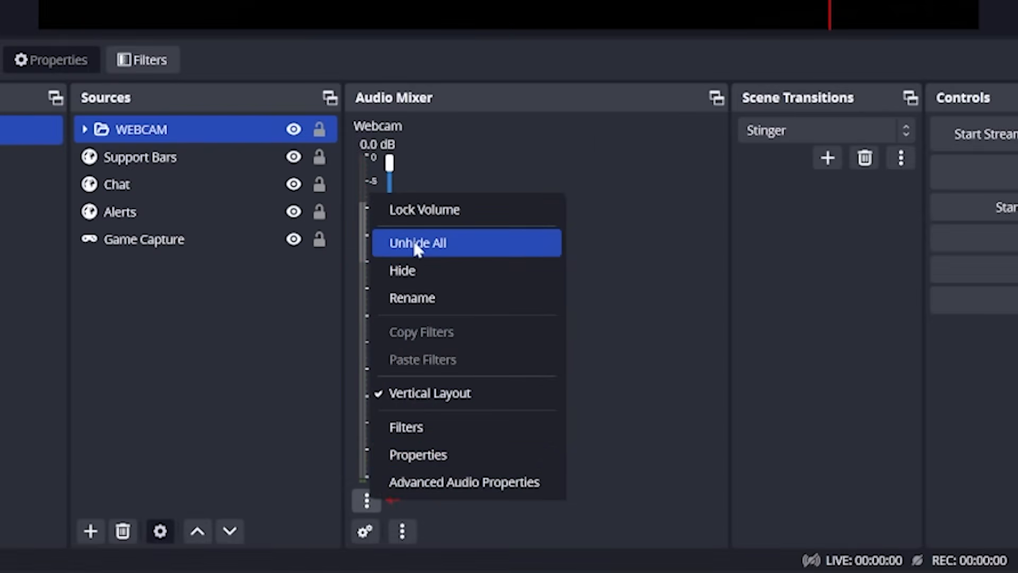
click(417, 242)
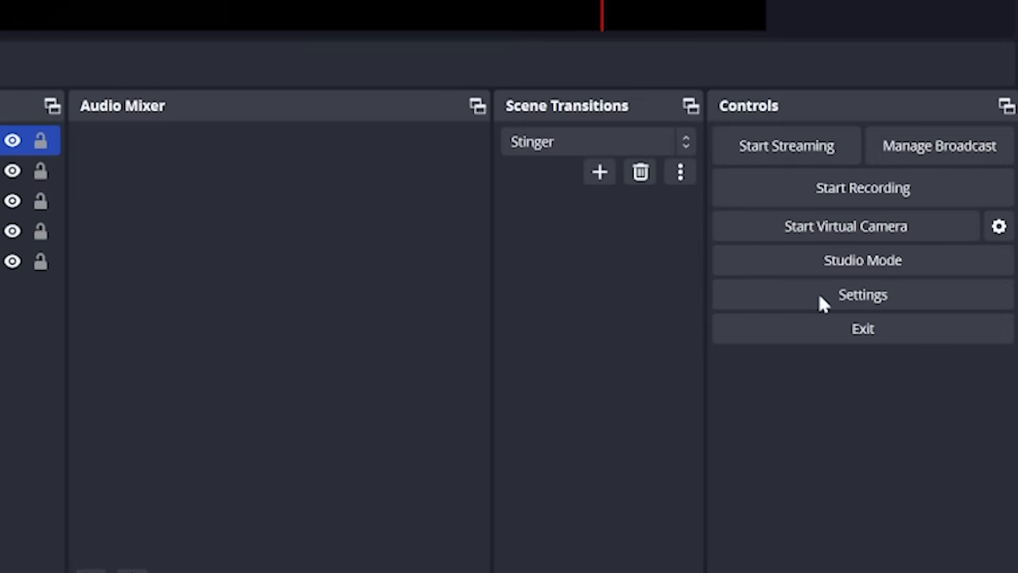
- In Settings > Audio, set Mic/Aux to Chat Mic (TC-Helicon GoXLR) and Desktop Audio to Default, then save
click(862, 294)
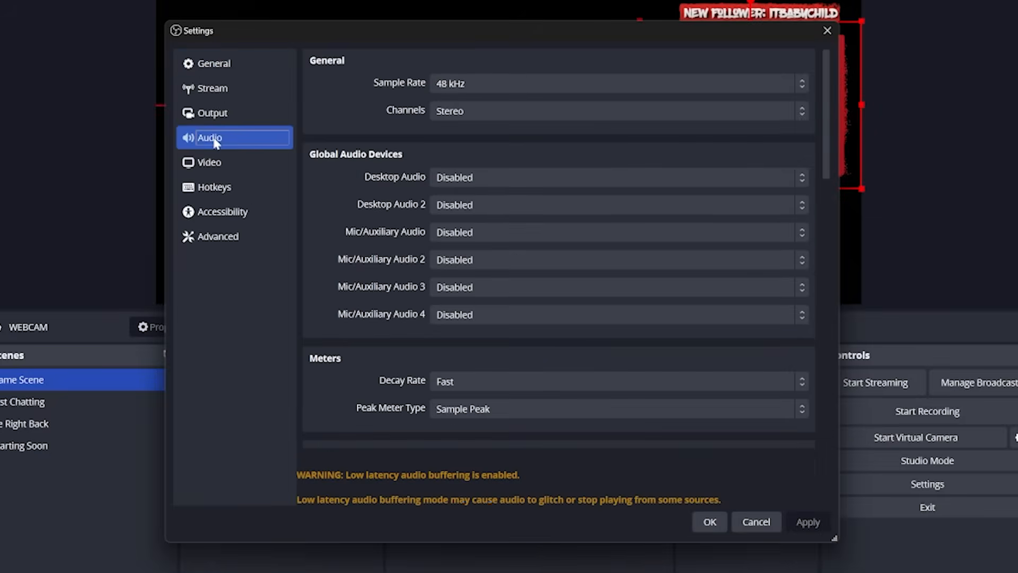
click(617, 233)
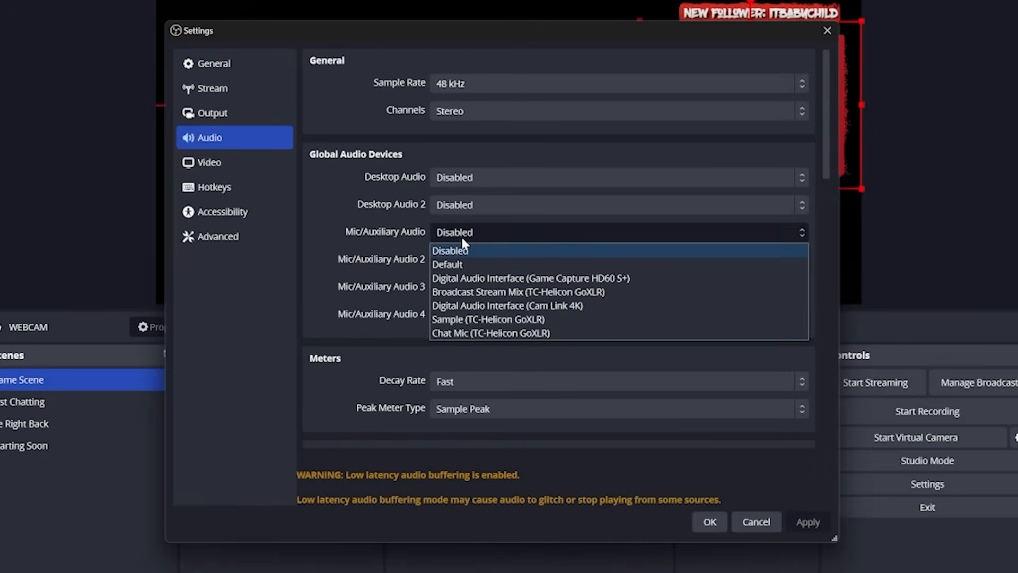
click(489, 332)
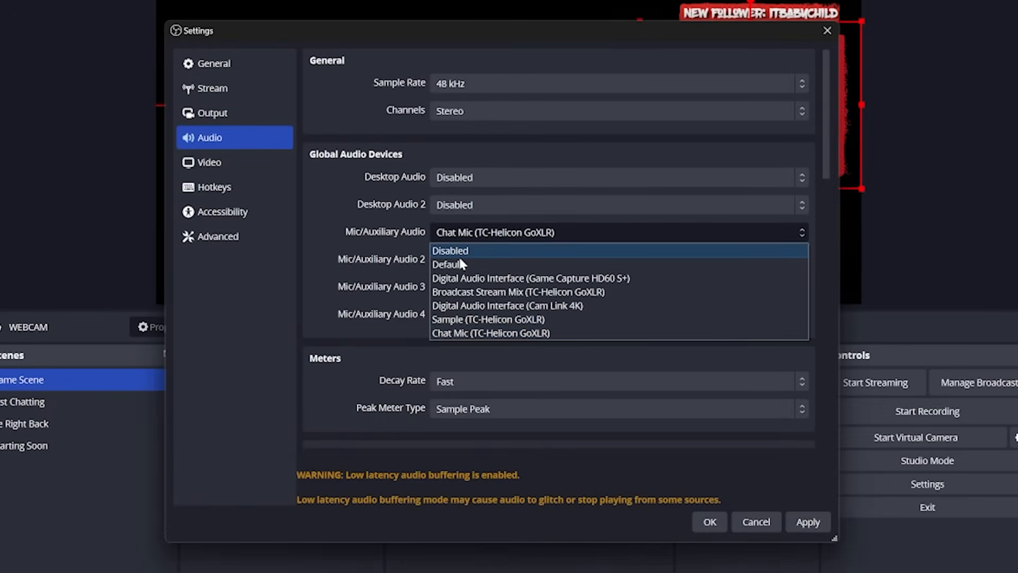
mouse_move(474, 319)
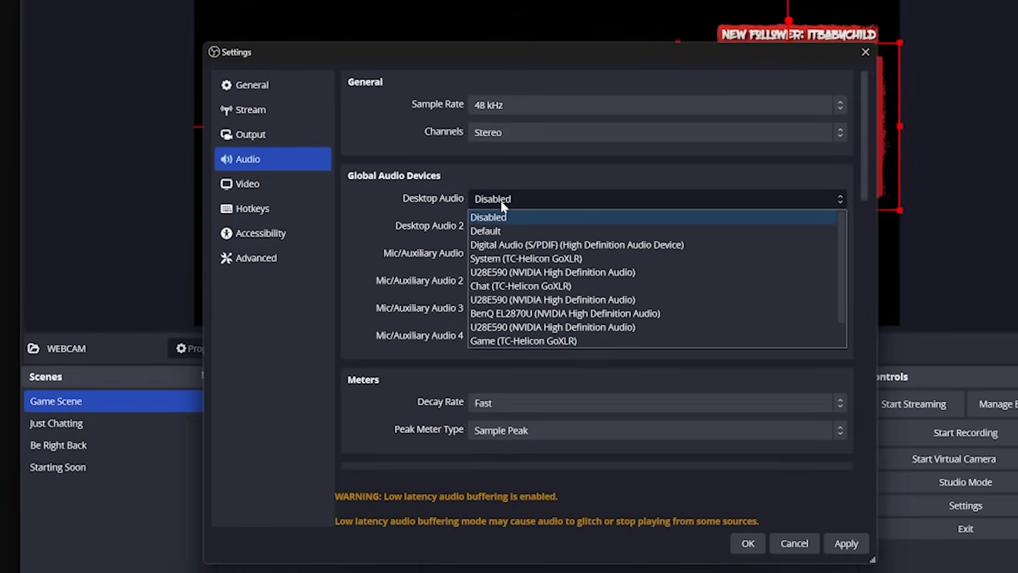
click(485, 231)
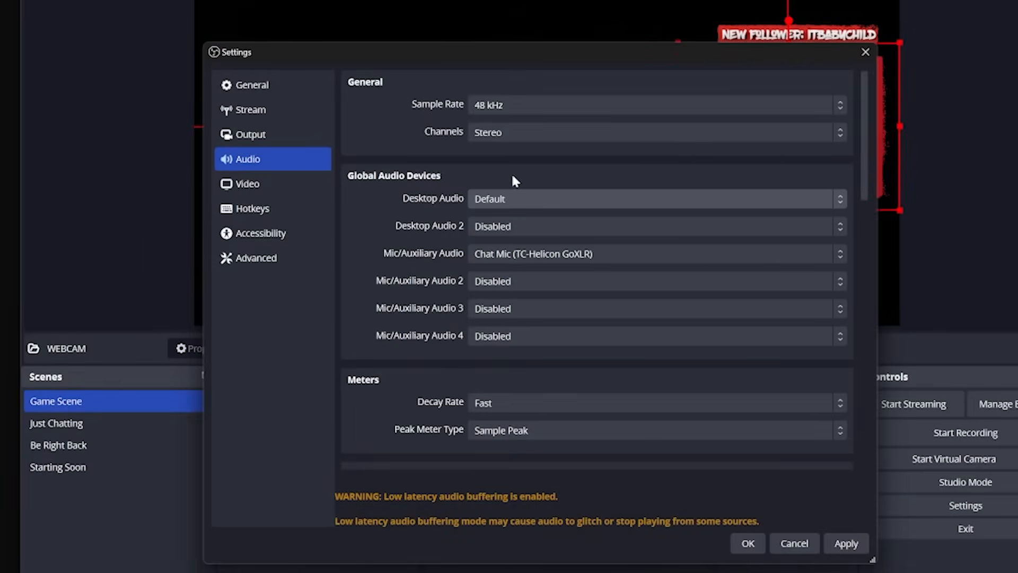
mouse_move(346, 222)
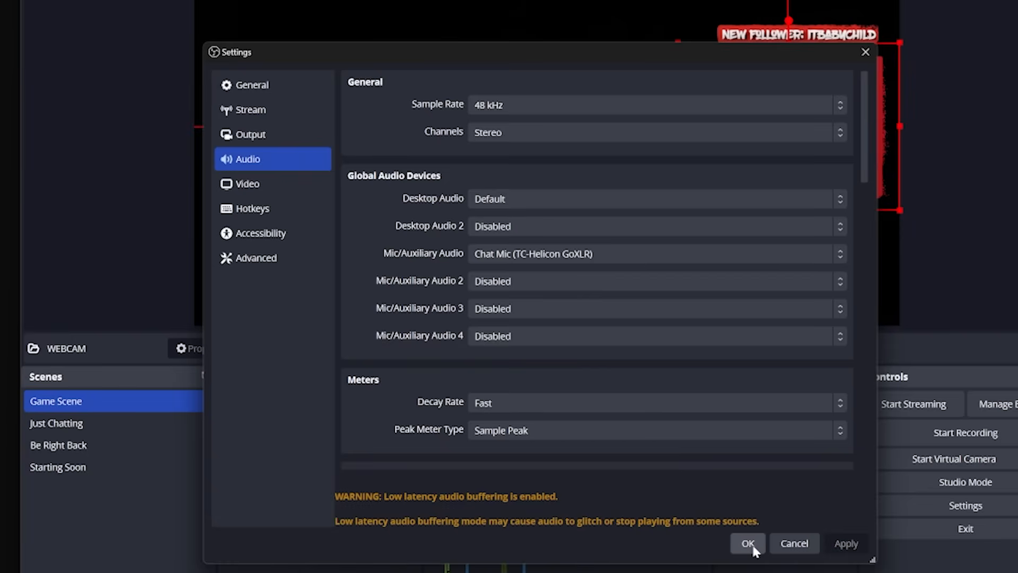
mouse_move(846, 550)
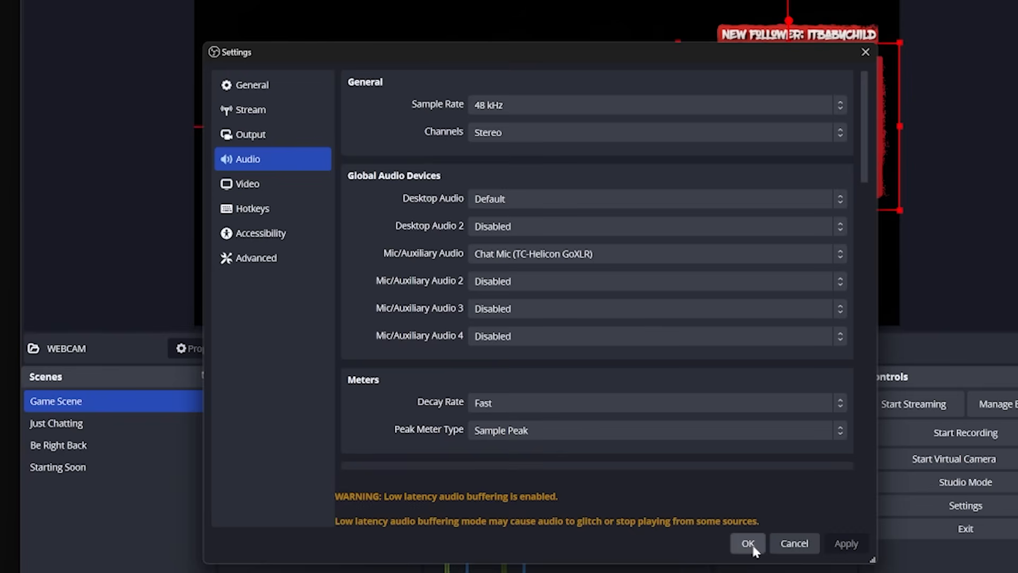
click(747, 543)
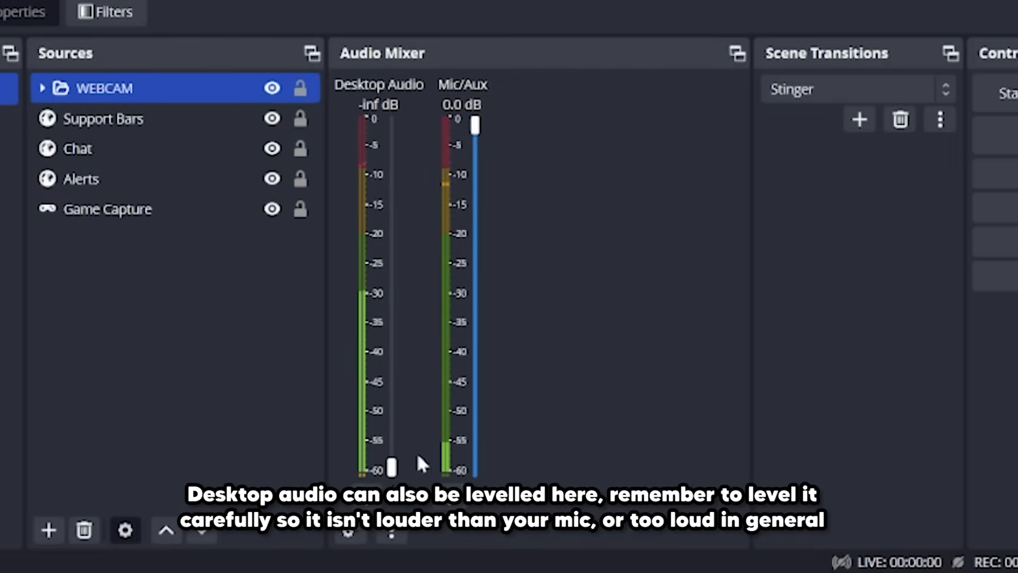
mouse_move(436, 126)
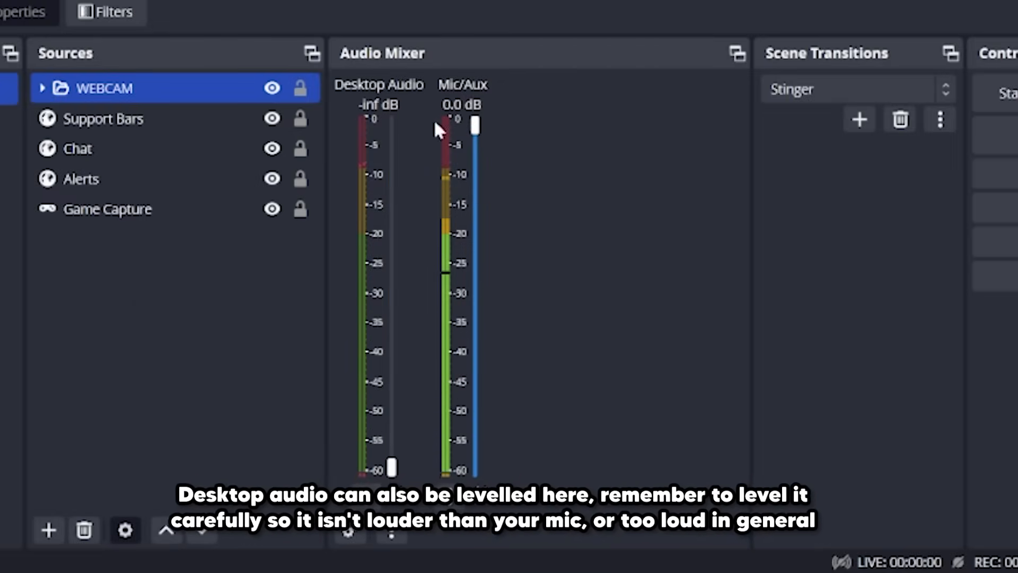
mouse_move(440, 450)
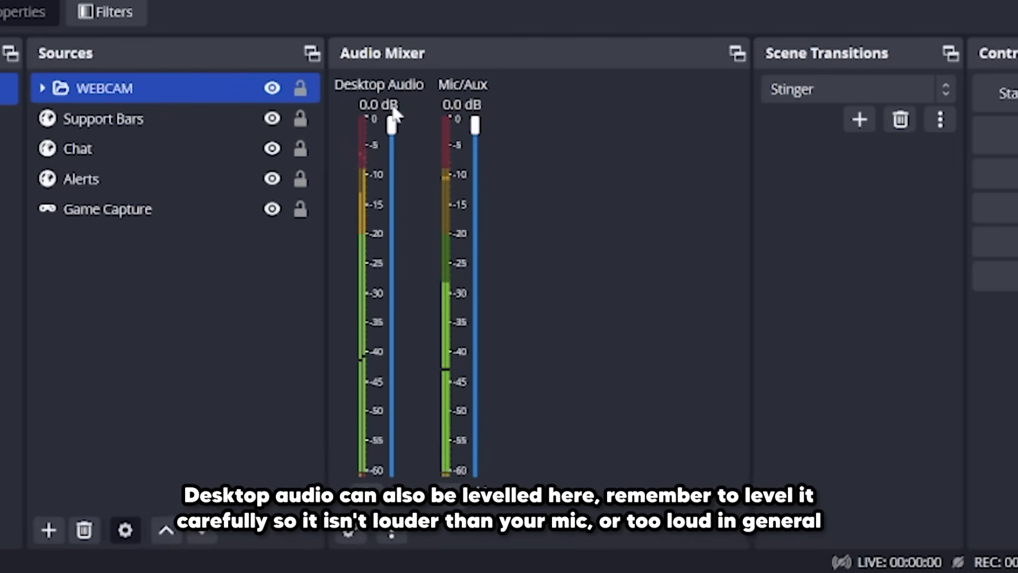
mouse_move(432, 172)
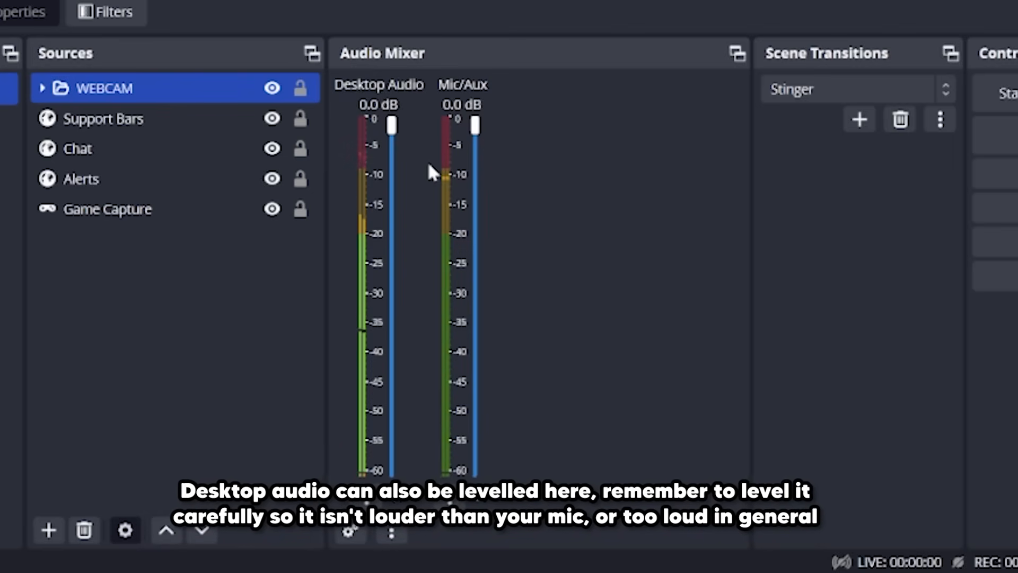
- Drag the Desktop Audio fader to about -5.8 dB, leaving Mic/Aux at 0.0 dB
click(102, 118)
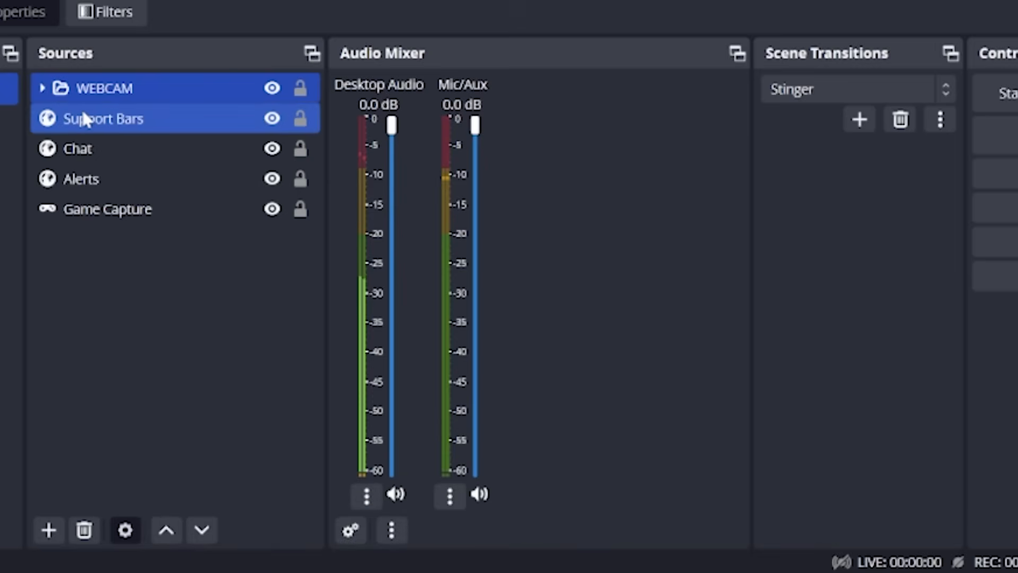
click(104, 88)
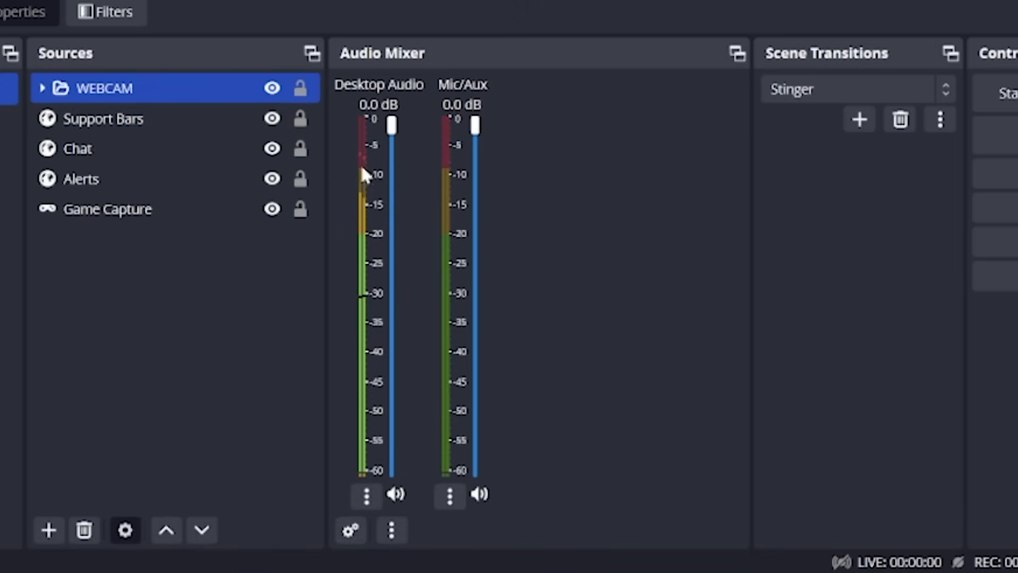
click(395, 493)
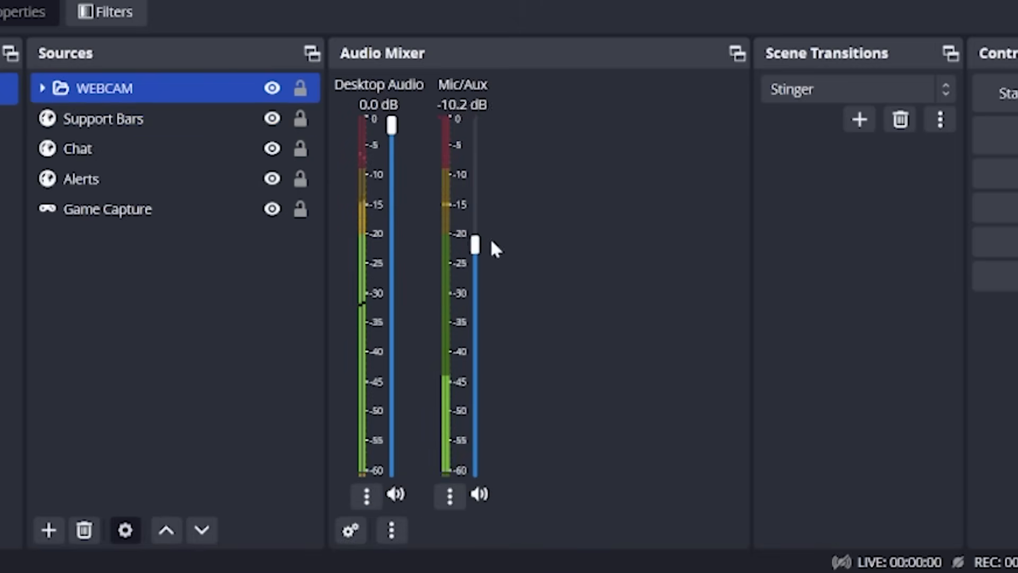
drag(391, 125, 391, 207)
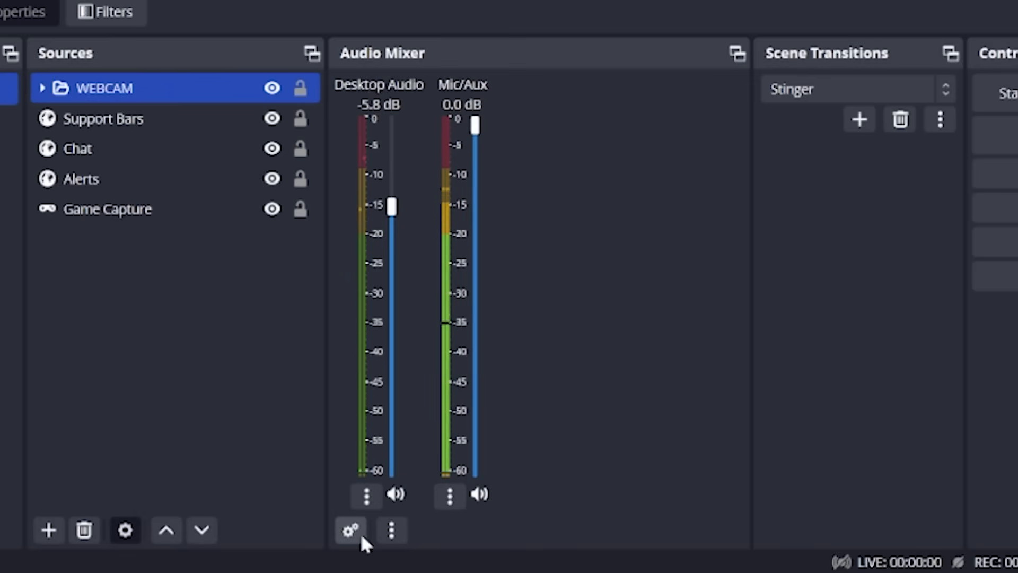
- Open Advanced Audio Properties and the Mic/Aux Audio Monitoring dropdown
click(349, 530)
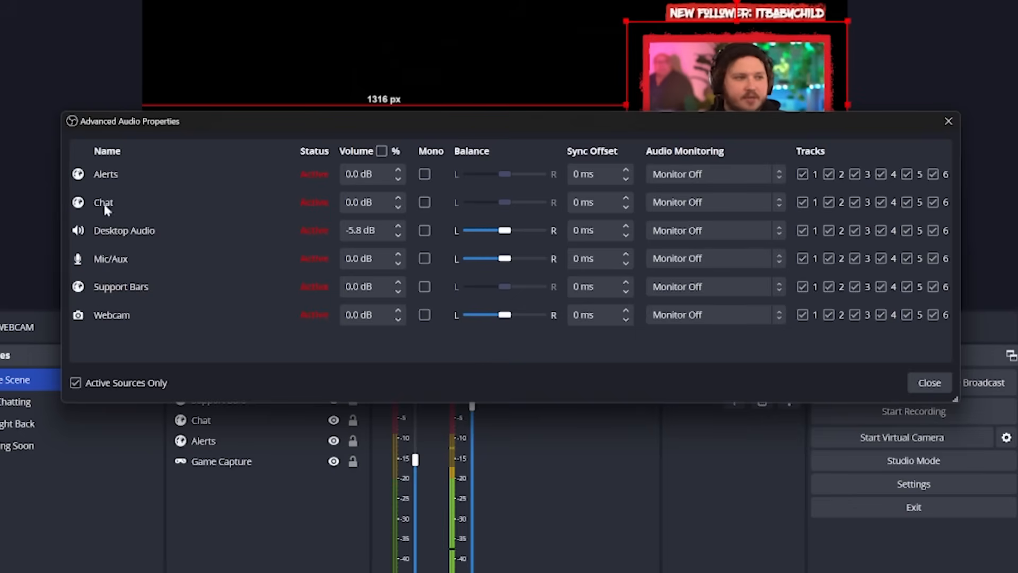
mouse_move(163, 261)
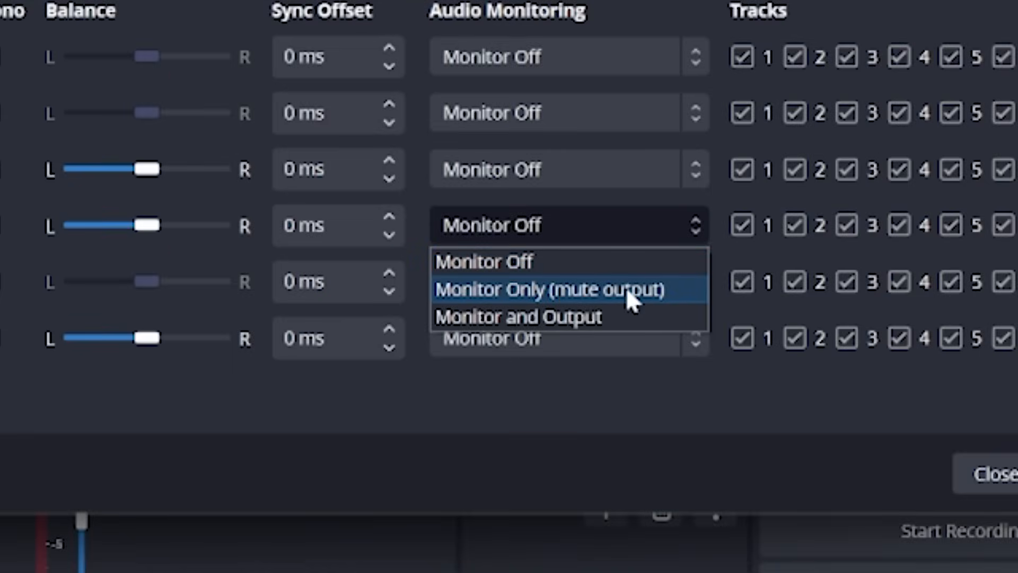
mouse_move(685, 299)
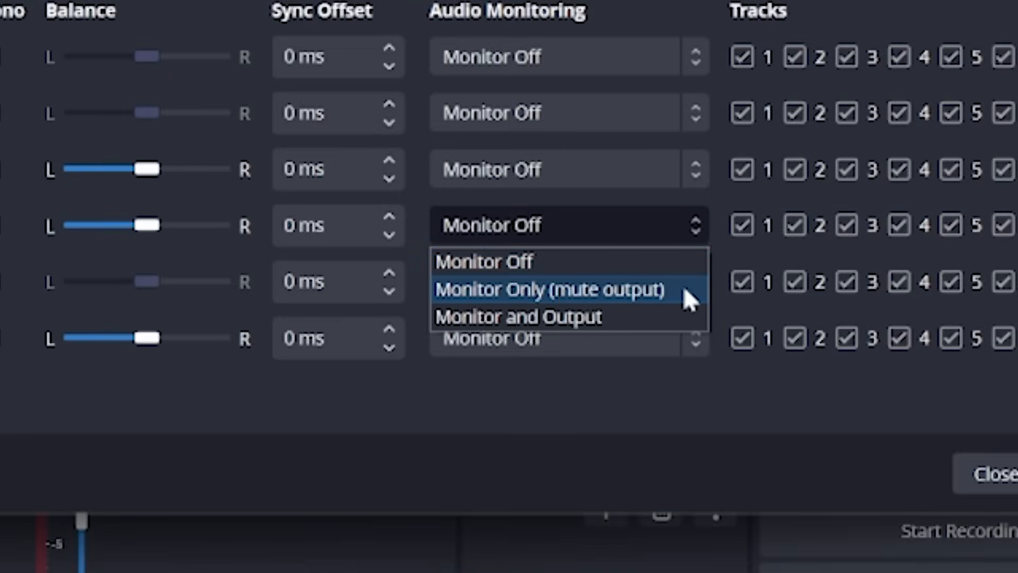
mouse_move(636, 316)
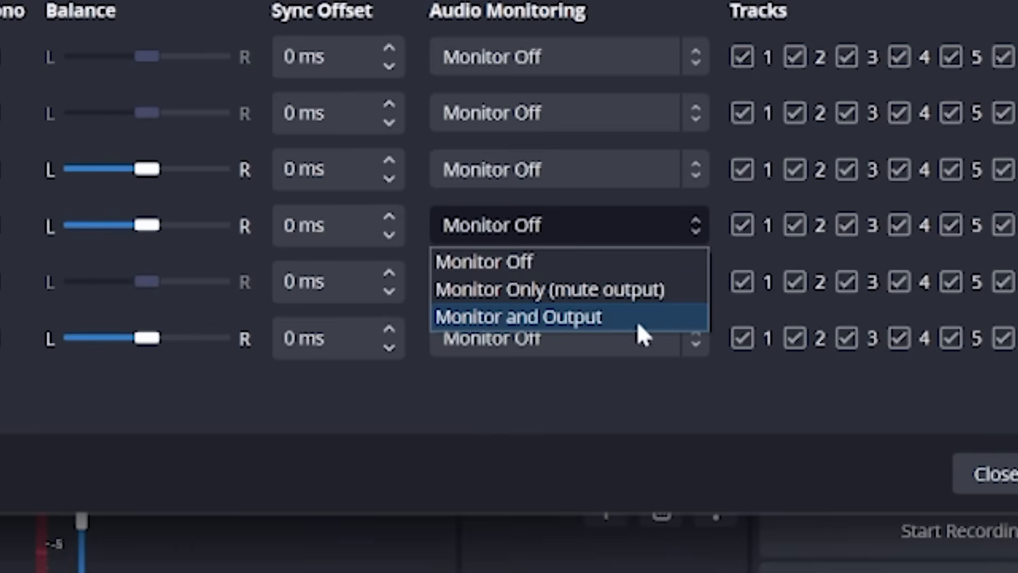
mouse_move(670, 342)
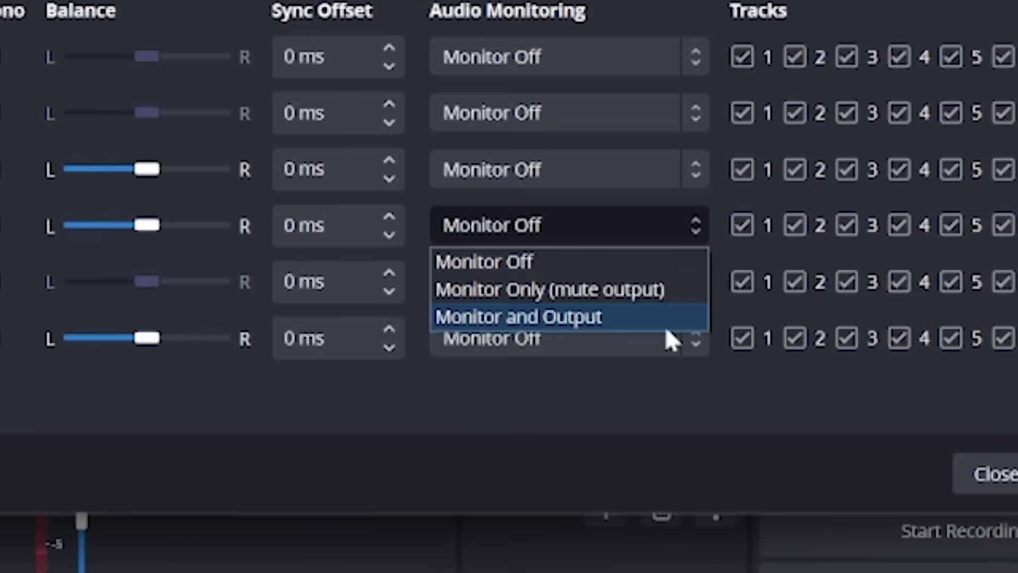
click(517, 317)
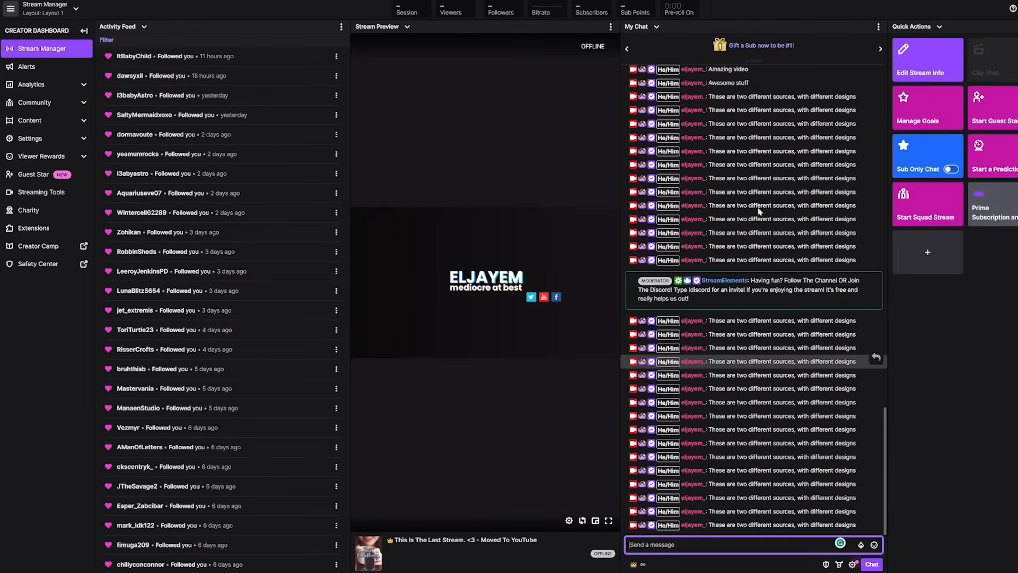
- Switch to the browser showing the Twitch Stream Manager page
click(147, 36)
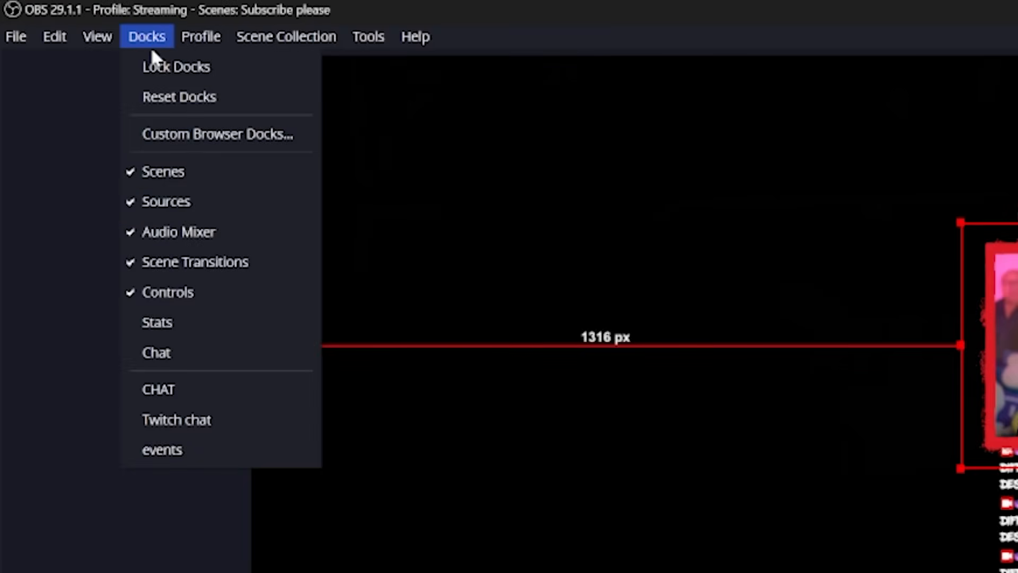
- Create the Twitch Chat - Dock for Tutorial browser dock from the Pop-out Chat URL and position it
click(216, 134)
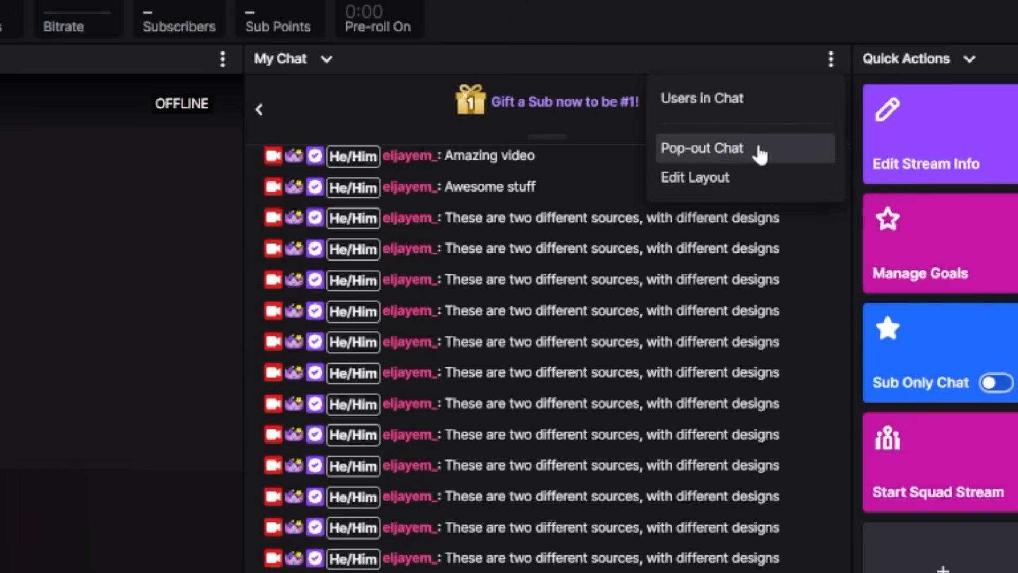
click(701, 148)
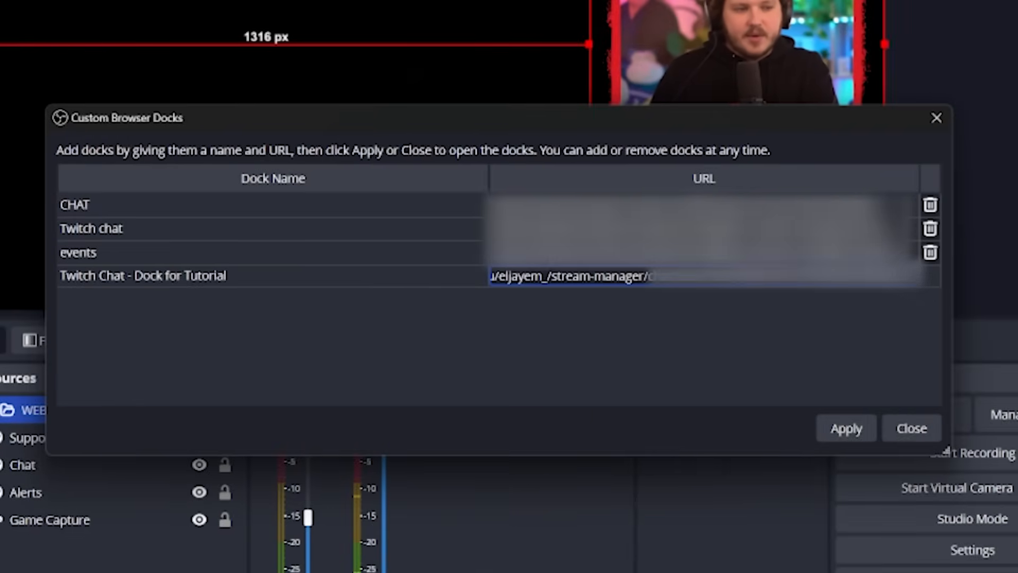
click(845, 428)
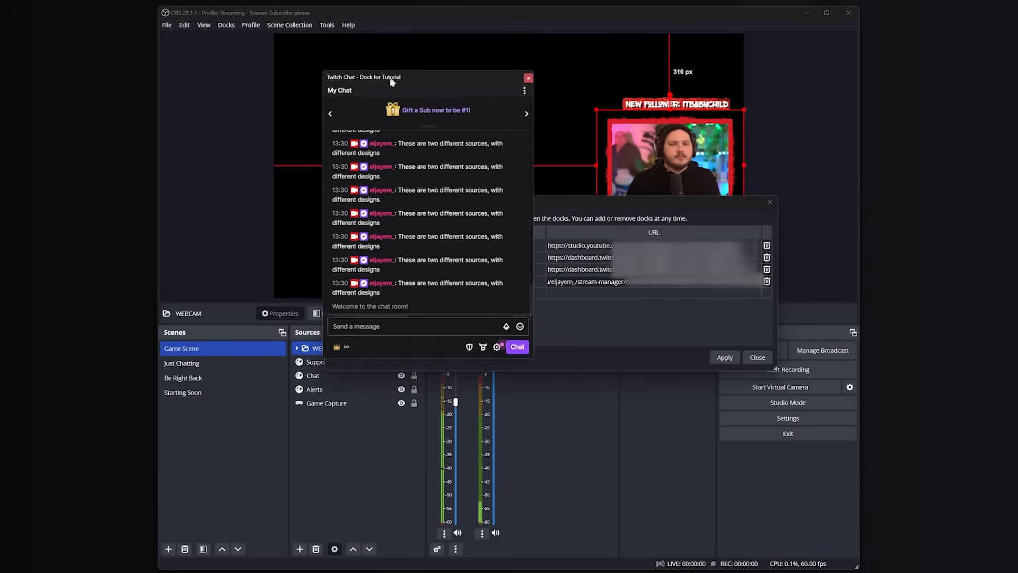
drag(364, 76, 783, 111)
text(Activity F)
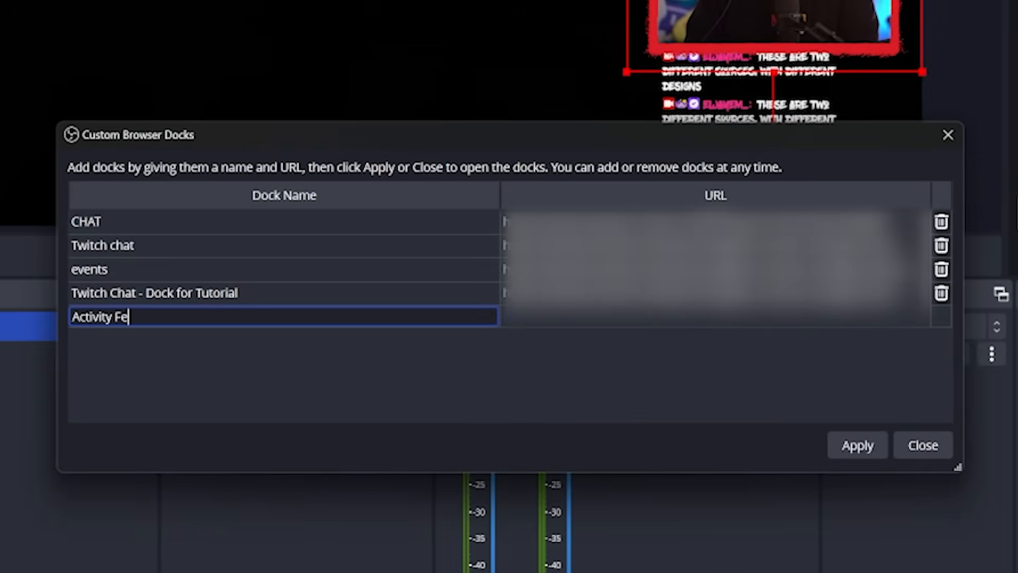
- Name the second custom dock Activity Feed - For tutorial, URL still empty
text(ed - For tutorial)
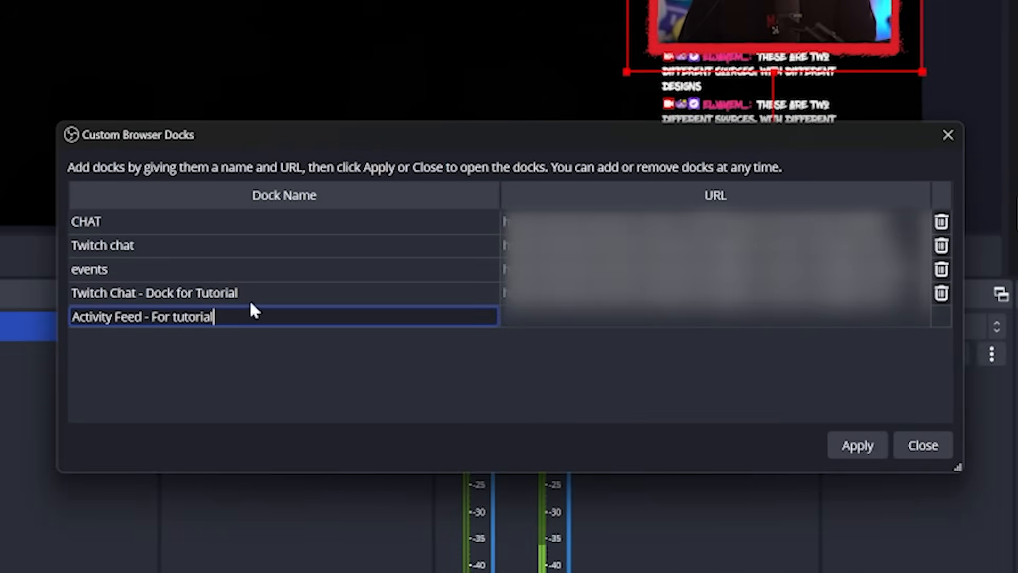